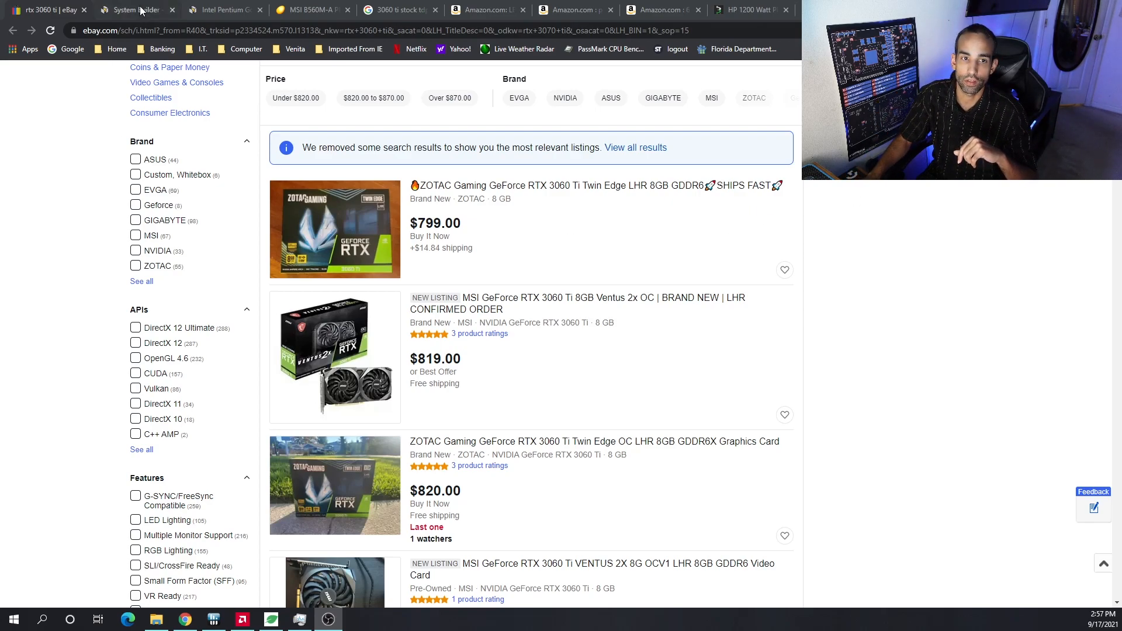
Review the Pentium Gold G6400 product page and return to the $5,231.40 parts list
click(132, 9)
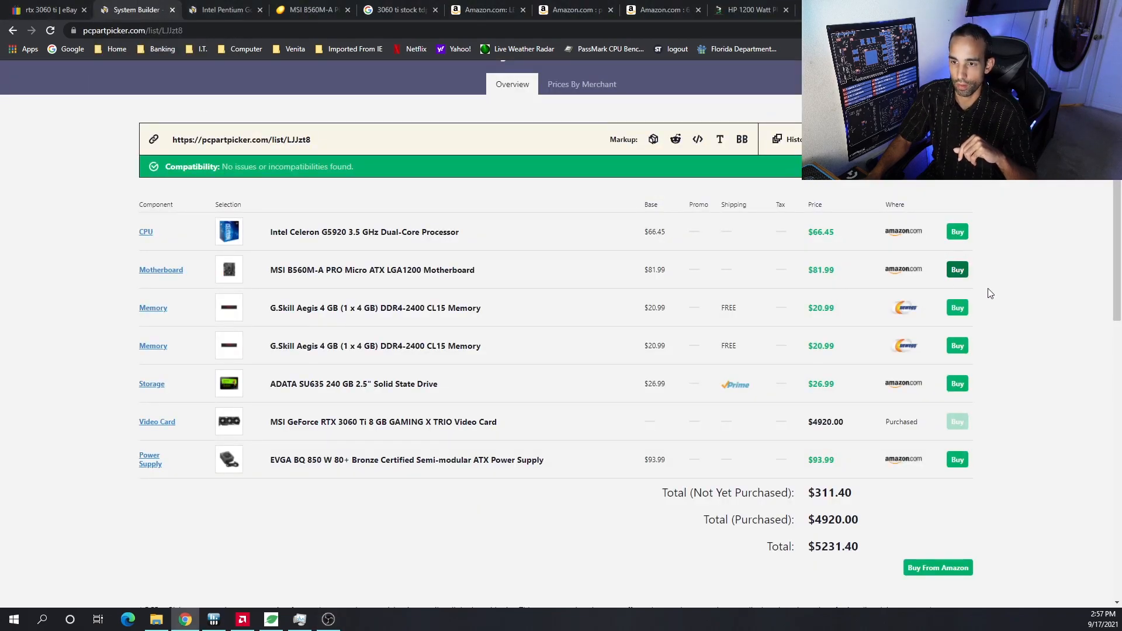
mouse_move(1022, 307)
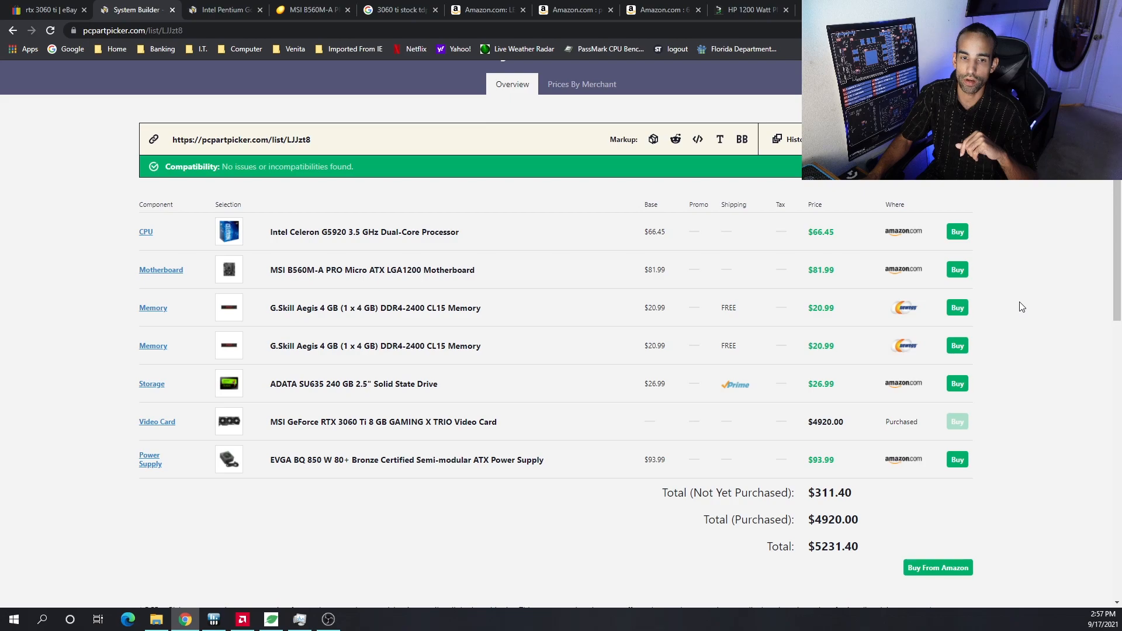
mouse_move(1007, 306)
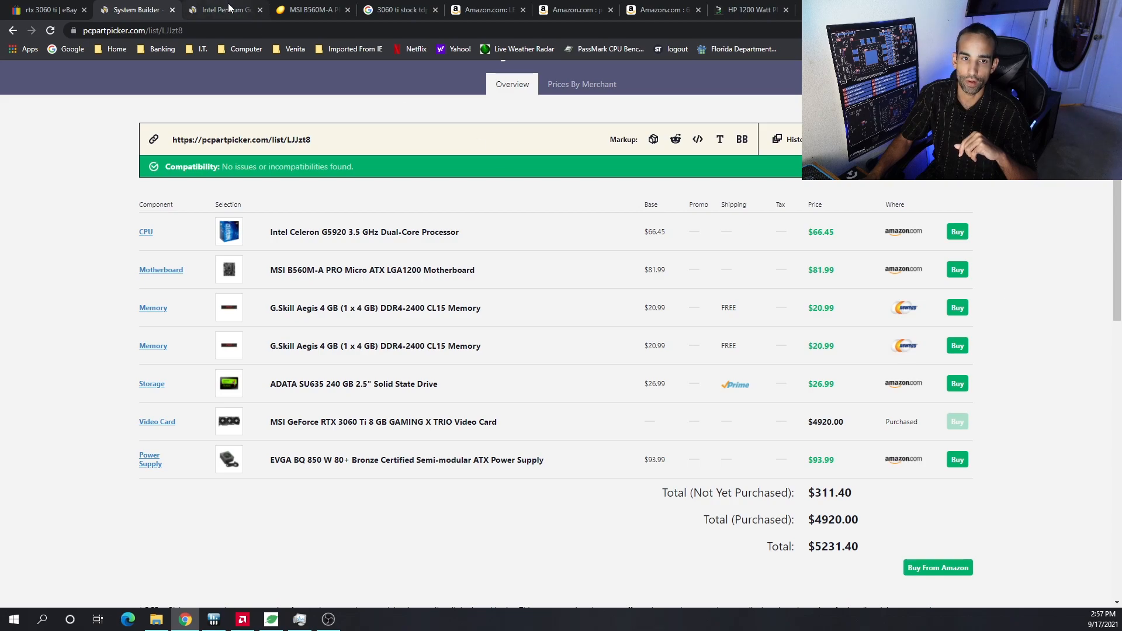
click(218, 10)
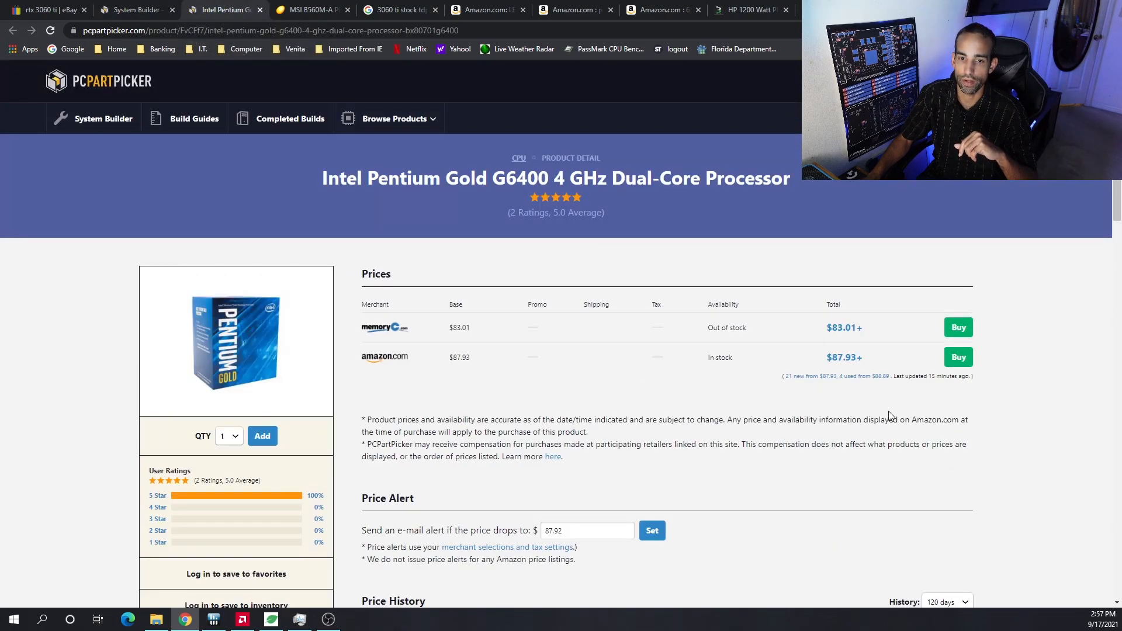
mouse_move(974, 425)
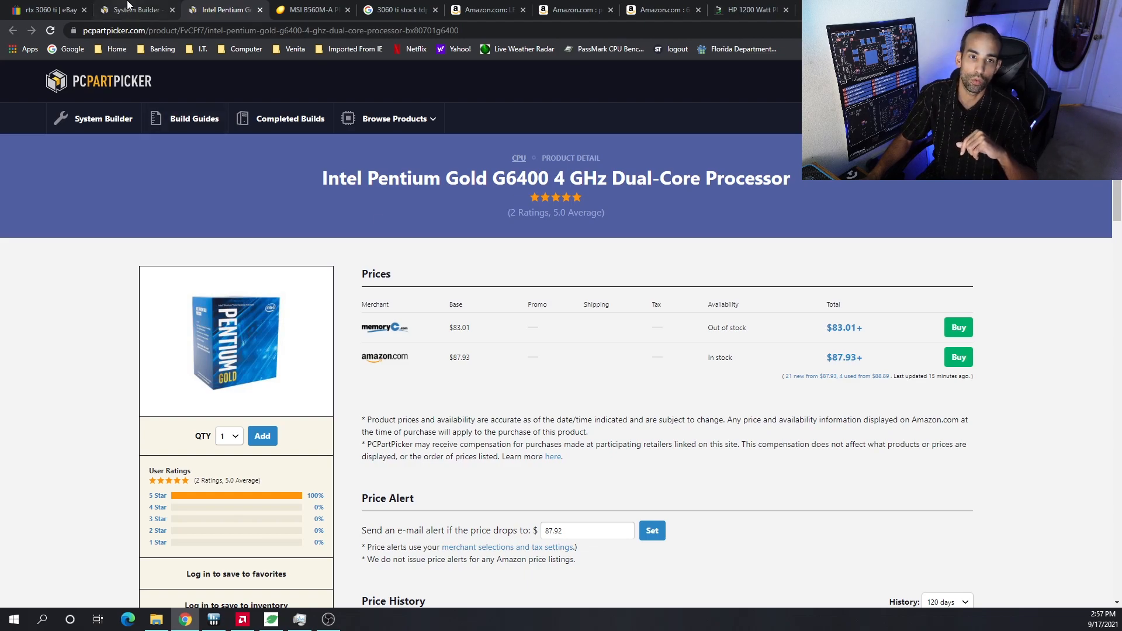
click(132, 9)
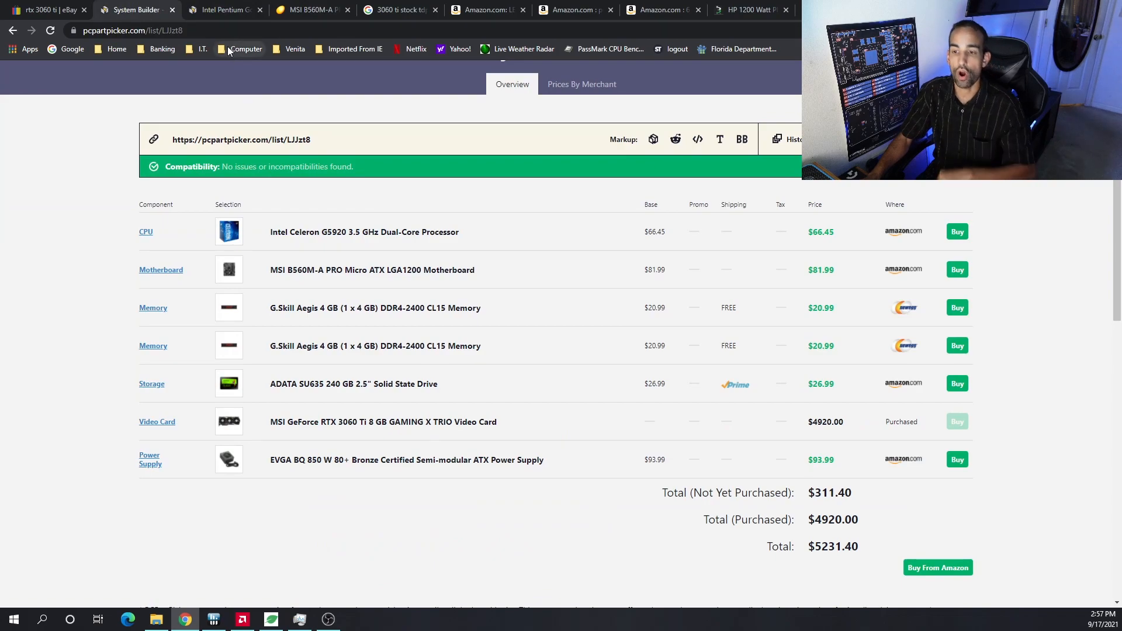
mouse_move(221, 84)
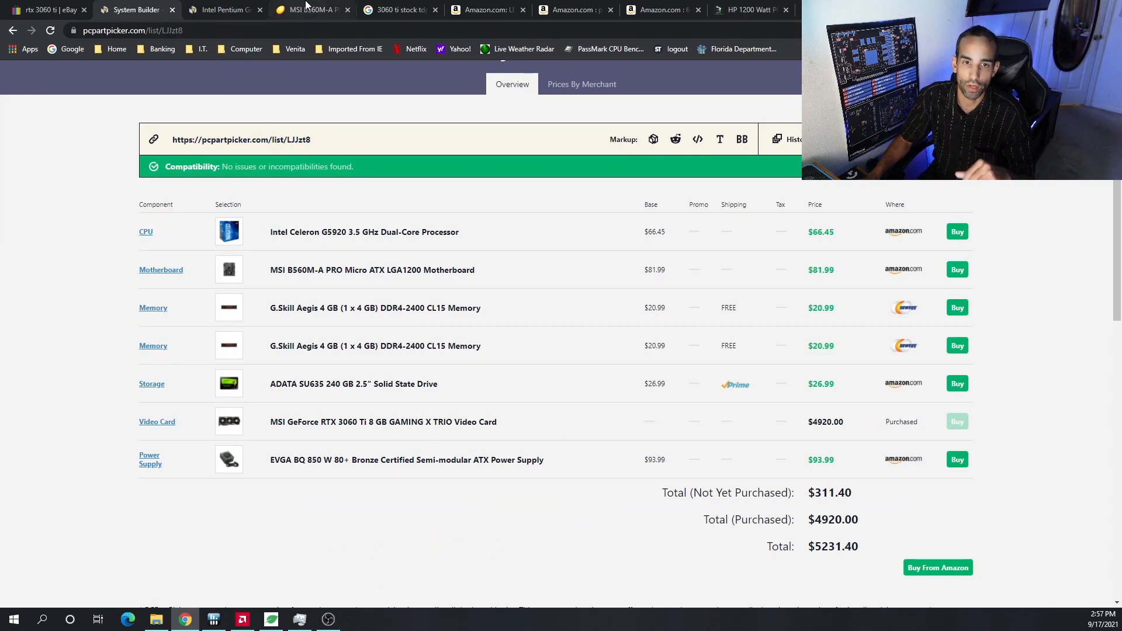
View the Newegg listing for the MSI B560M-A PRO motherboard with its board photo enlarged
click(307, 9)
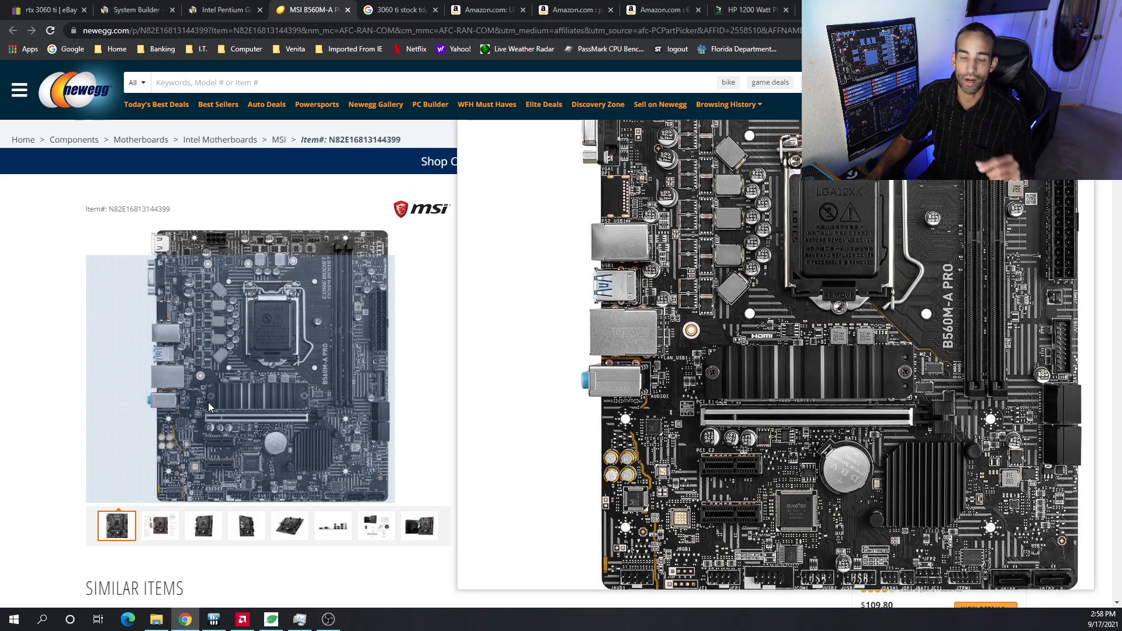
Go back to the PCPartPicker build list with seven components totaling $5,231.40
click(135, 9)
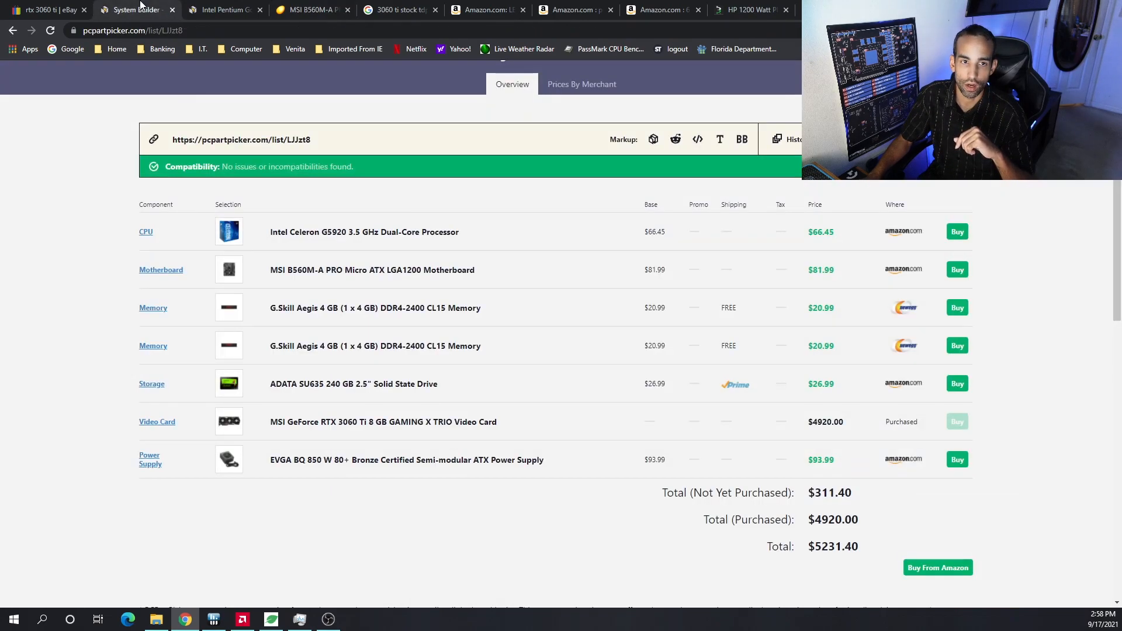
mouse_move(1028, 271)
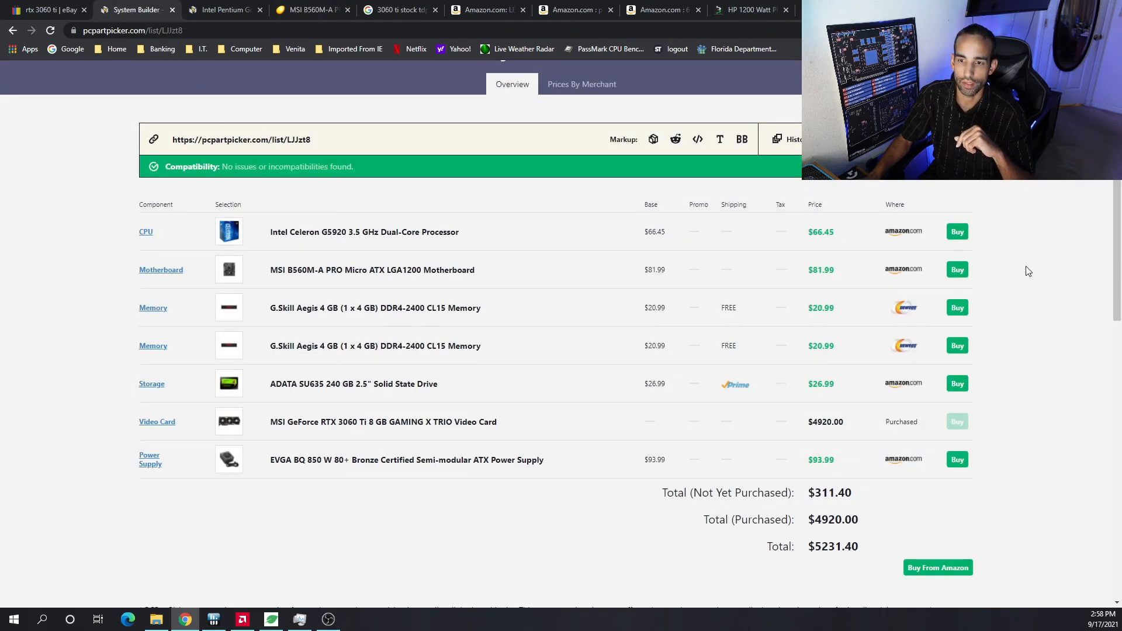
mouse_move(1036, 276)
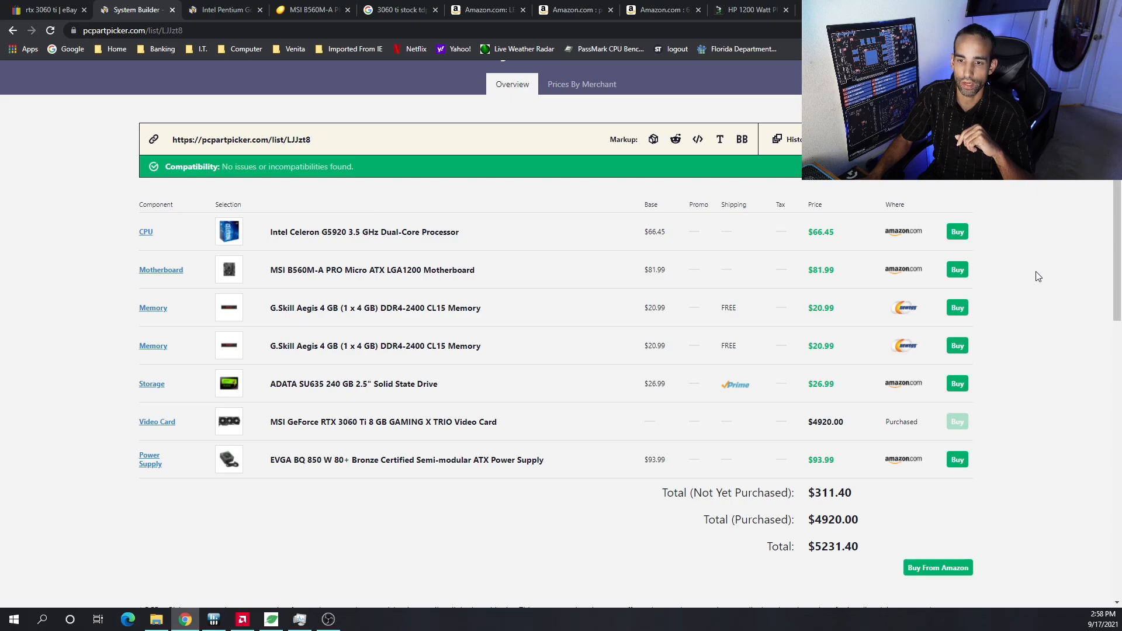
mouse_move(1012, 235)
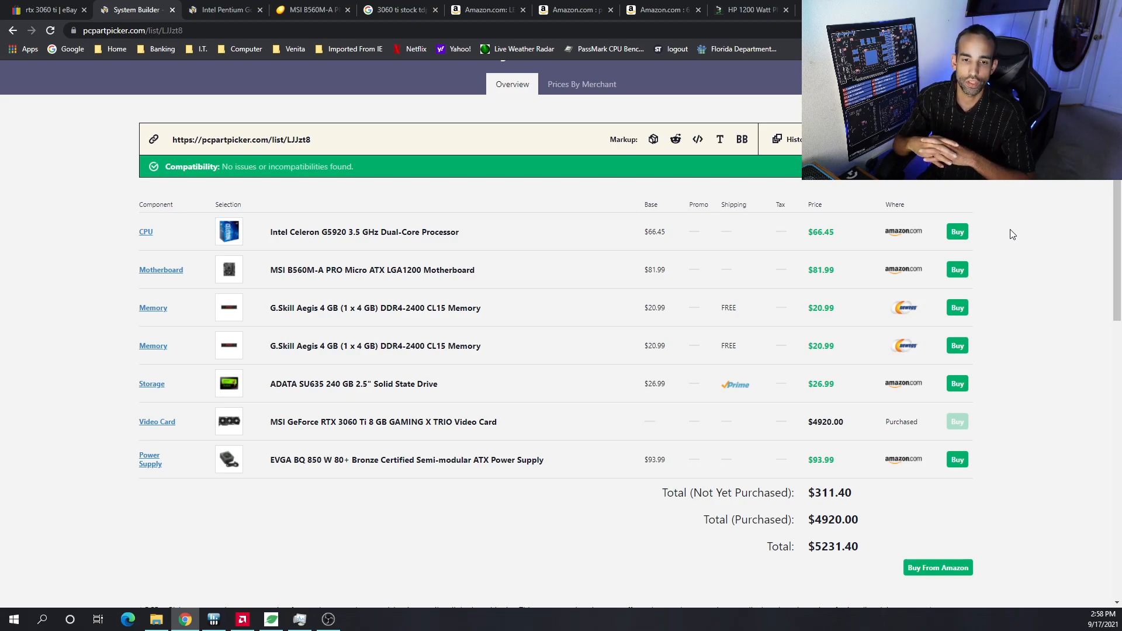
mouse_move(971, 295)
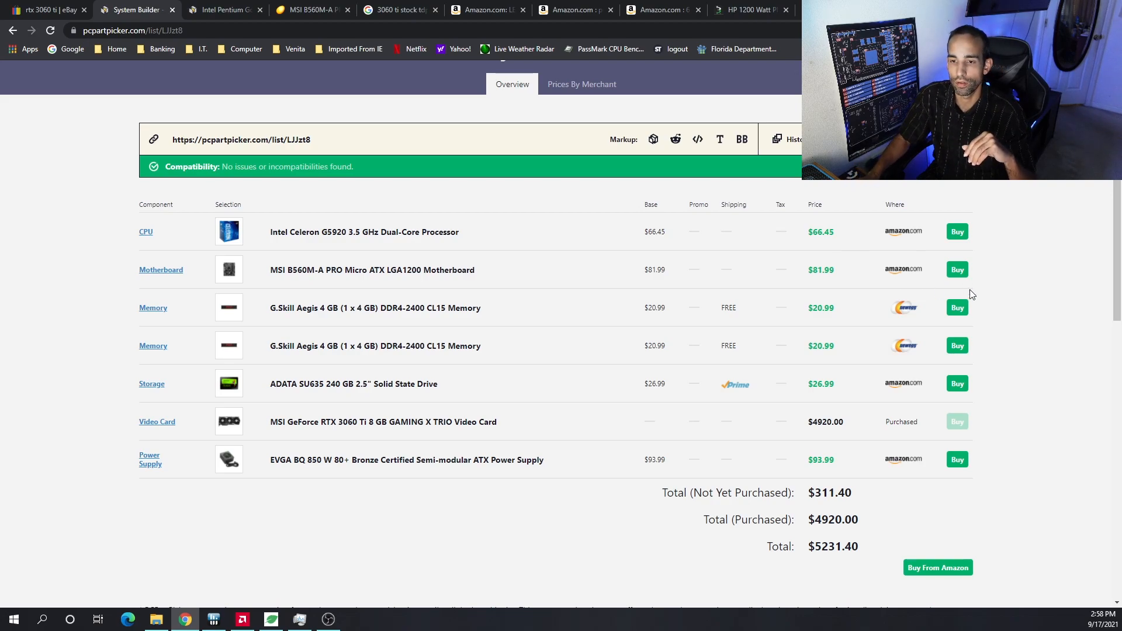
mouse_move(996, 331)
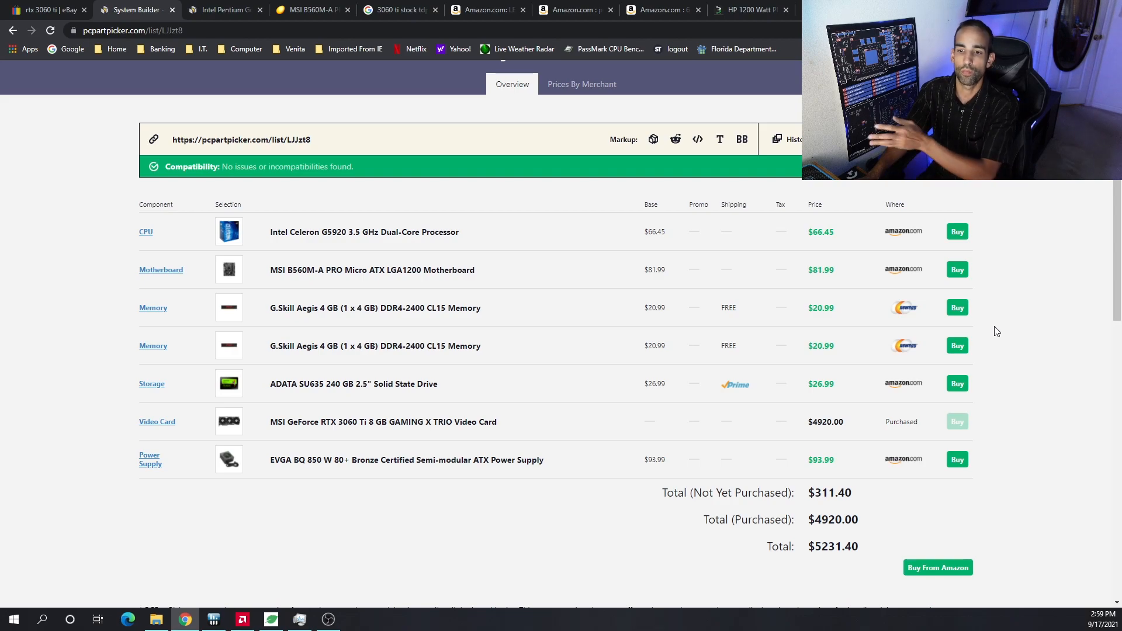
mouse_move(537, 296)
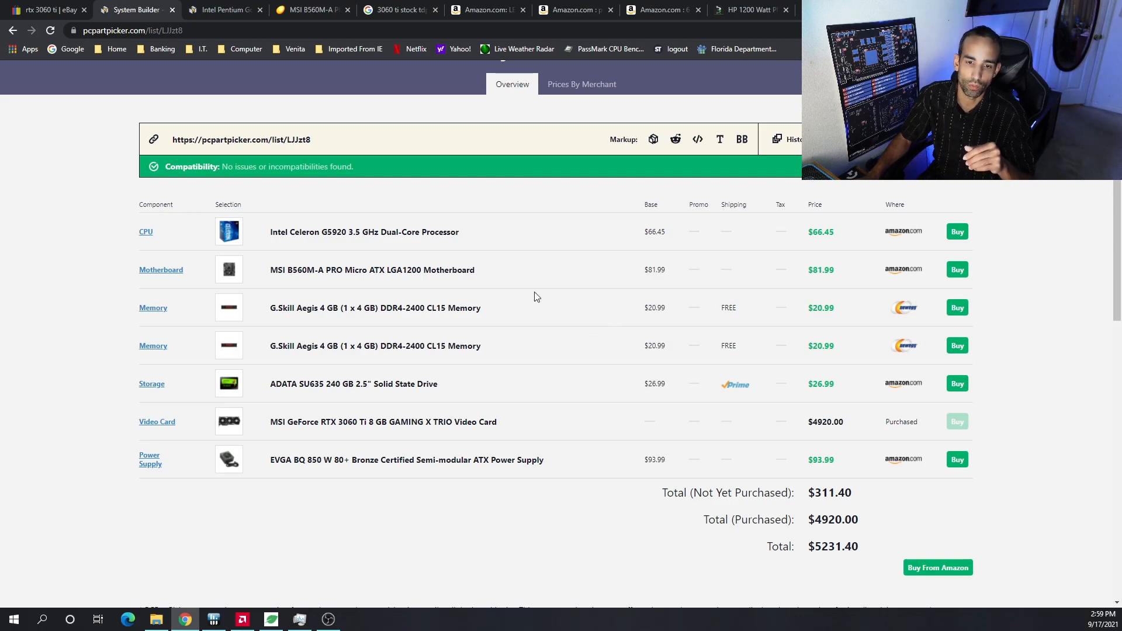
mouse_move(229, 381)
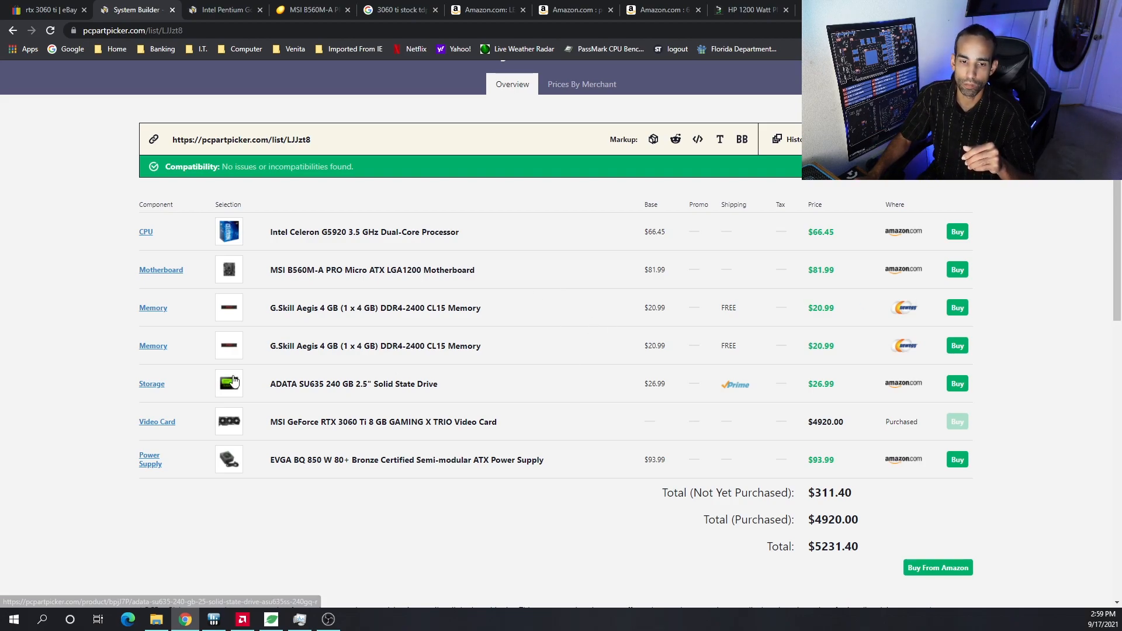
mouse_move(658, 406)
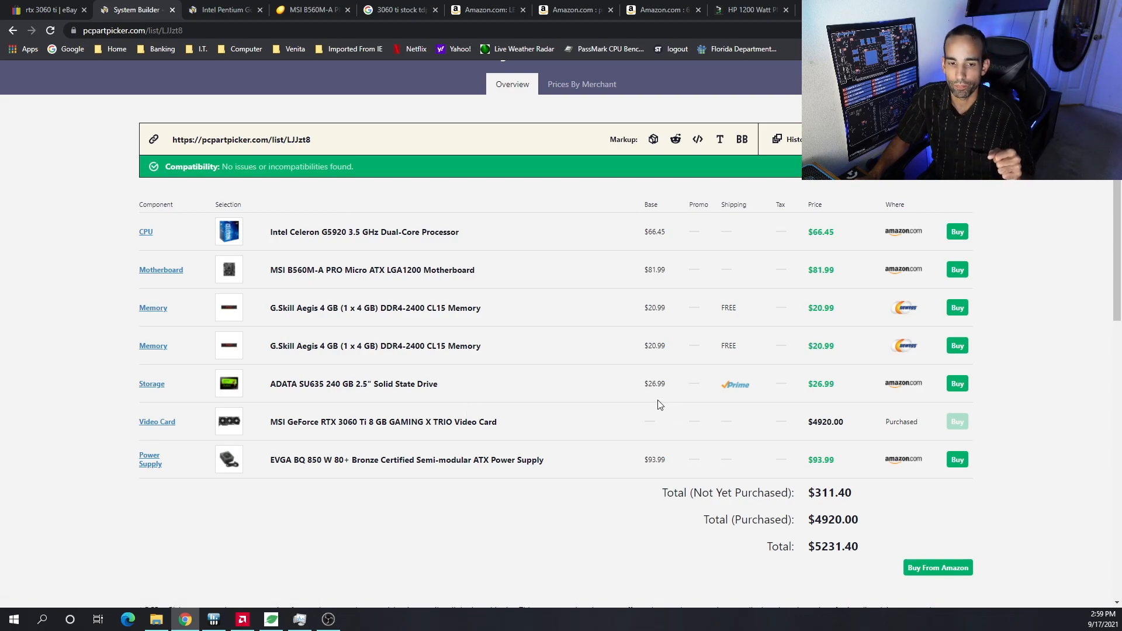
mouse_move(573, 388)
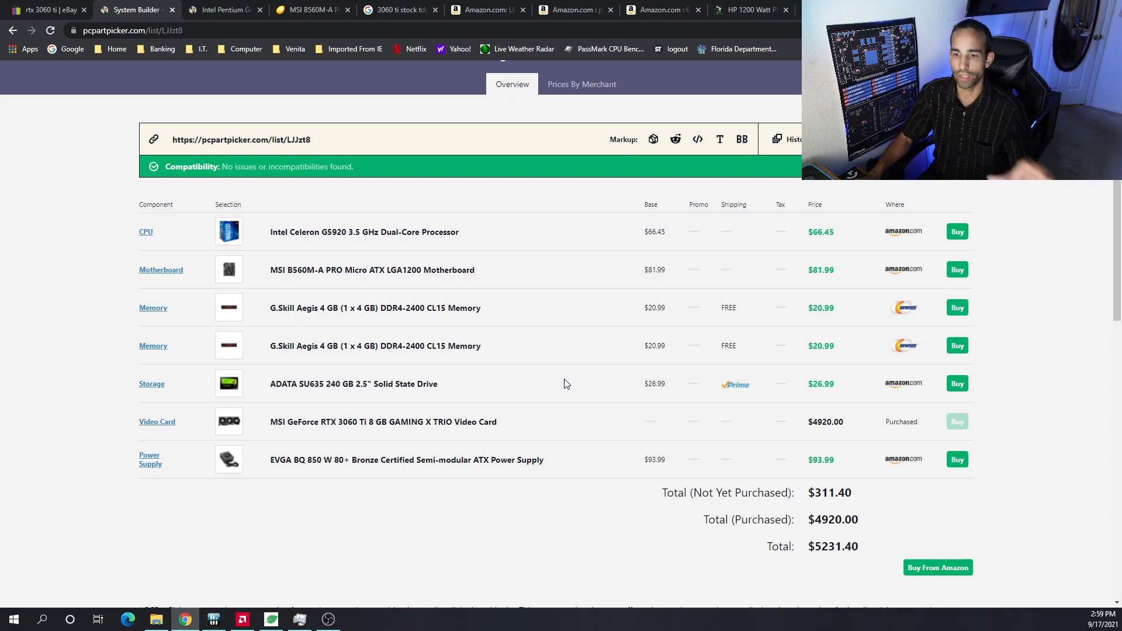
mouse_move(270, 436)
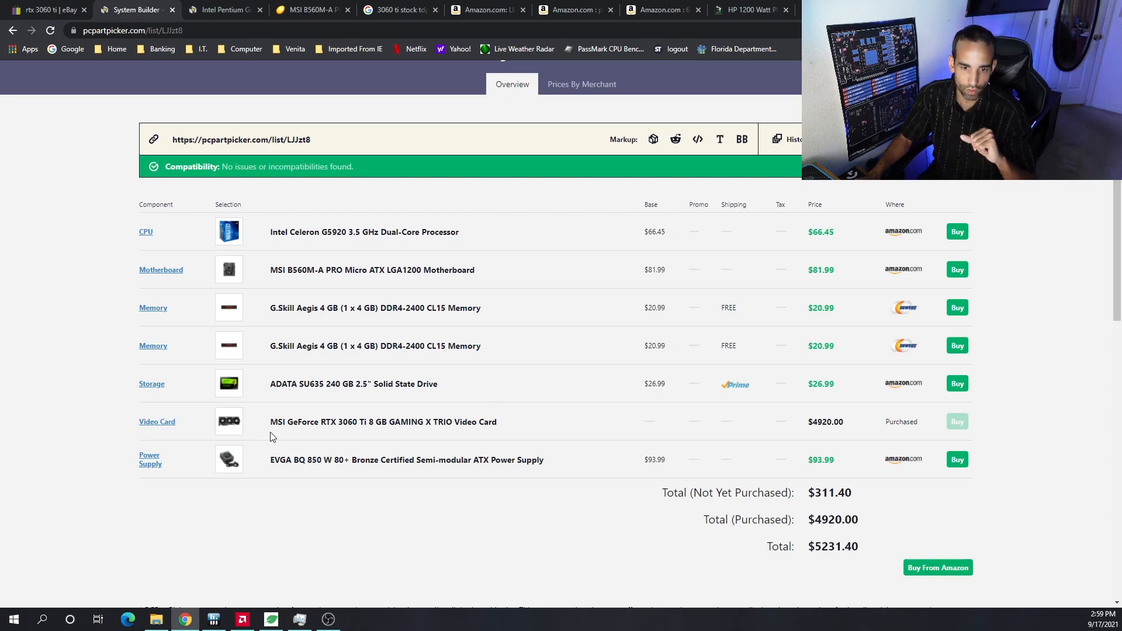
mouse_move(383, 422)
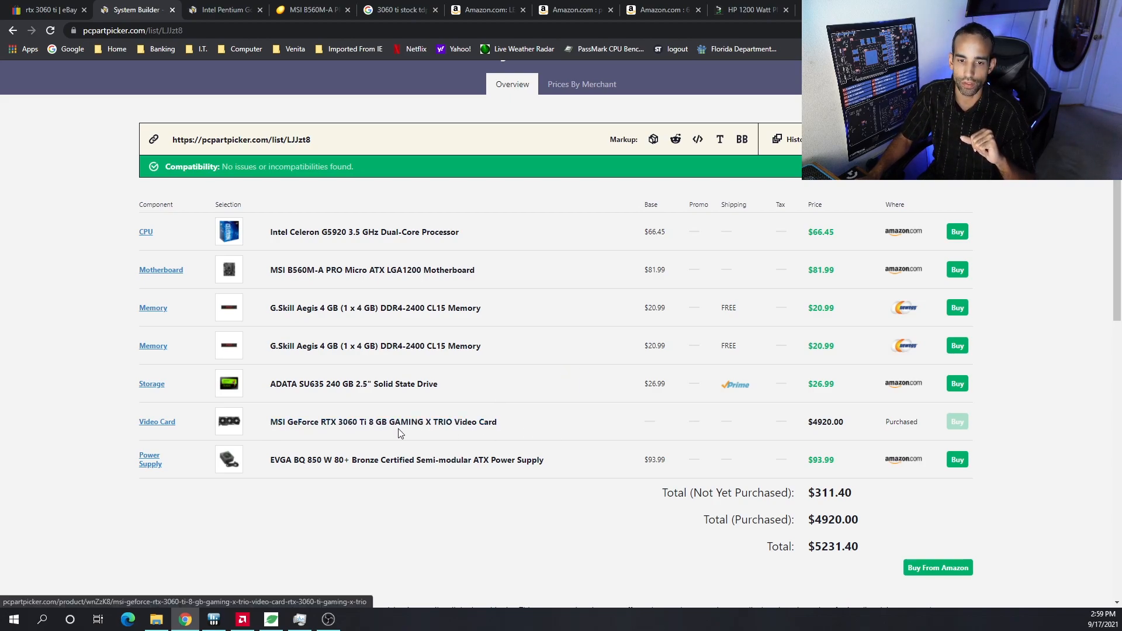
mouse_move(539, 429)
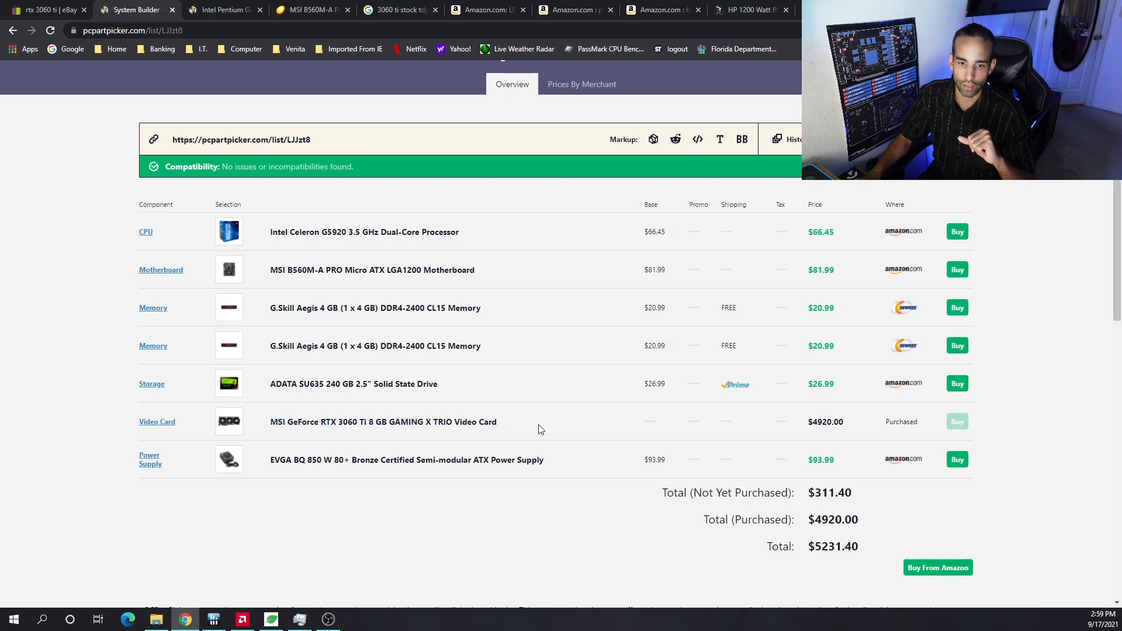
mouse_move(822, 424)
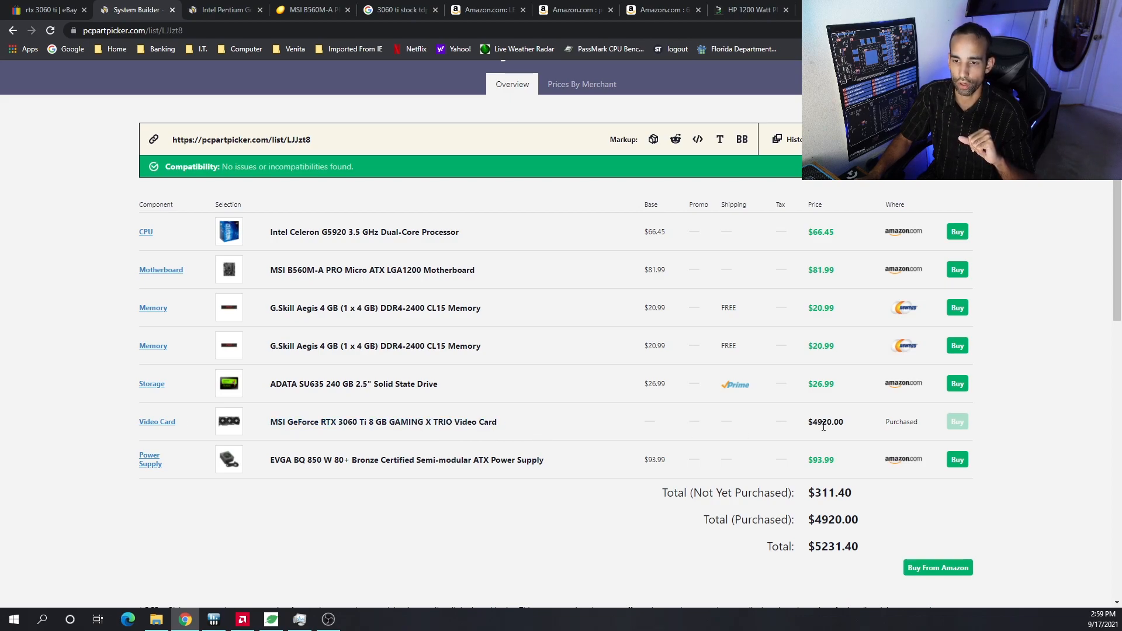
mouse_move(828, 436)
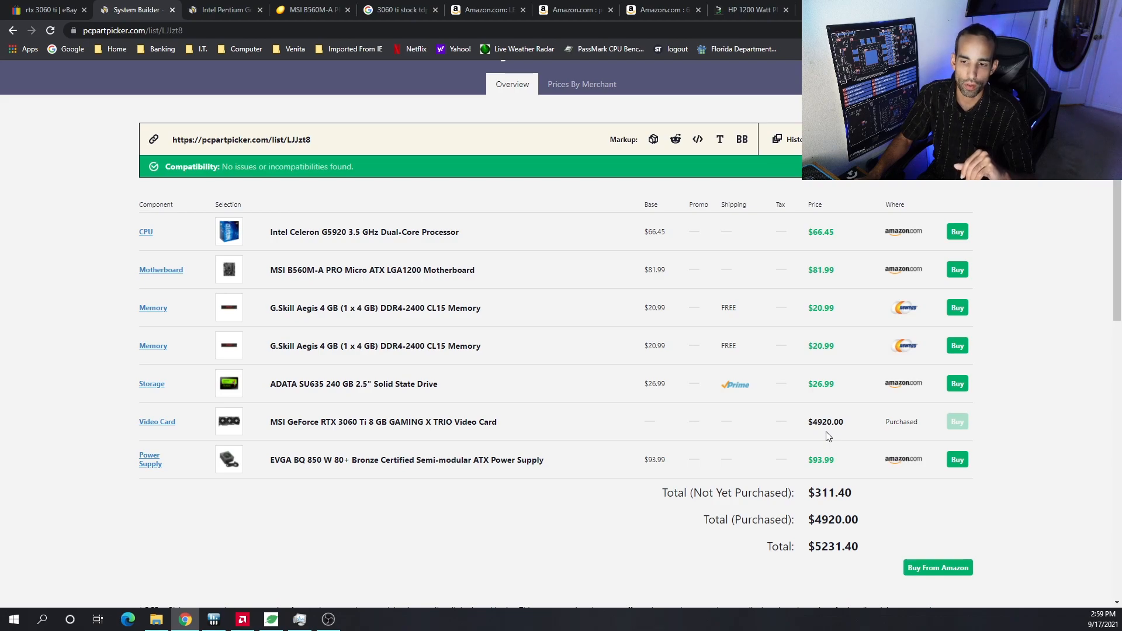
mouse_move(856, 438)
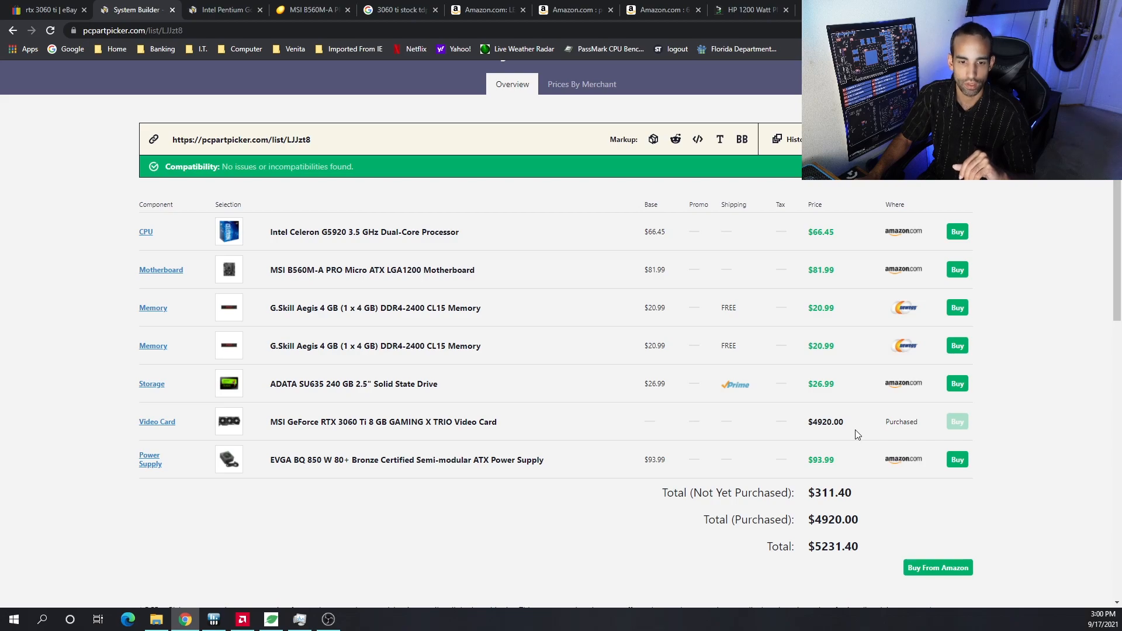
mouse_move(773, 409)
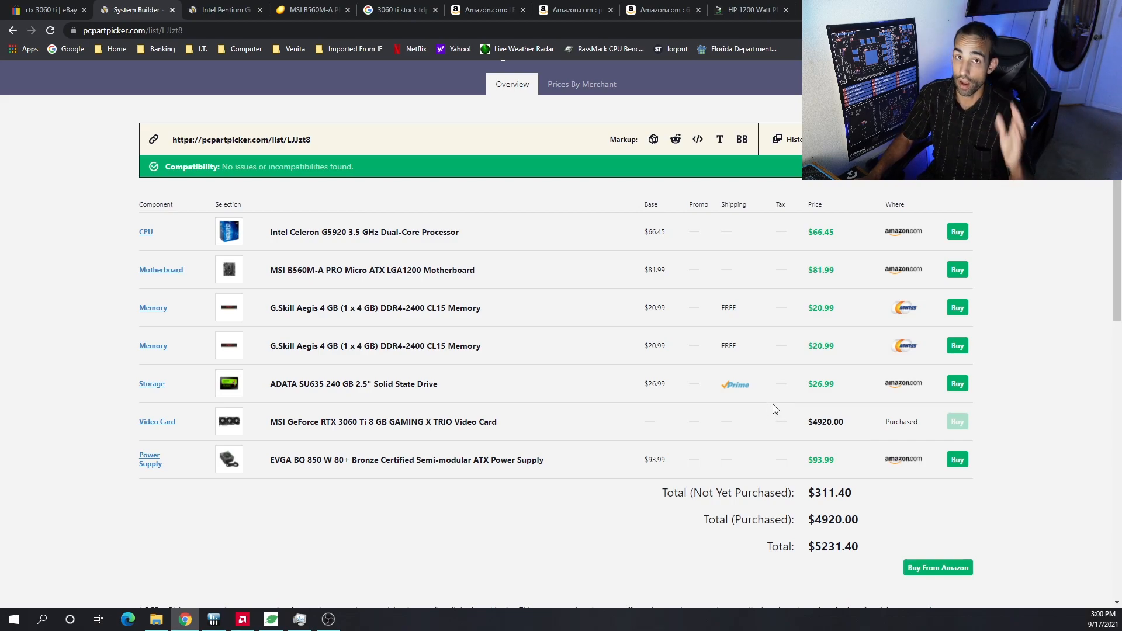
mouse_move(781, 396)
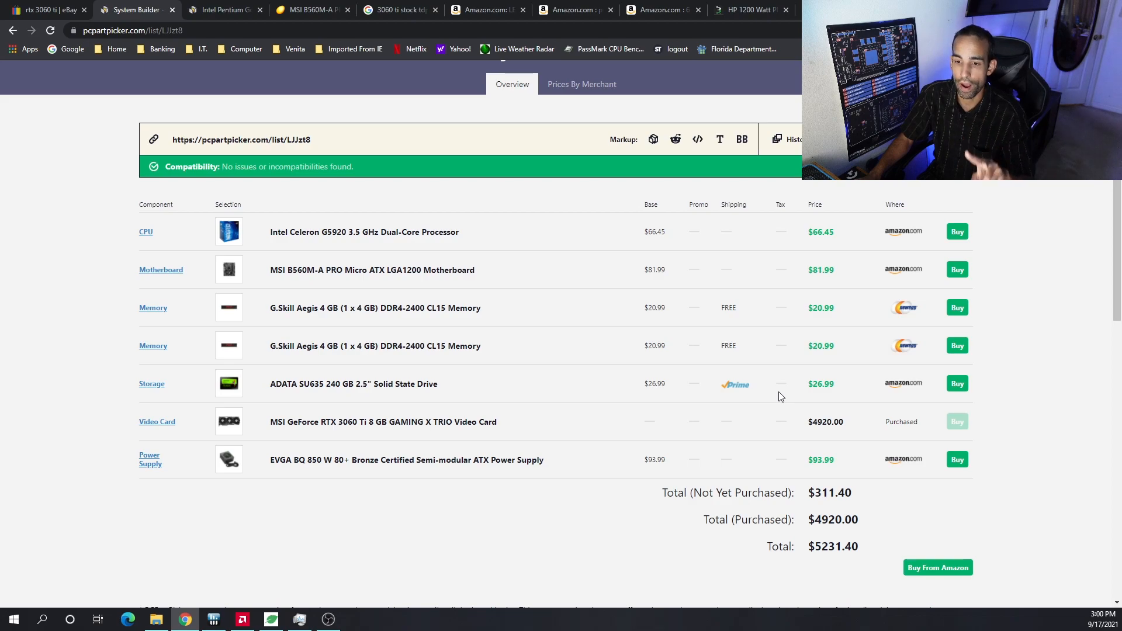
mouse_move(678, 451)
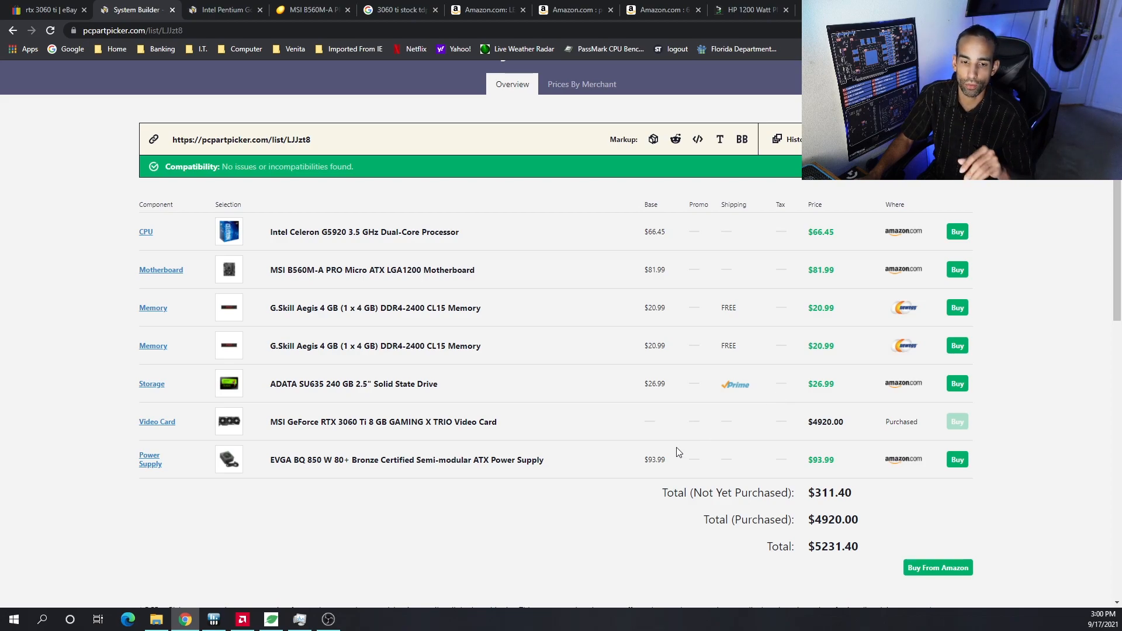
mouse_move(671, 396)
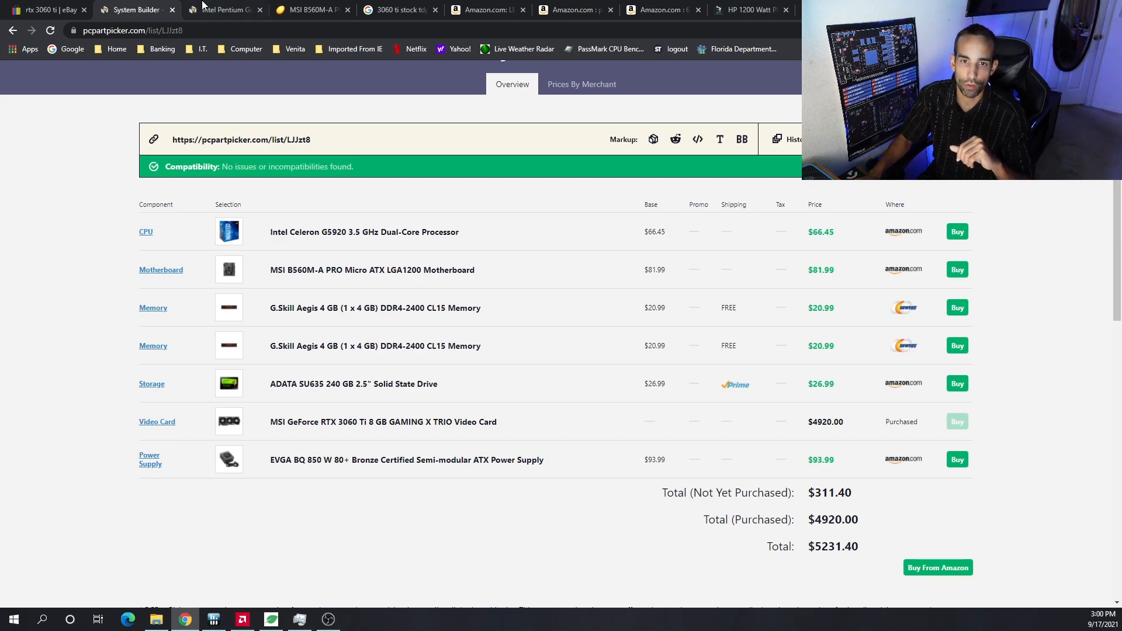
Show the '3060 ti stock tdp' Google results citing a 200 W maximum draw
click(397, 10)
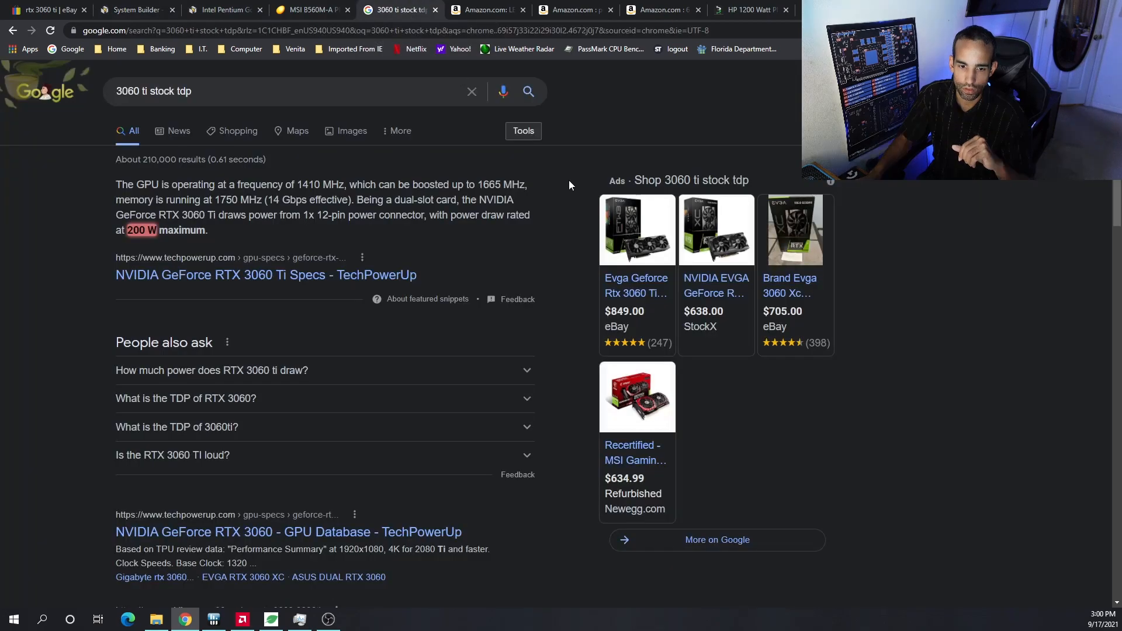
mouse_move(907, 405)
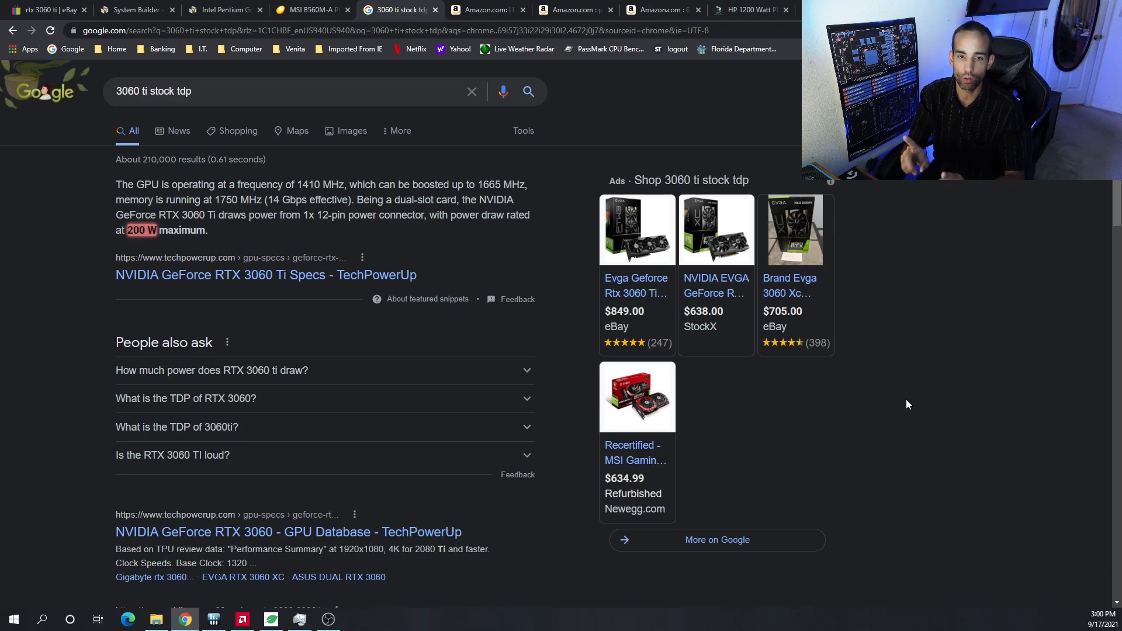
mouse_move(902, 404)
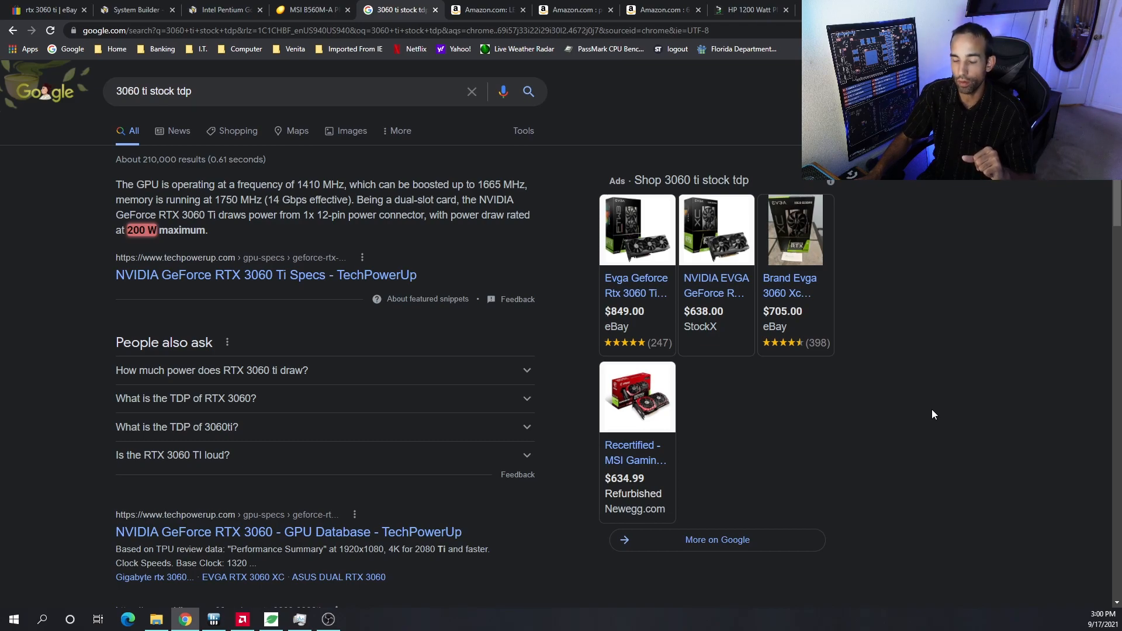
mouse_move(927, 412)
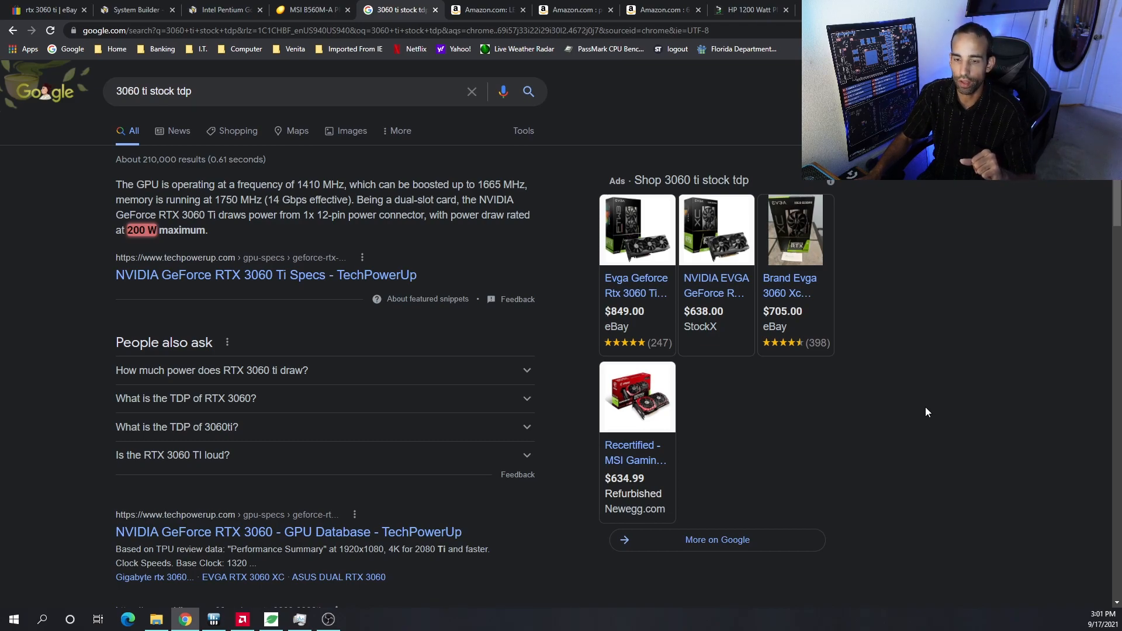
mouse_move(923, 413)
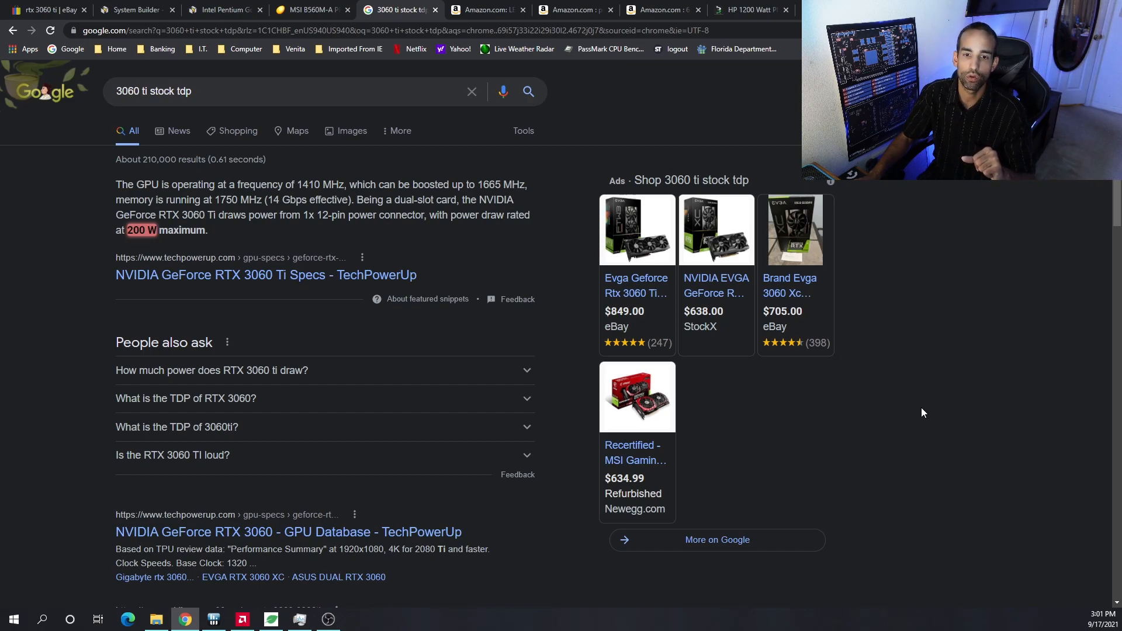
mouse_move(920, 407)
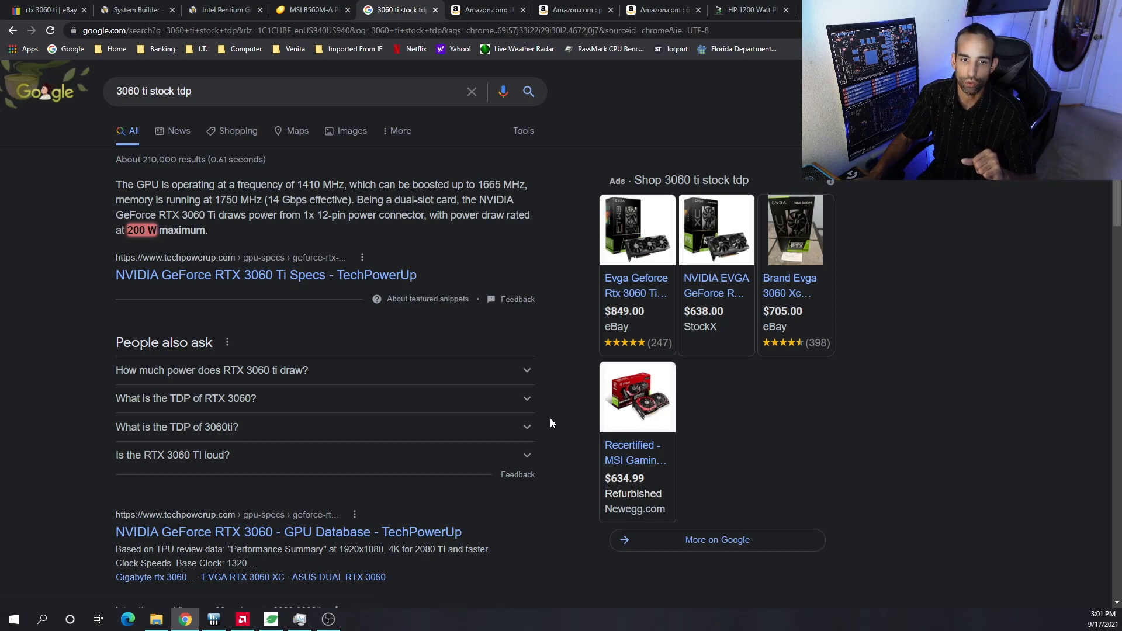
mouse_move(499, 527)
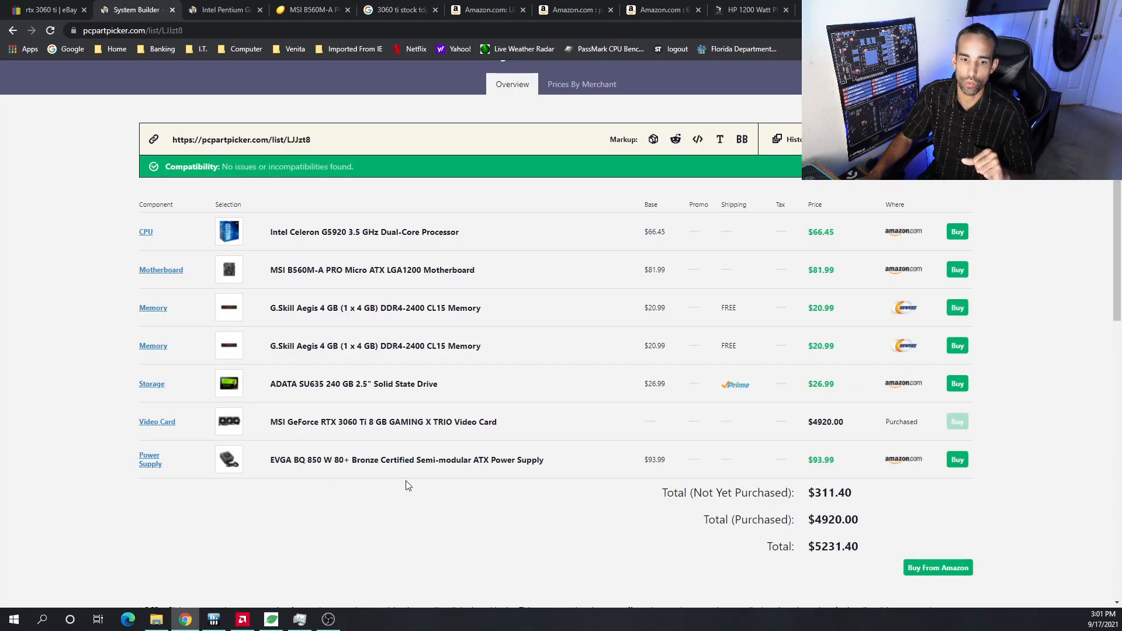
mouse_move(560, 552)
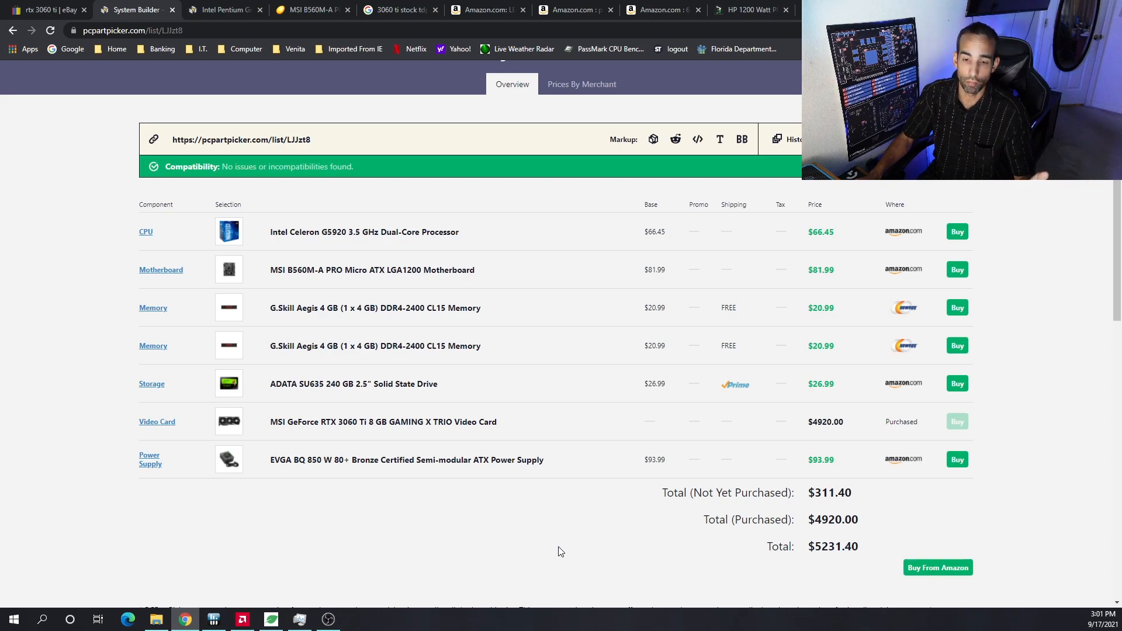
Check the PCIe riser results, then view Parallel Miner's HP 1200 W Platinum power supply page
click(573, 9)
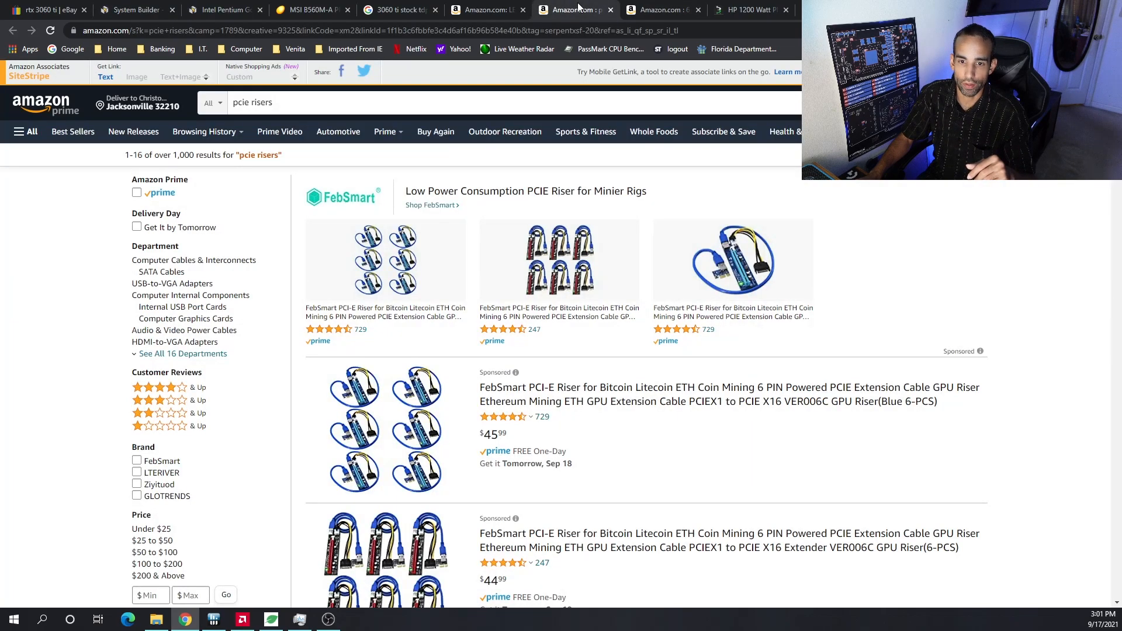
click(748, 9)
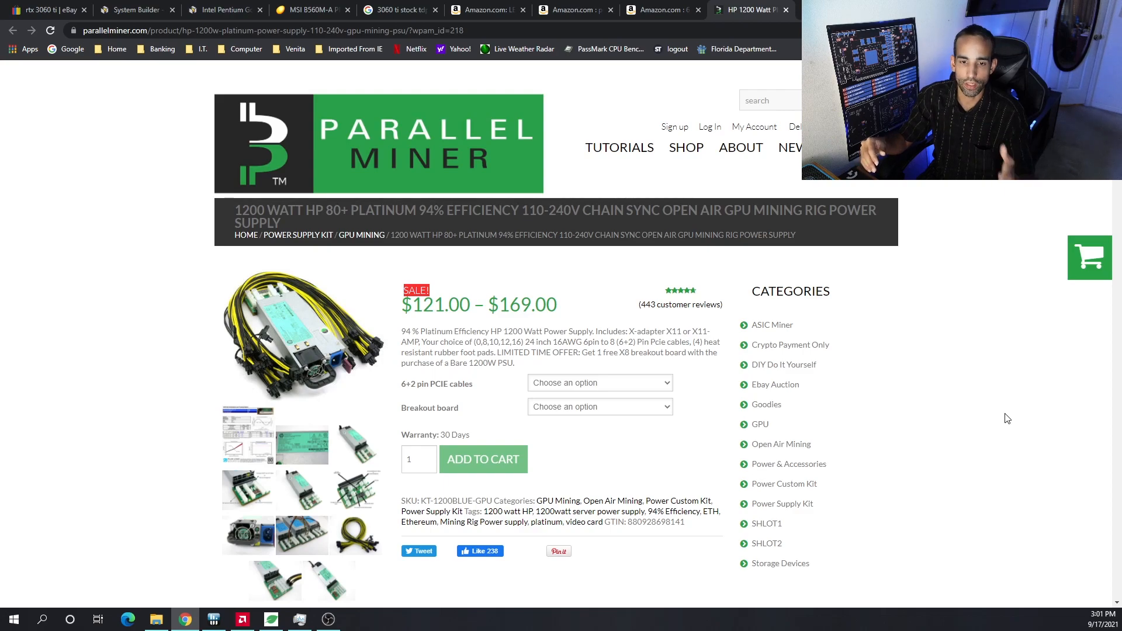
mouse_move(996, 419)
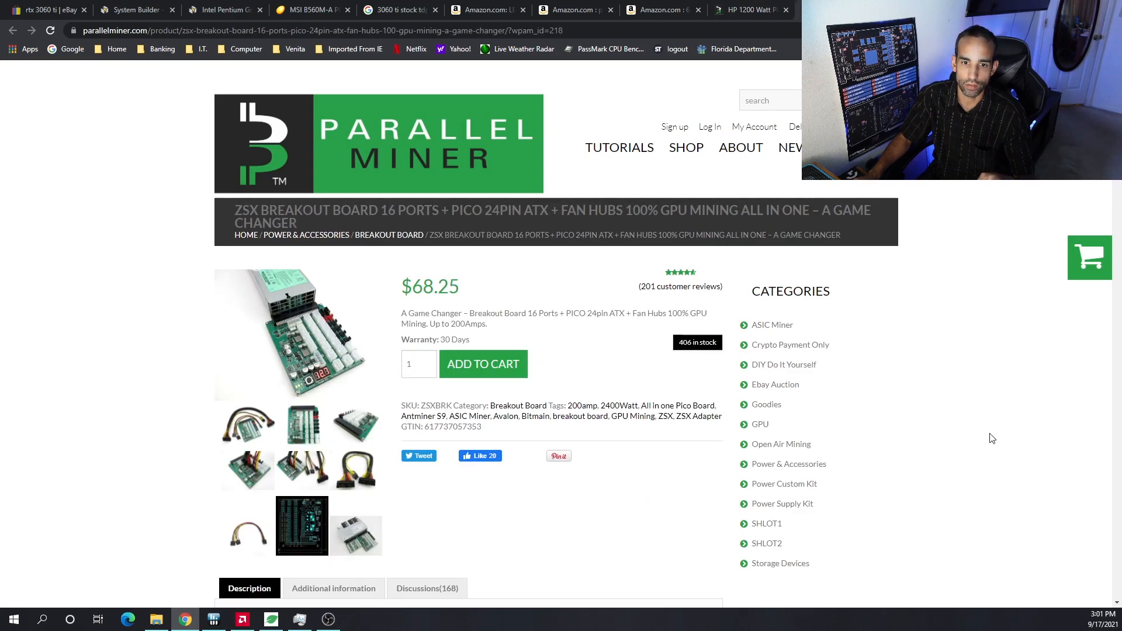
mouse_move(848, 199)
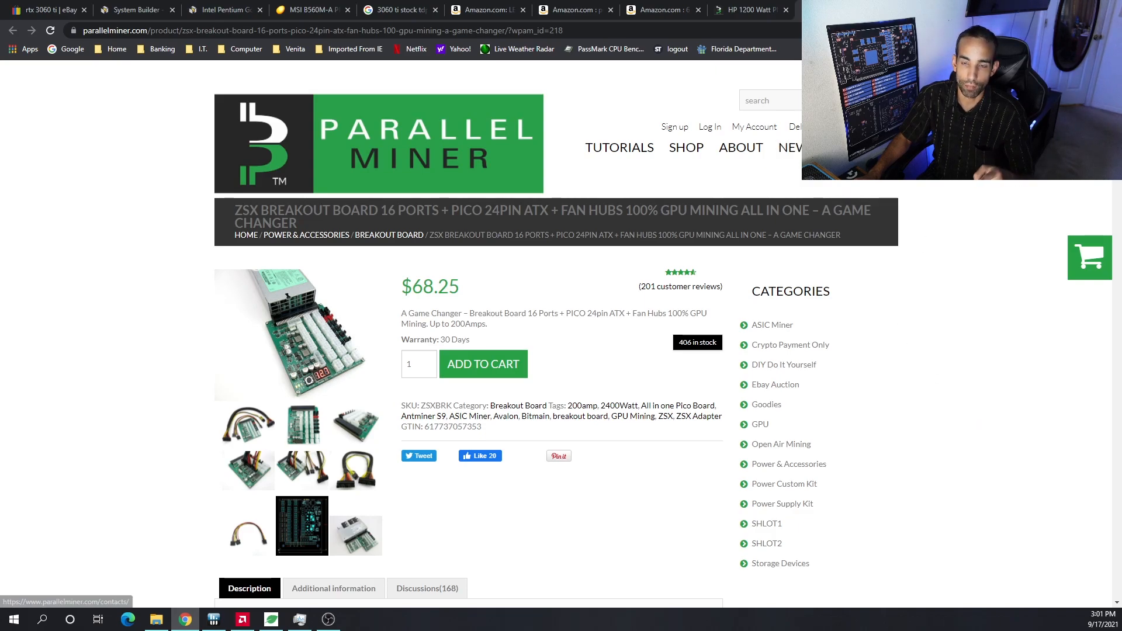
mouse_move(307, 9)
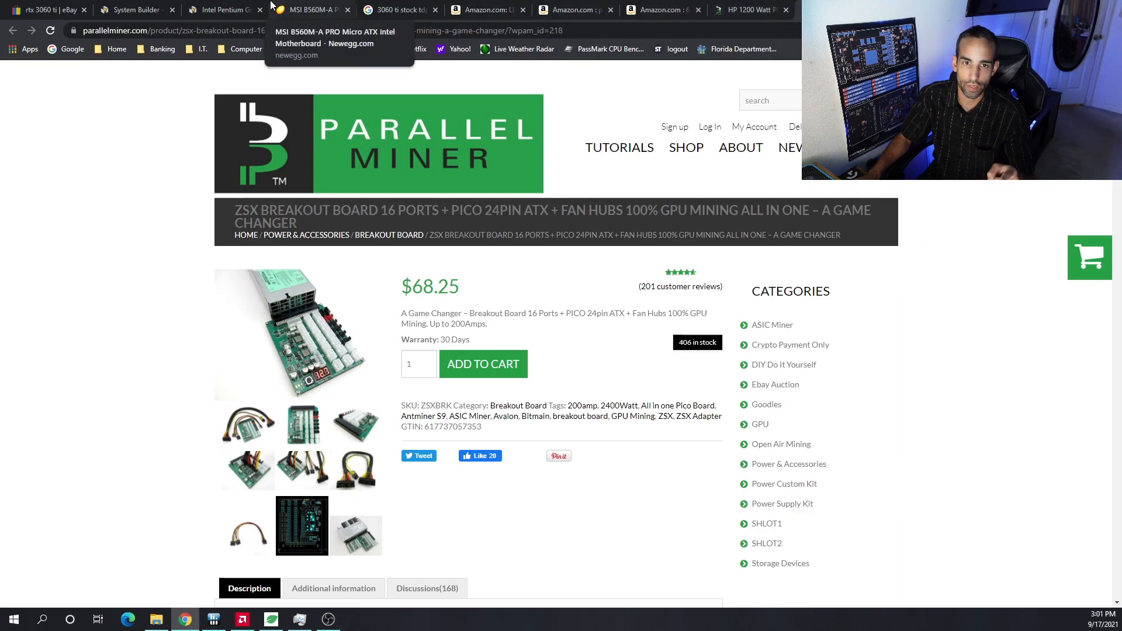
Revisit the parts list and 1200 W PSU page, then show Amazon's PCIe-to-USB expansion card results
click(136, 9)
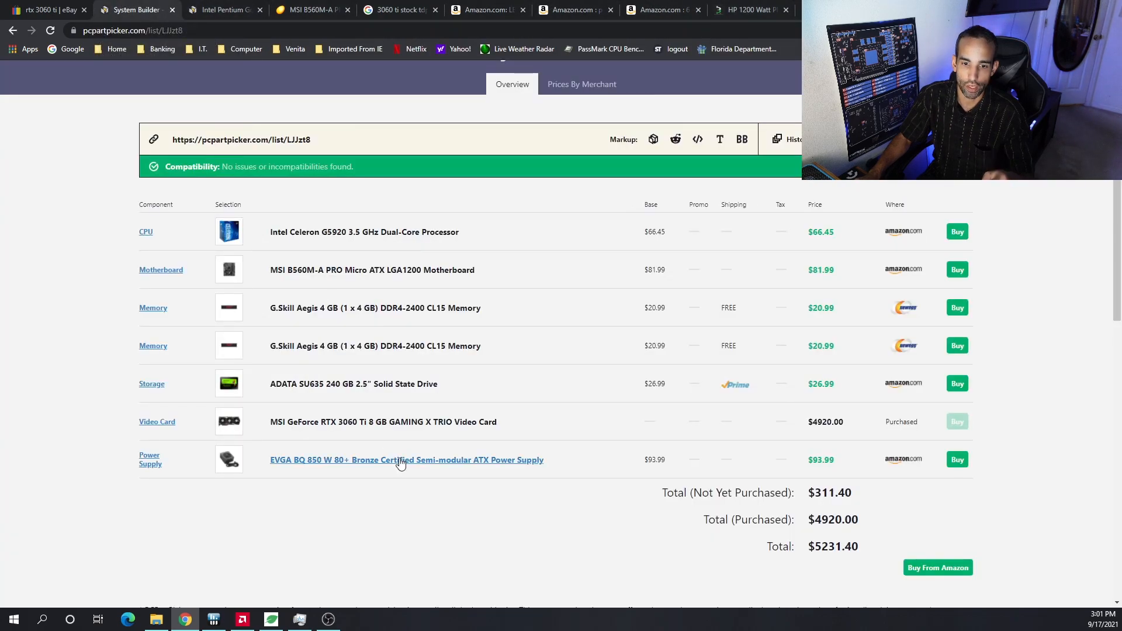
mouse_move(483, 486)
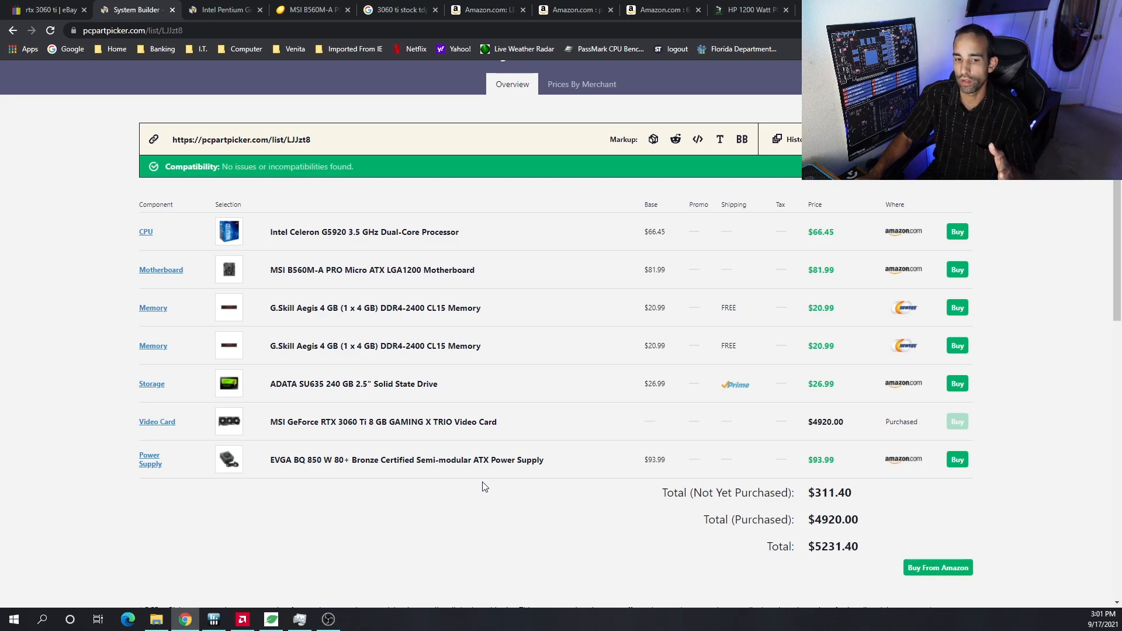
mouse_move(485, 454)
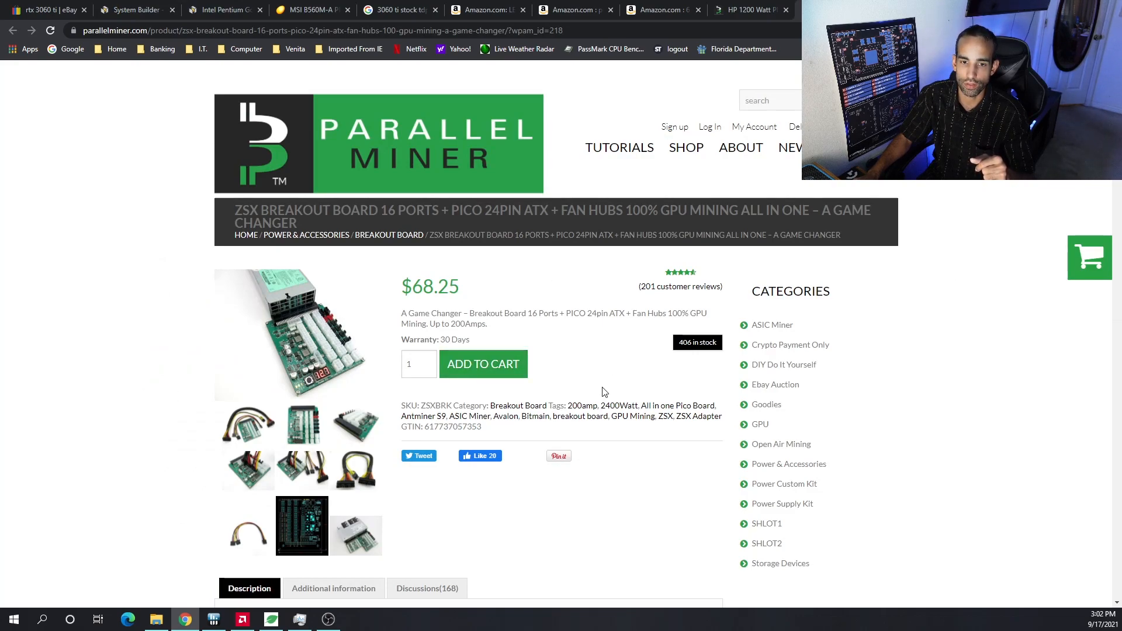
mouse_move(1045, 418)
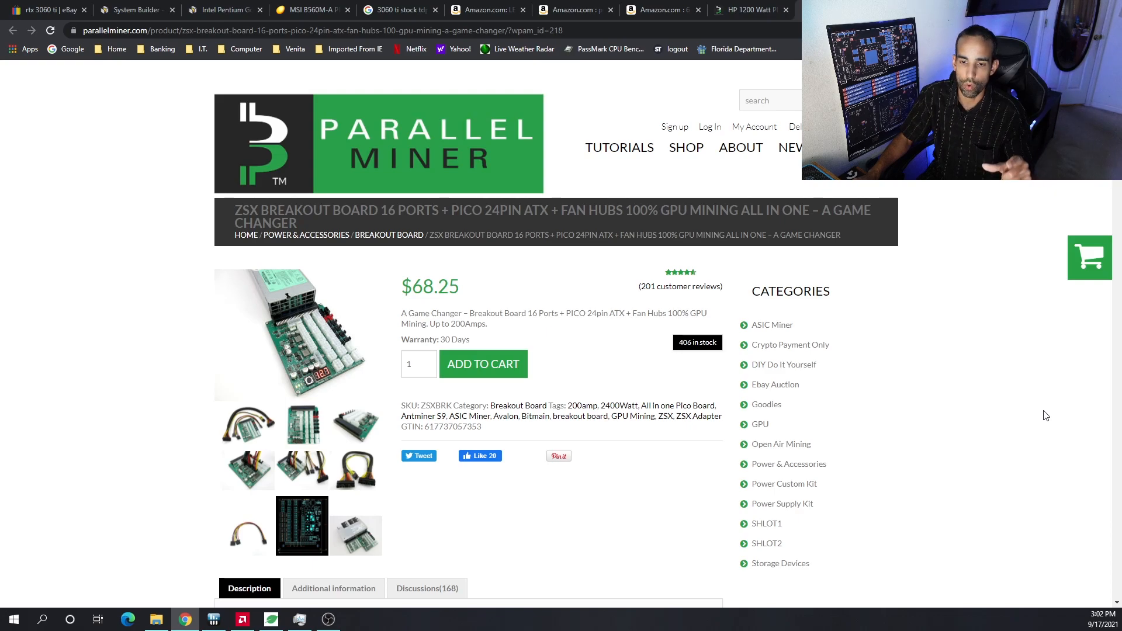
click(748, 10)
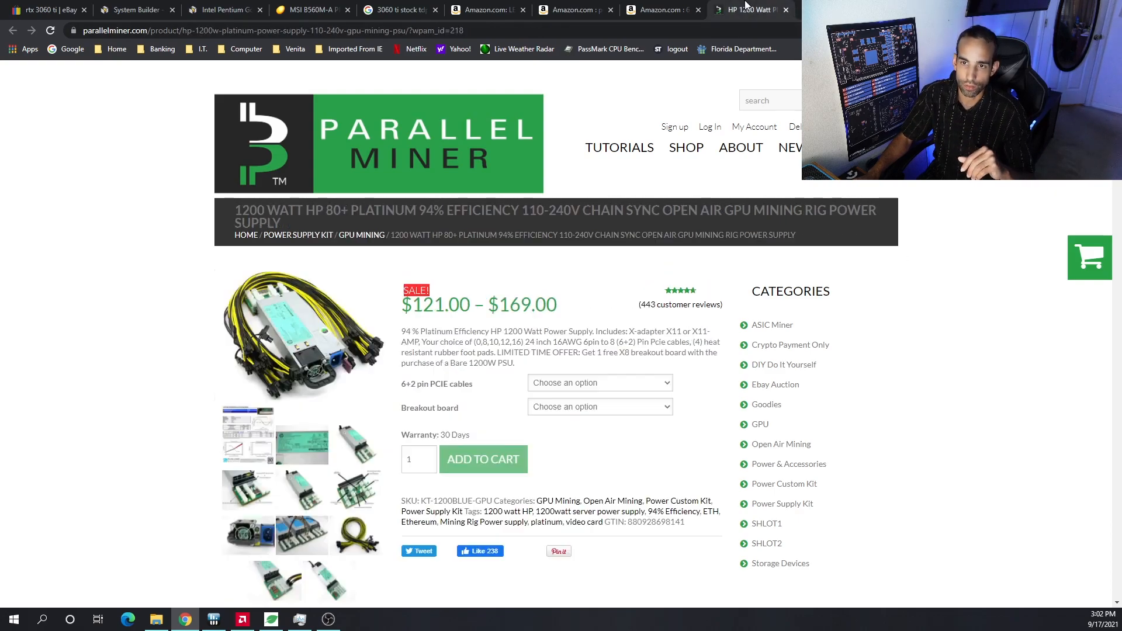
mouse_move(1031, 562)
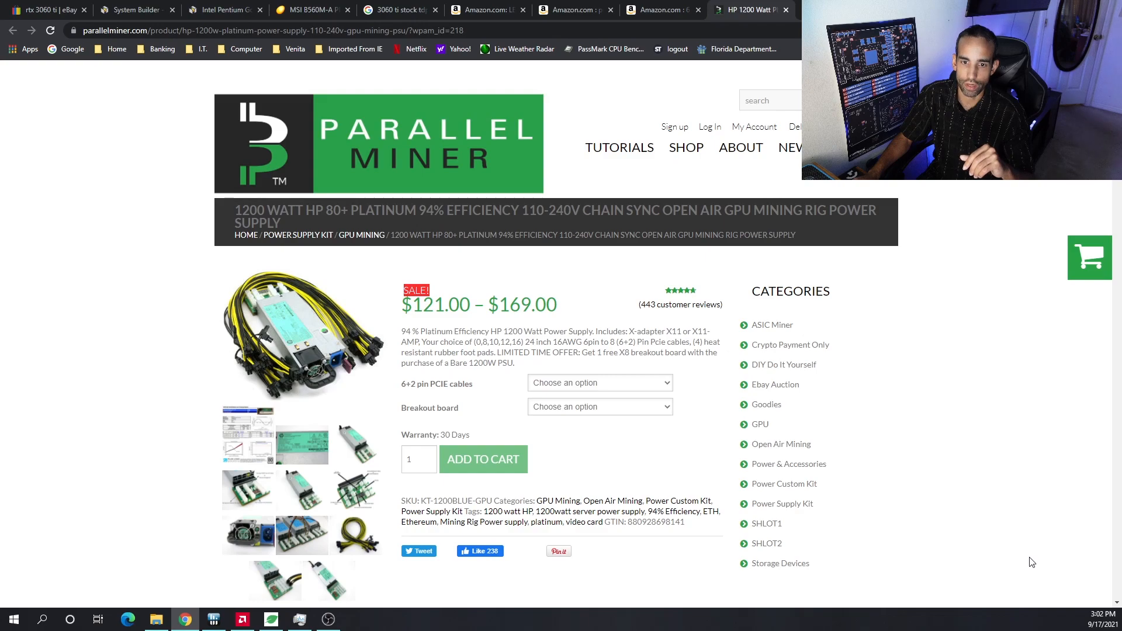
mouse_move(457, 427)
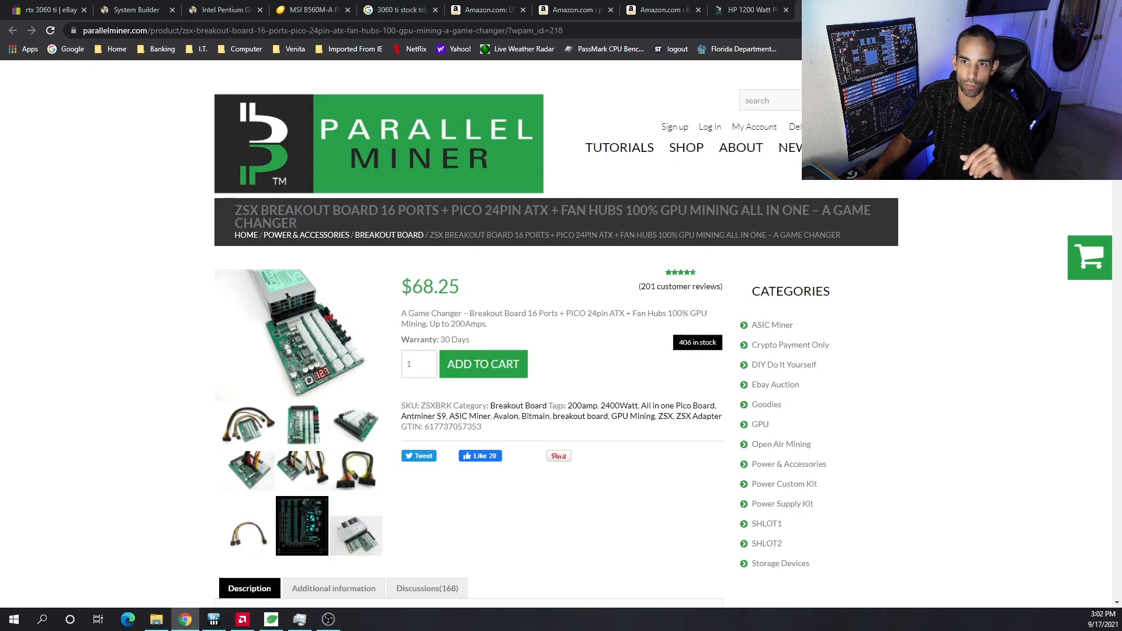
mouse_move(326, 375)
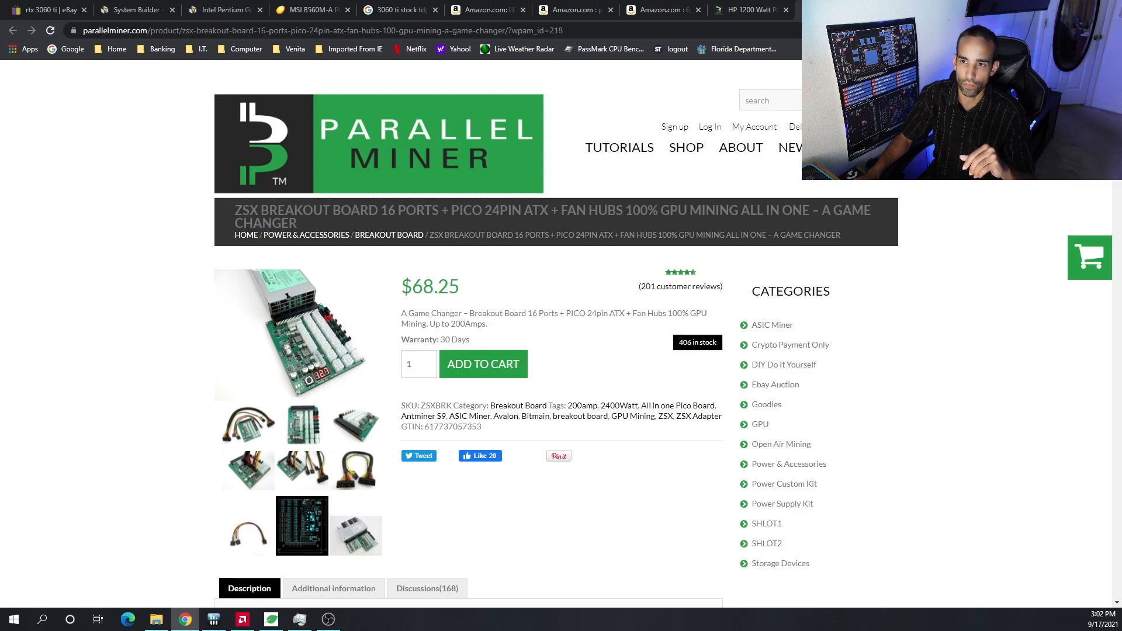
click(488, 11)
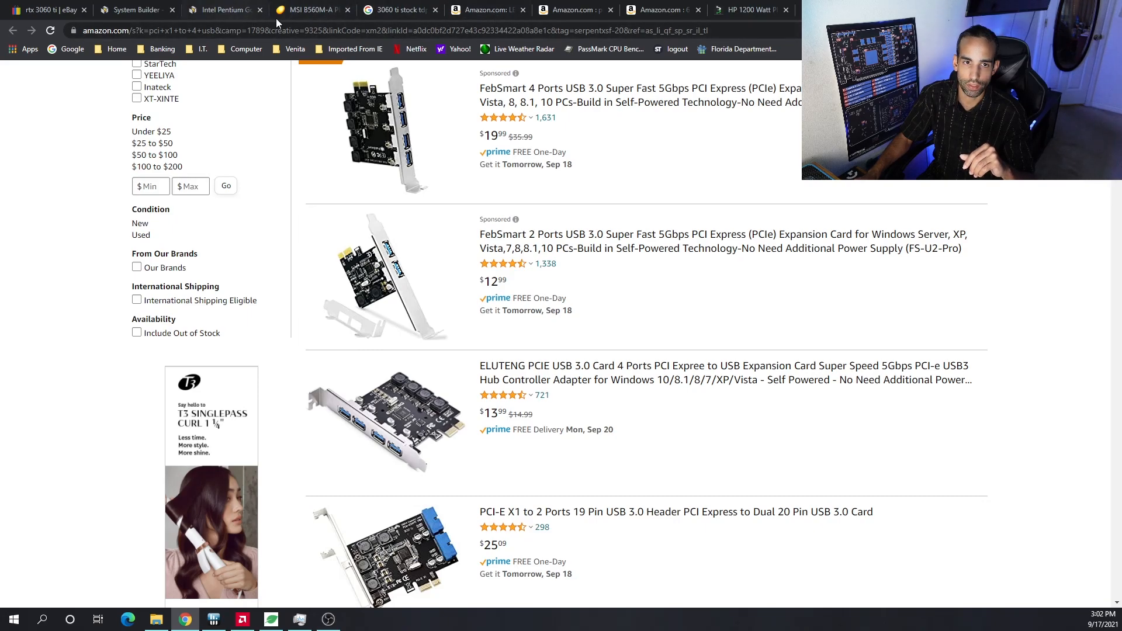
Glance at the MSI B560M-A PRO listing and return to the PCIe-to-USB expansion card results
click(311, 10)
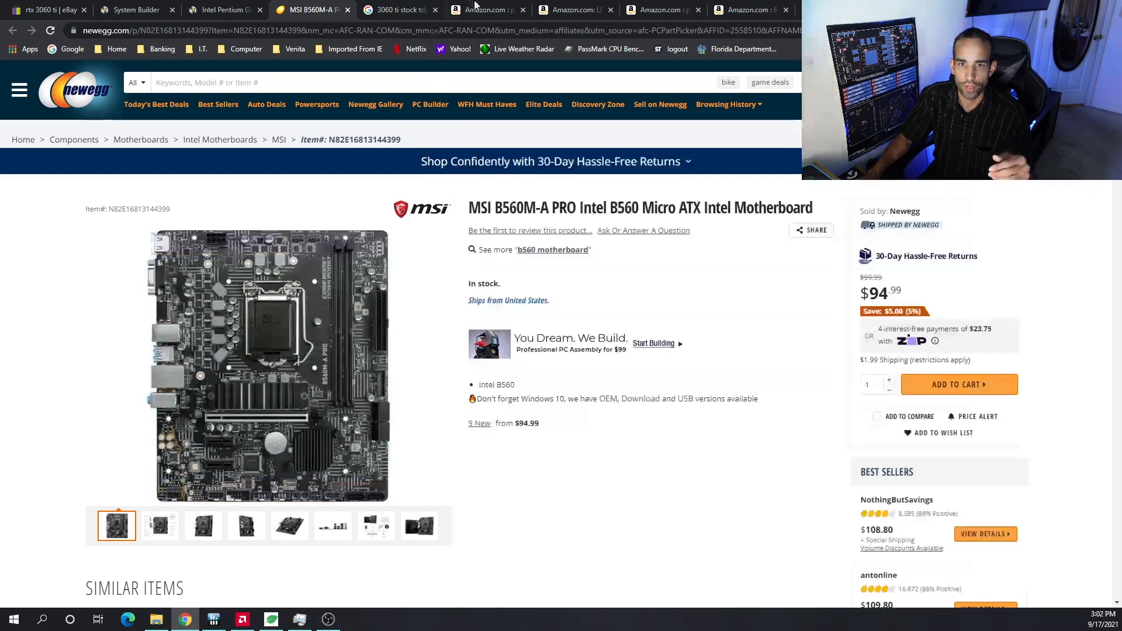
click(486, 10)
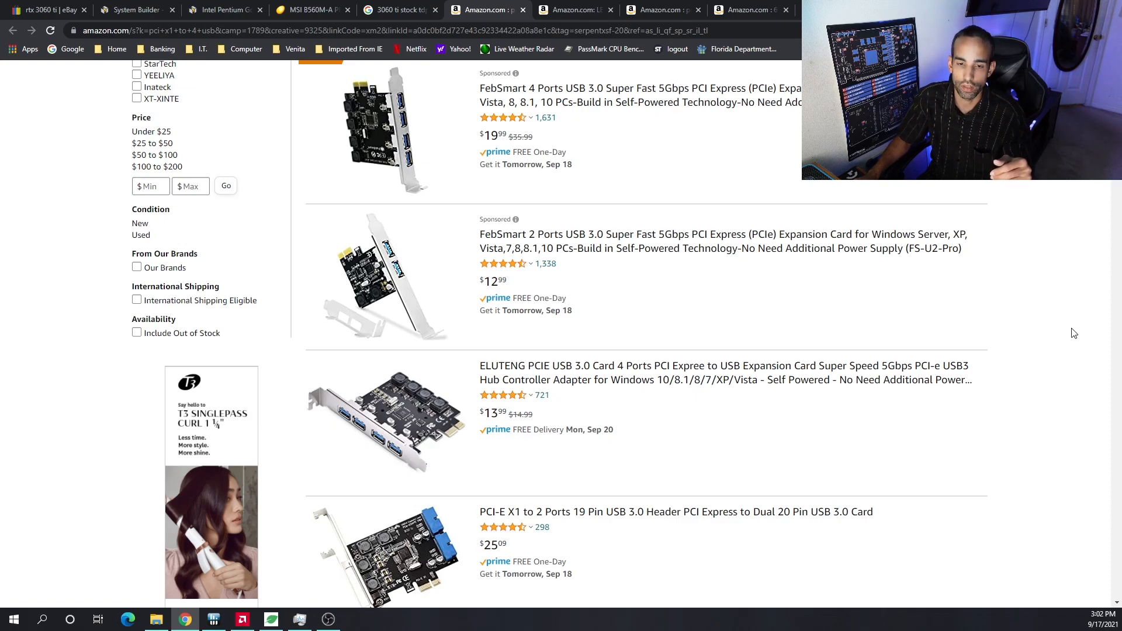
mouse_move(1066, 322)
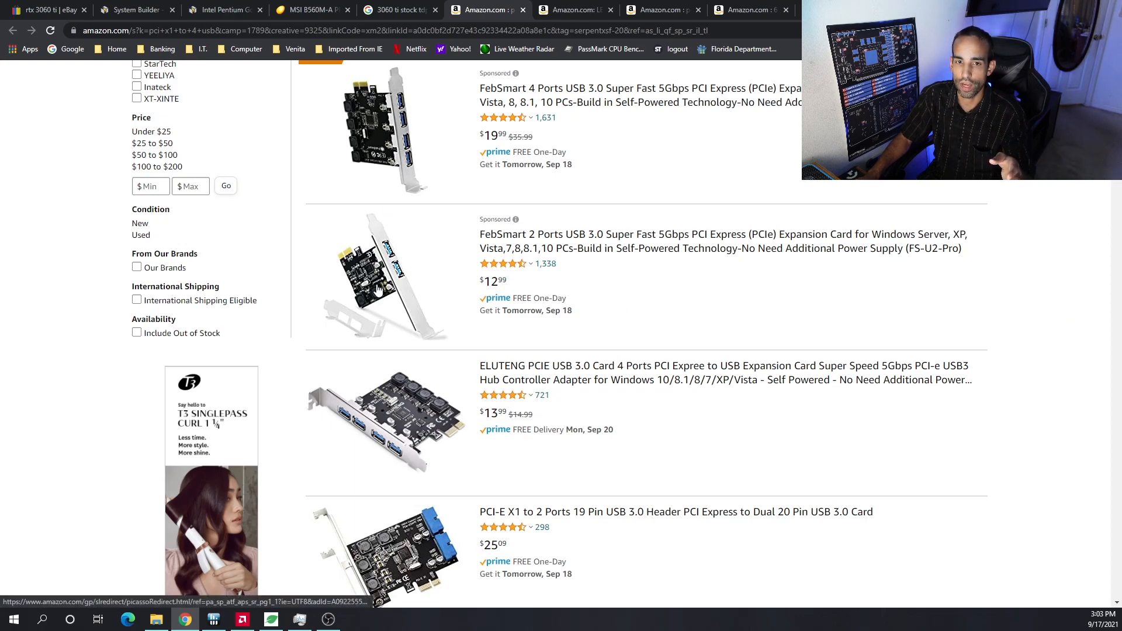
mouse_move(428, 465)
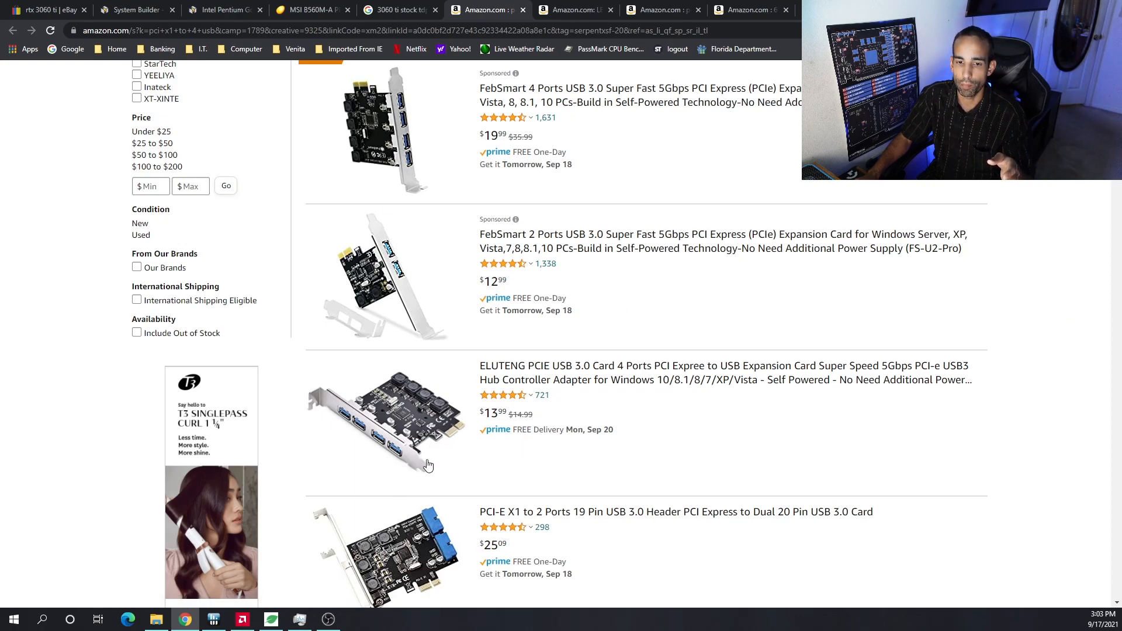
mouse_move(411, 444)
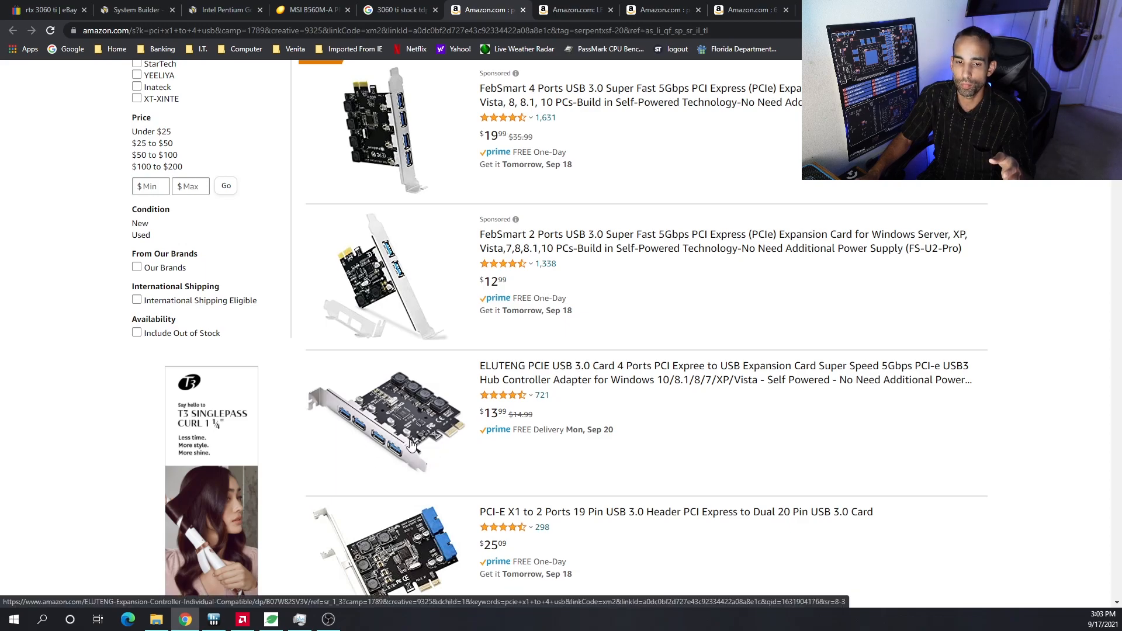
mouse_move(965, 489)
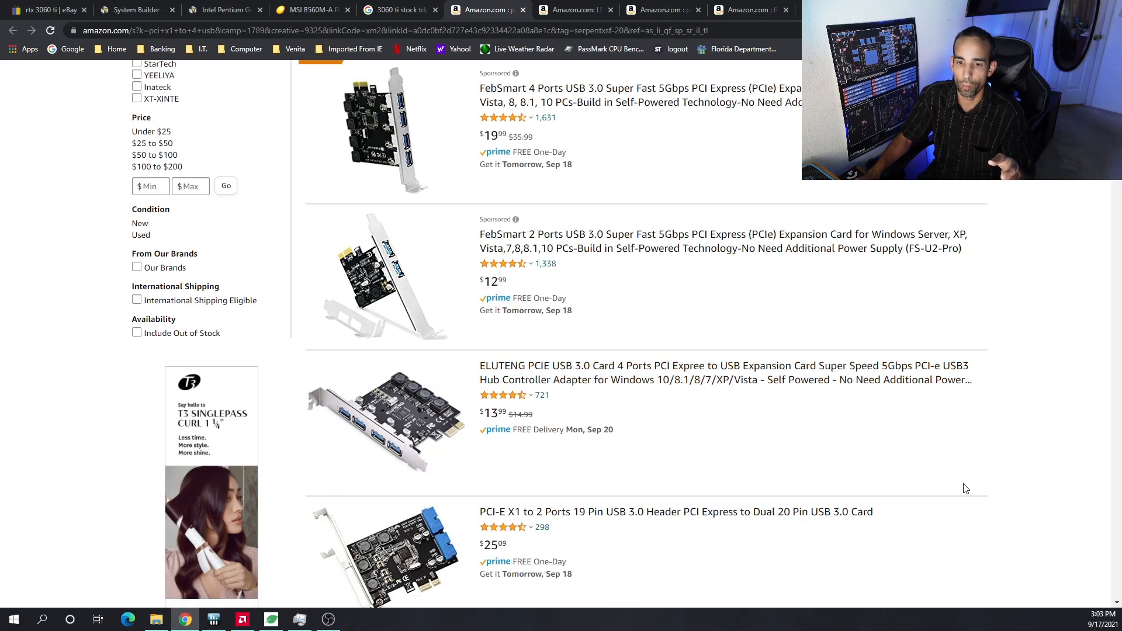
Browse down the Amazon results to the mining riser cards and M.2 NVMe expansion card listings
scroll(down, 3)
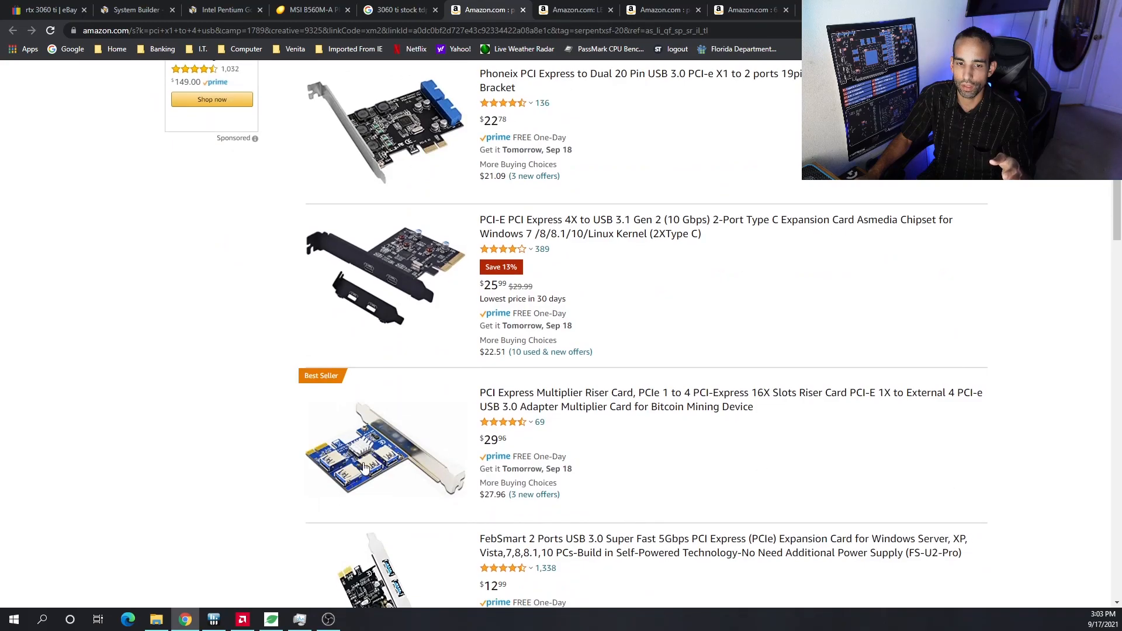
scroll(up, 3)
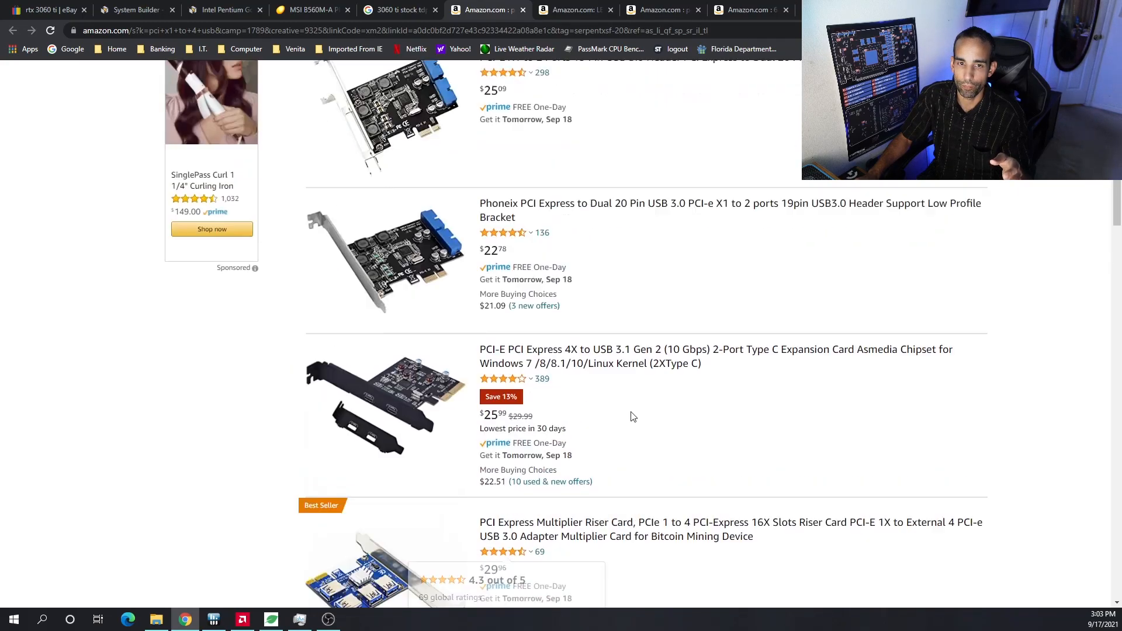
scroll(up, 3)
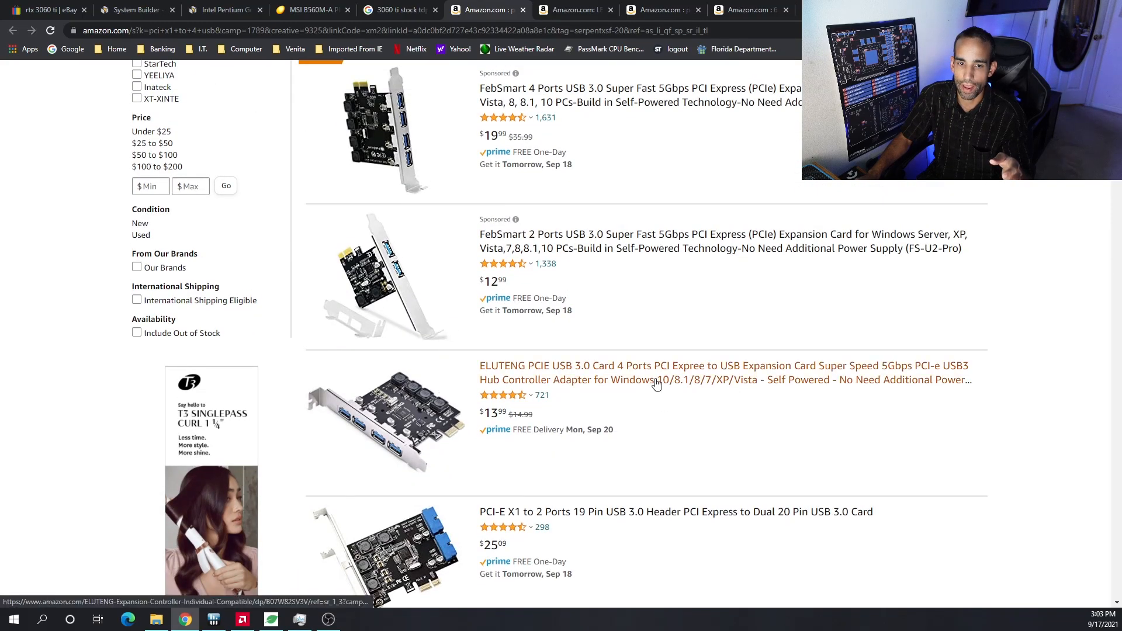
mouse_move(749, 436)
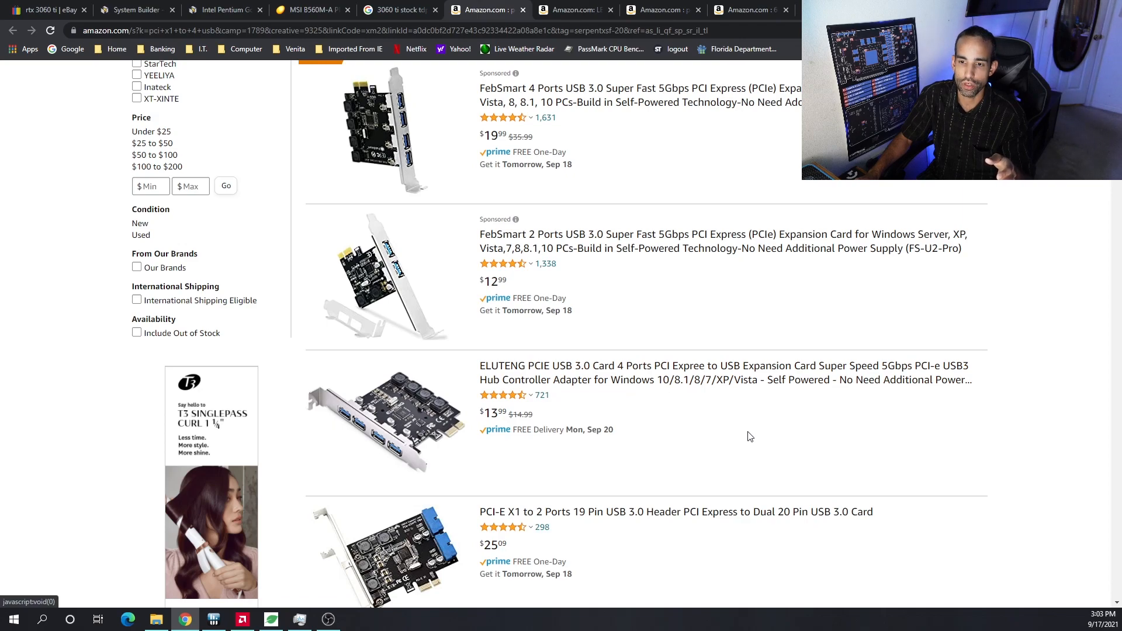
mouse_move(372, 391)
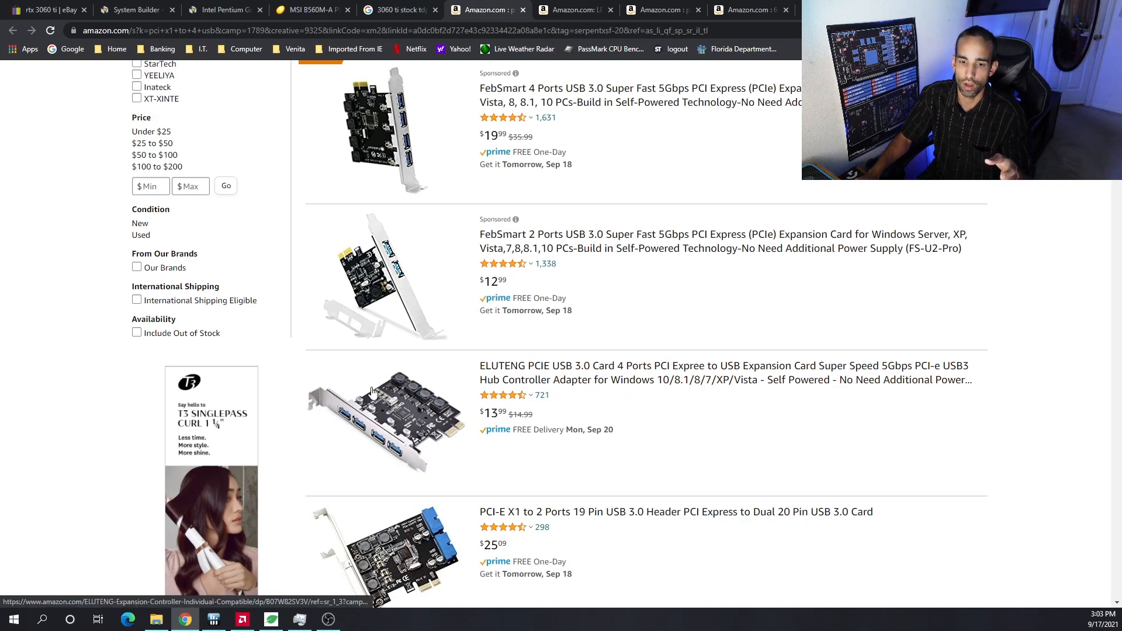
mouse_move(698, 429)
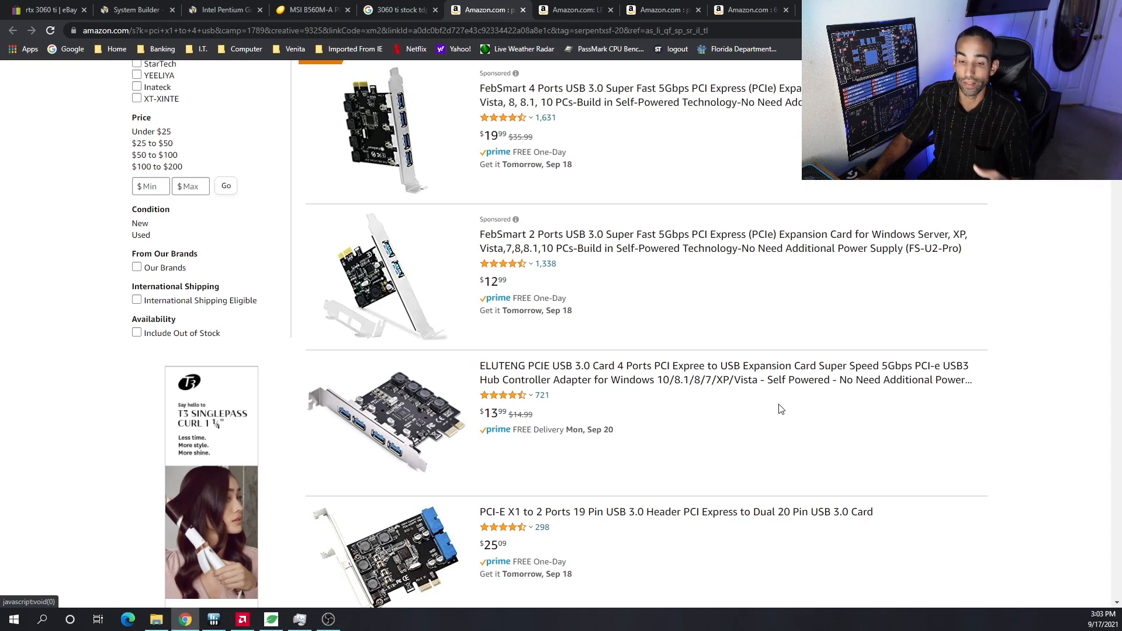
mouse_move(438, 160)
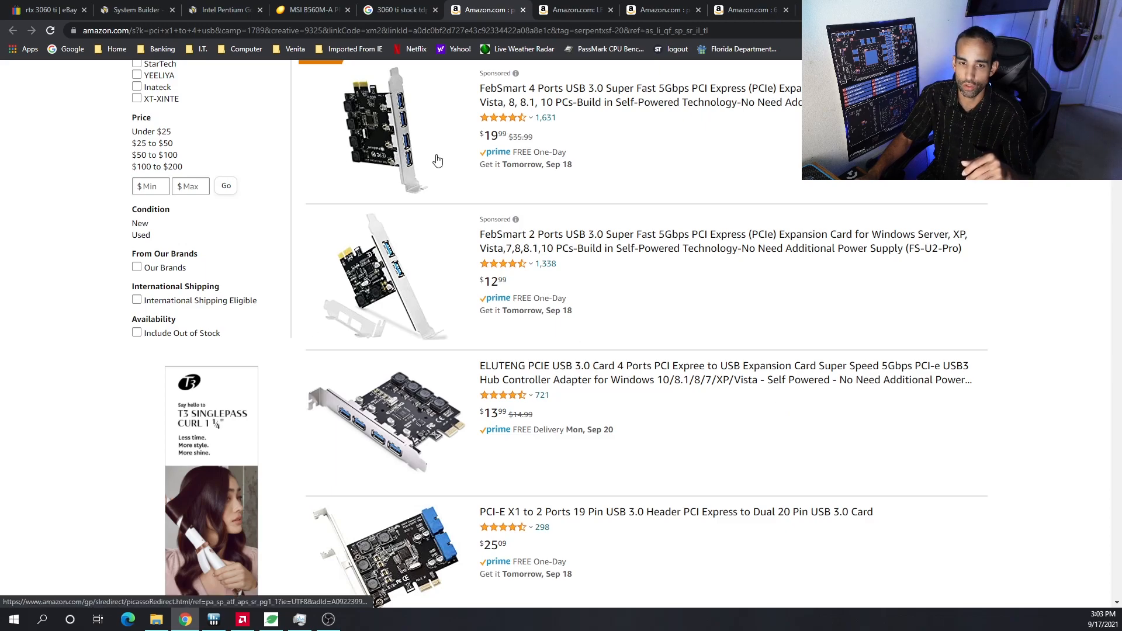
scroll(down, 3)
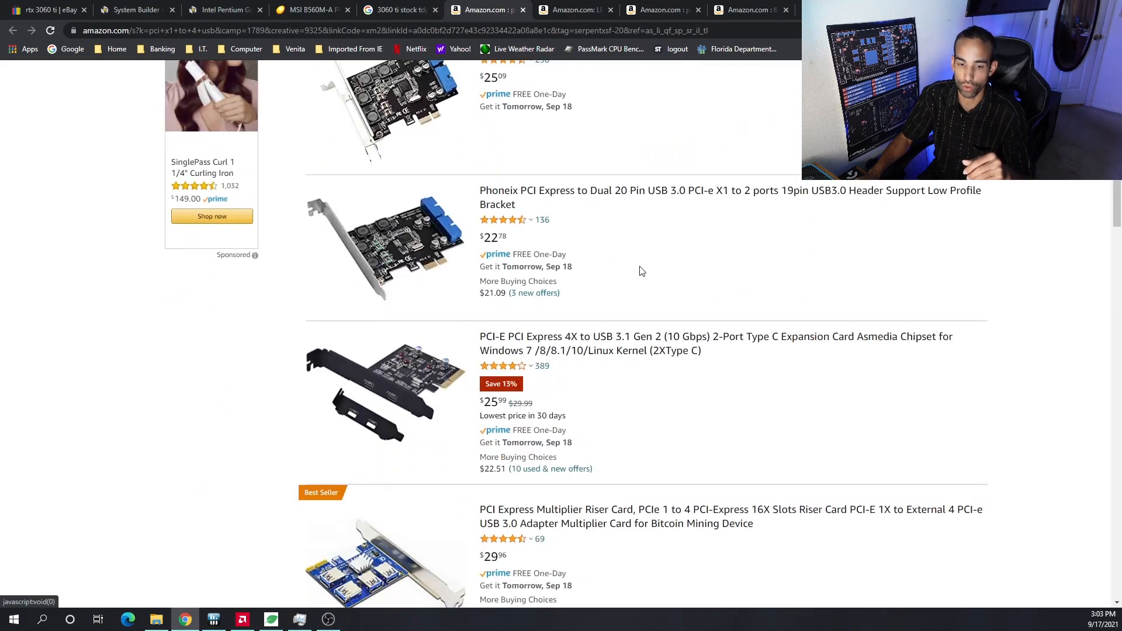
scroll(down, 3)
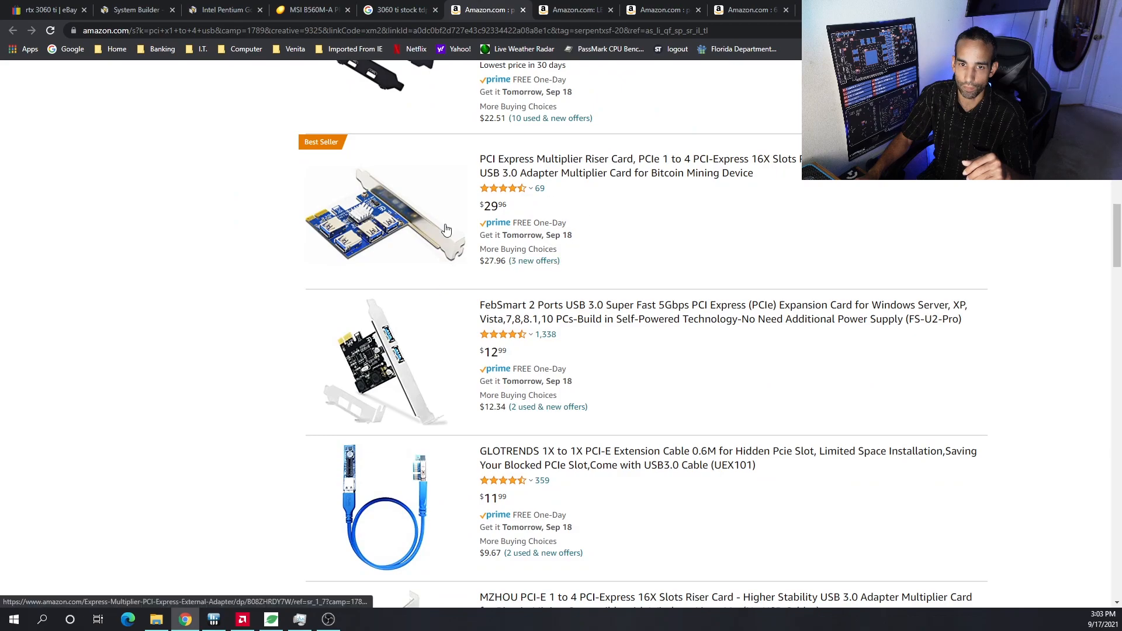
scroll(down, 3)
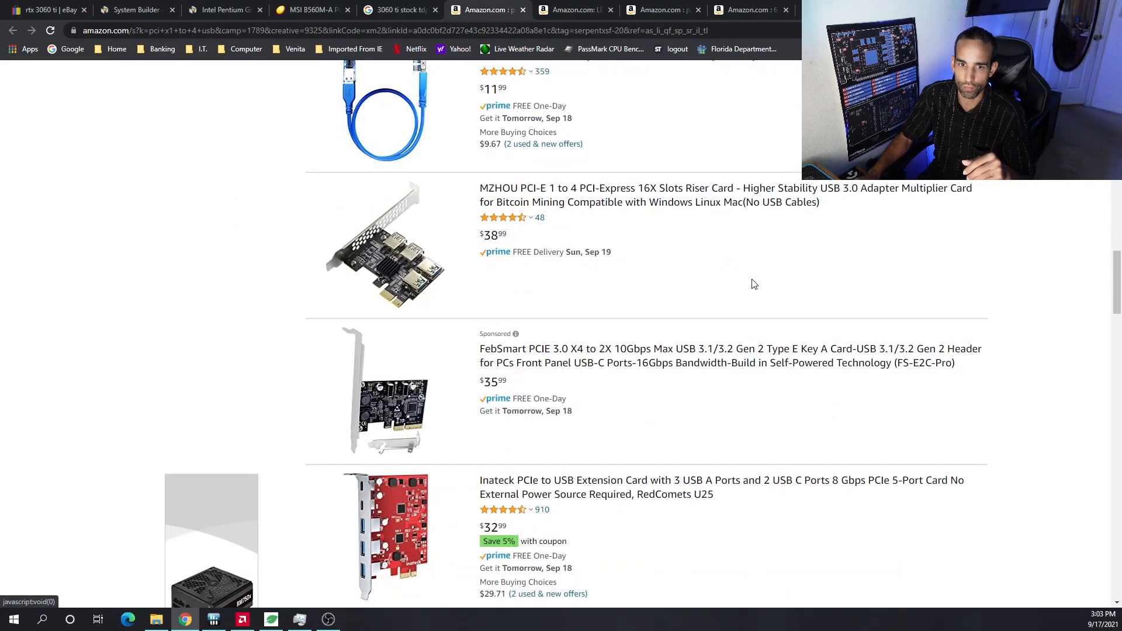
mouse_move(619, 303)
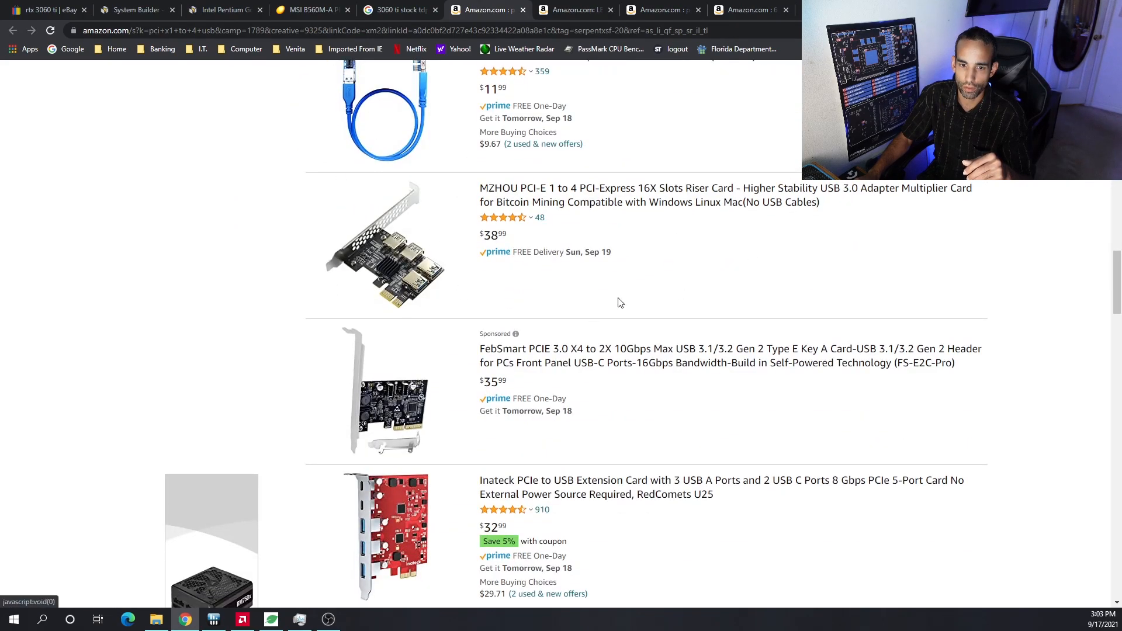
scroll(down, 3)
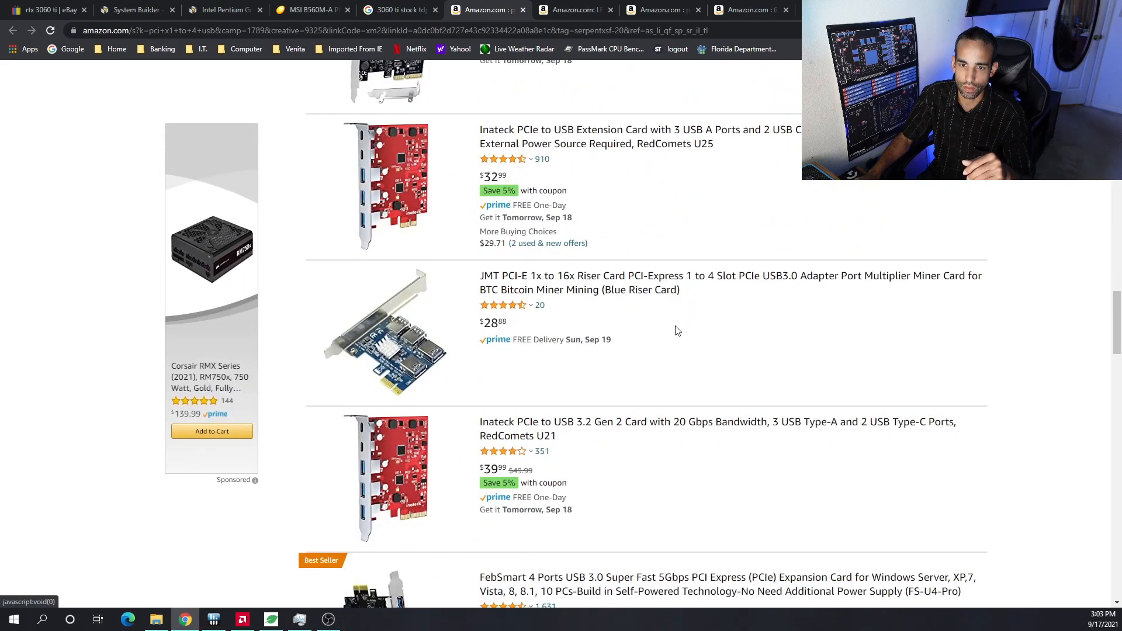
scroll(down, 3)
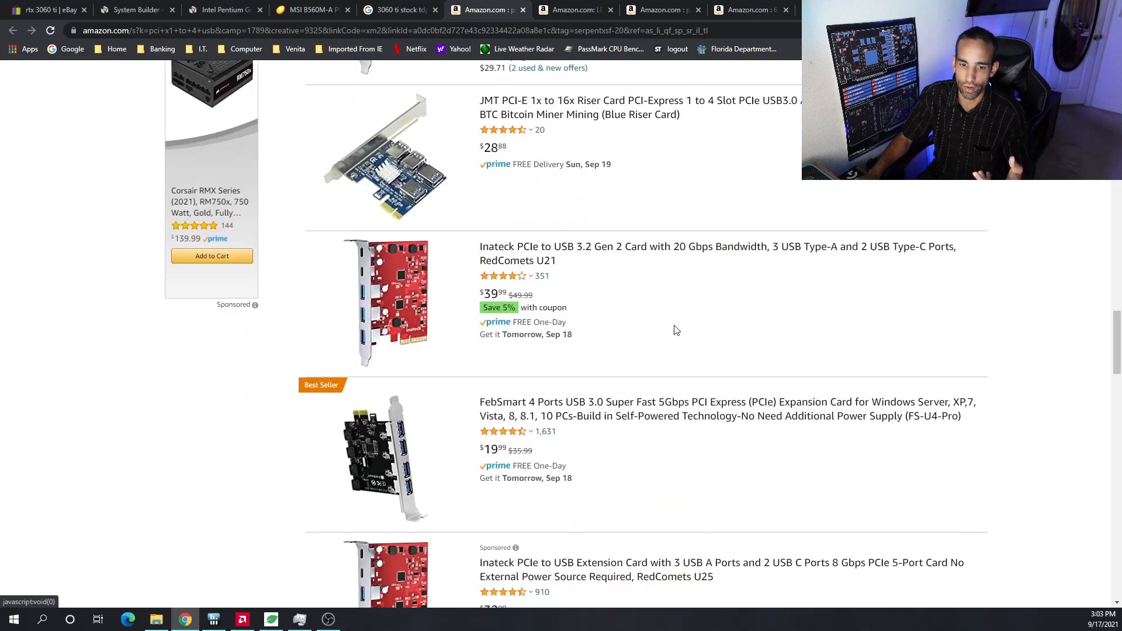
scroll(down, 3)
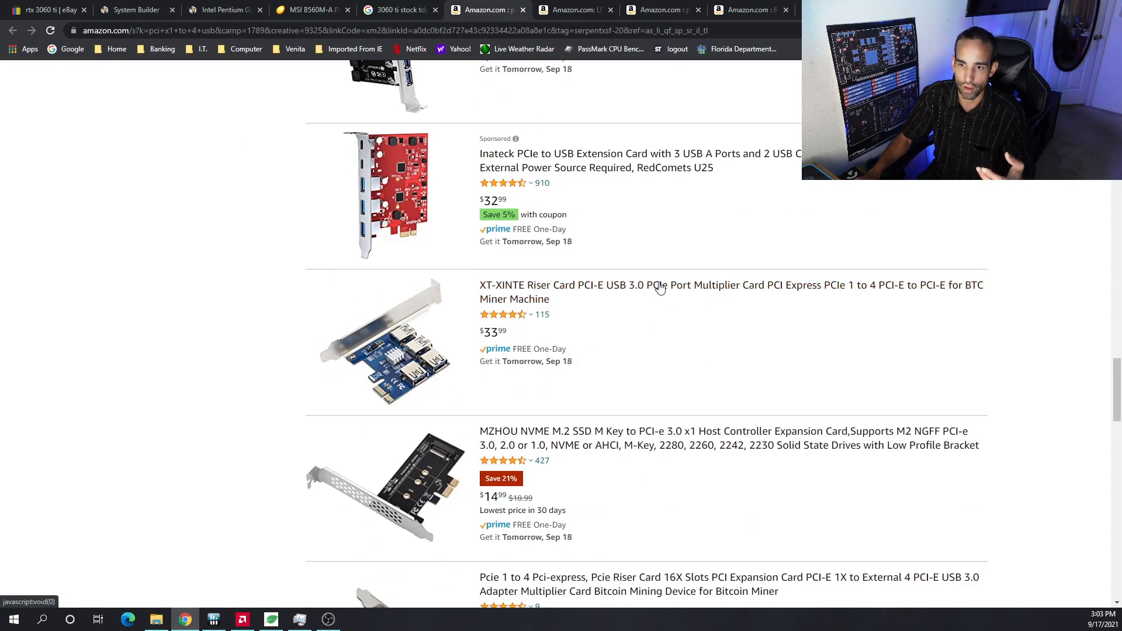
mouse_move(701, 351)
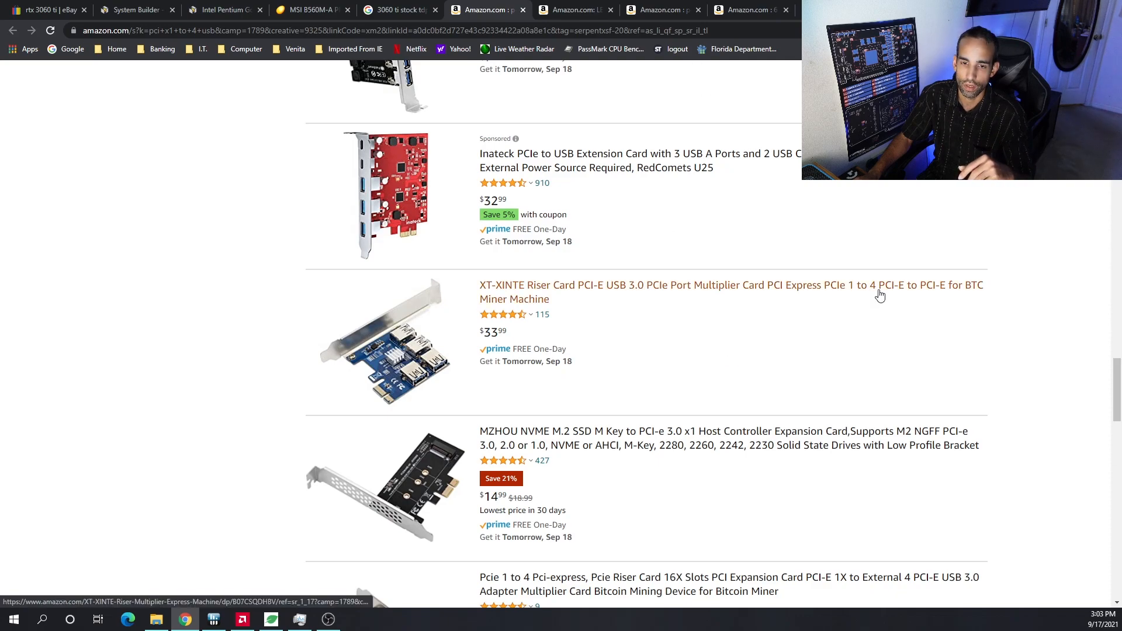
mouse_move(700, 197)
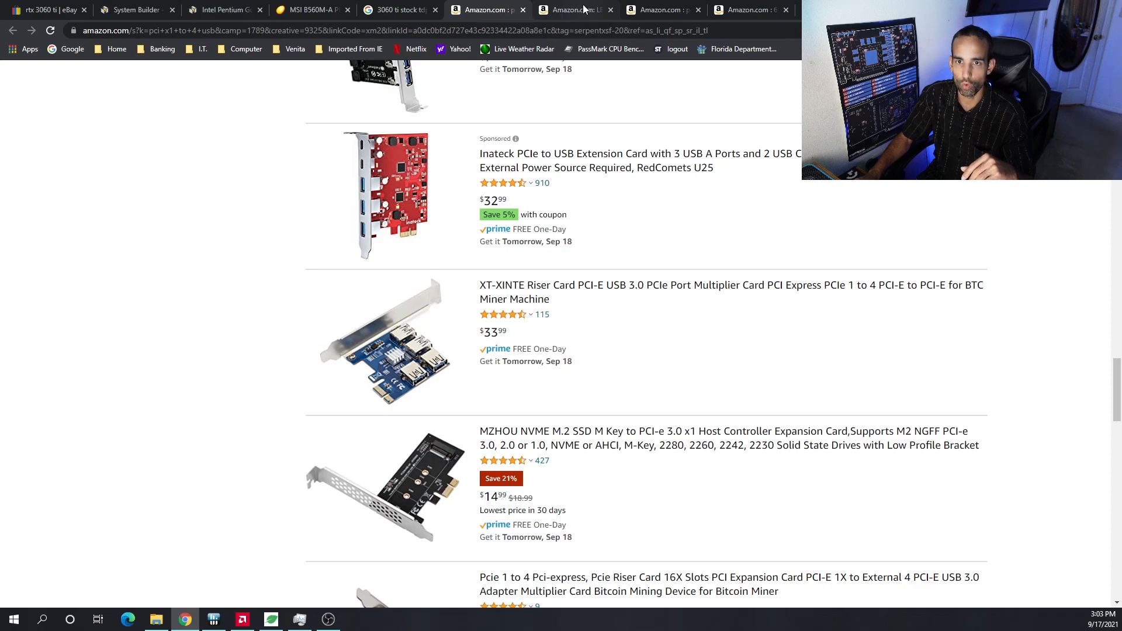
mouse_move(573, 10)
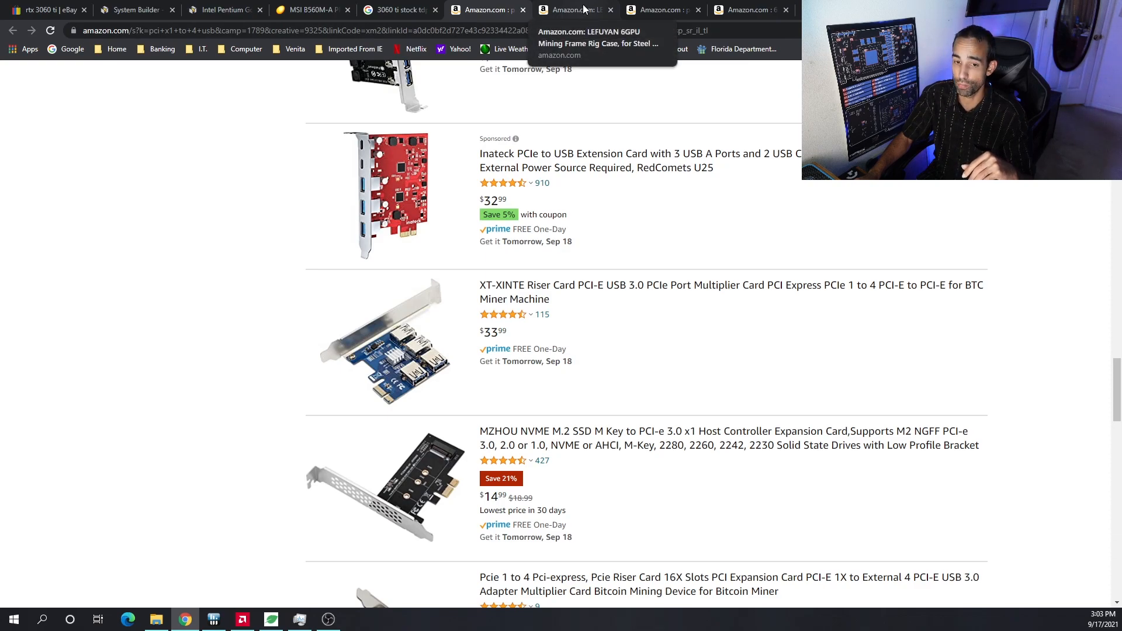
View Amazon's LEFUYAN 6-GPU open-air mining frame listing priced $54.19
click(573, 9)
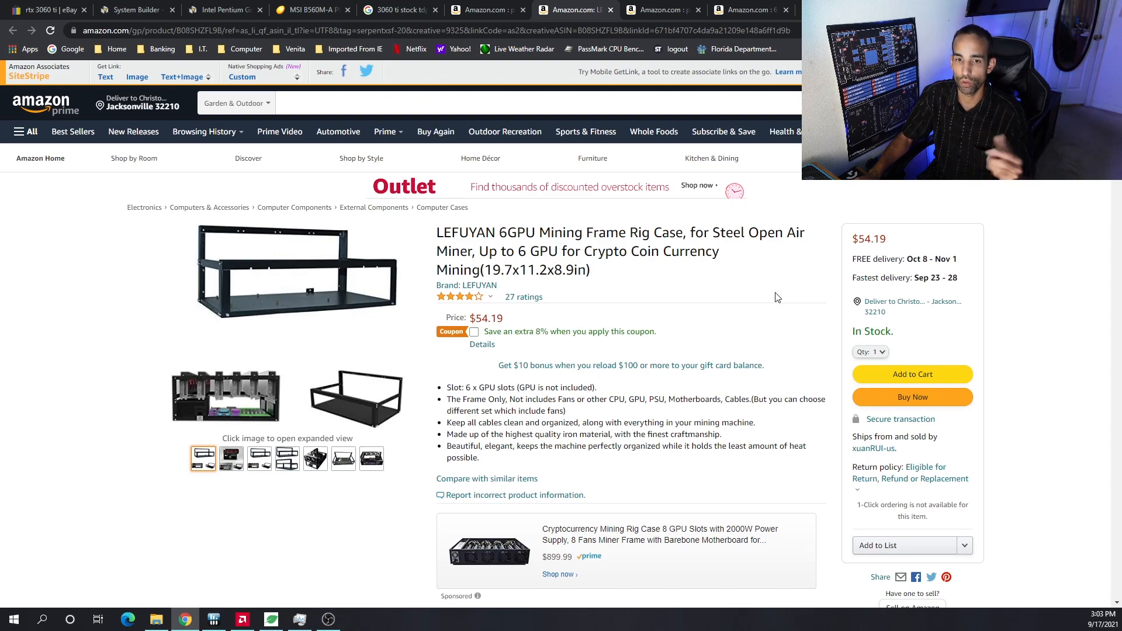
mouse_move(775, 291)
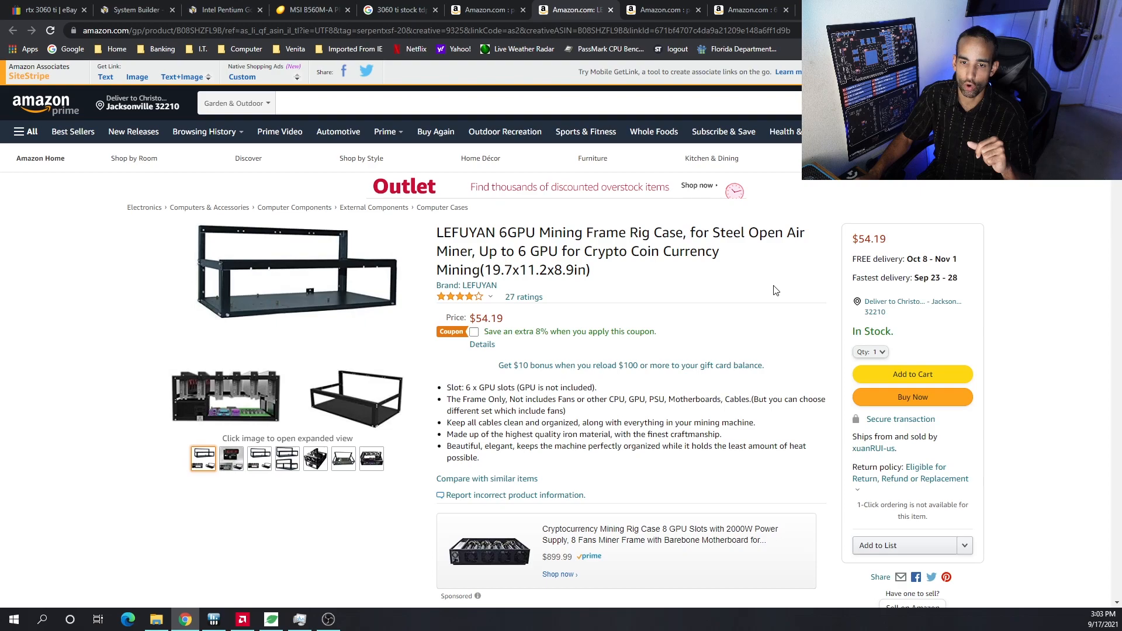
mouse_move(769, 261)
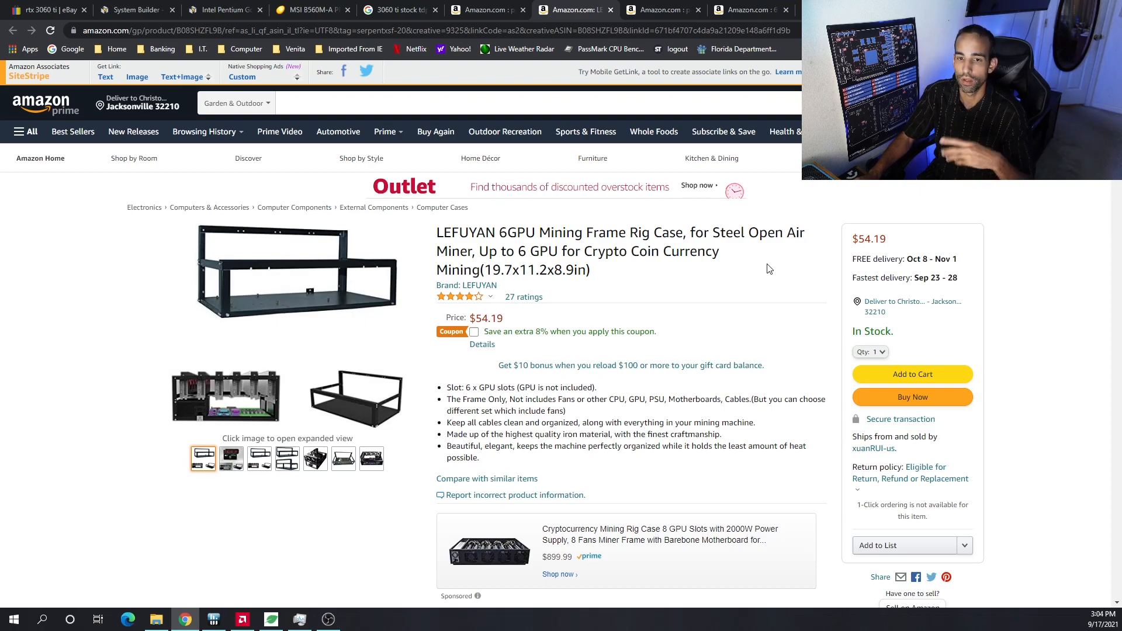
mouse_move(770, 277)
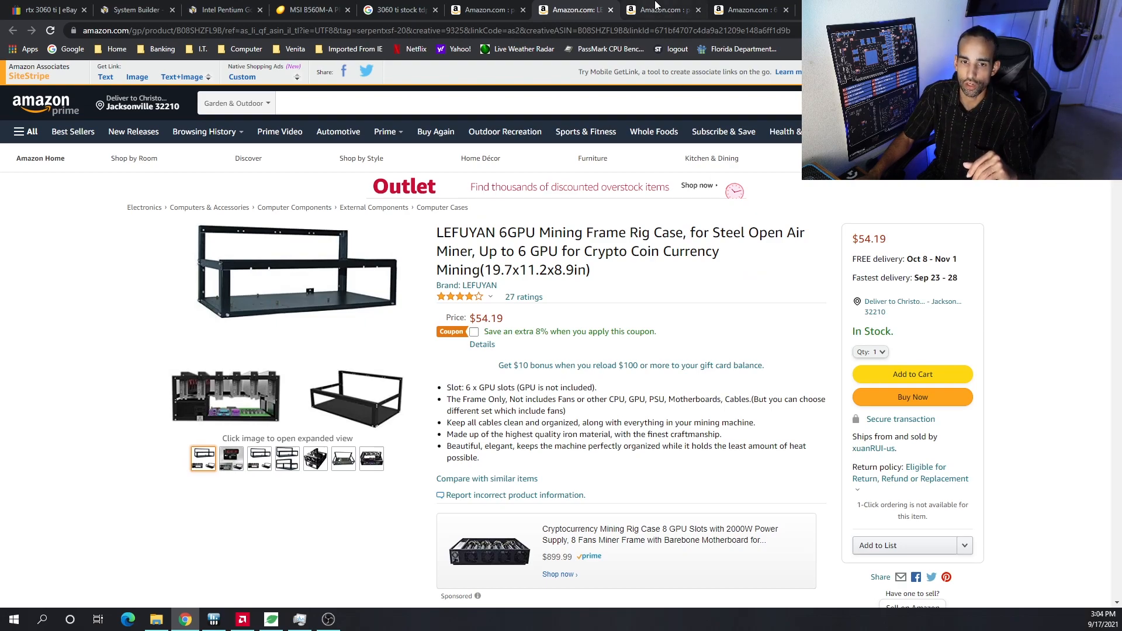
mouse_move(706, 319)
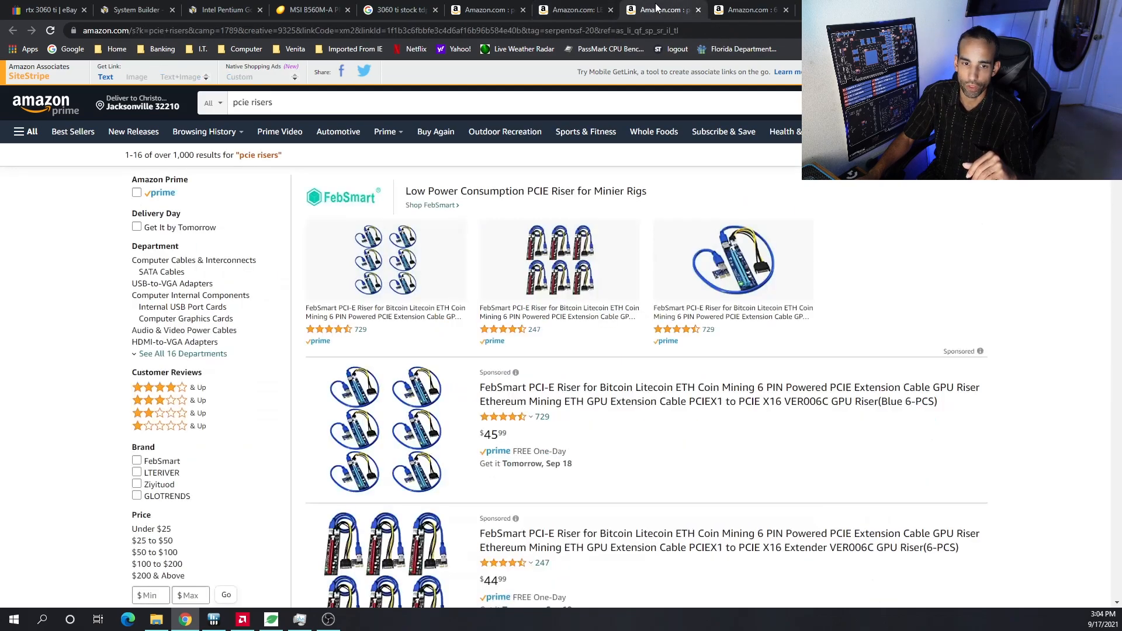
Browse the six-pack PCIe riser listings in the Amazon search results
scroll(down, 3)
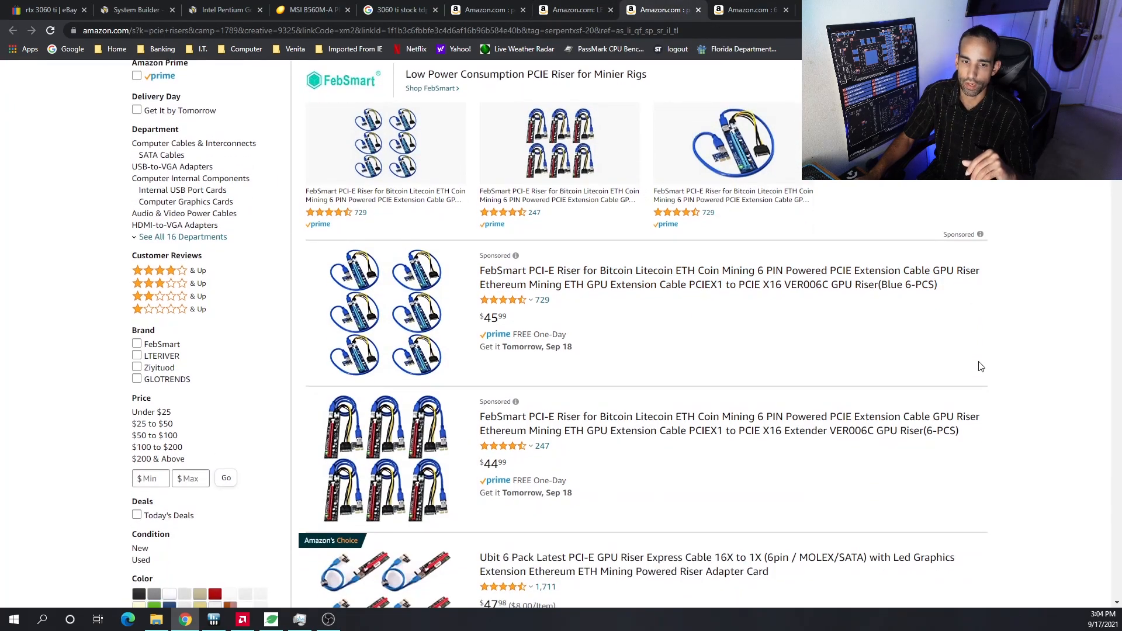
scroll(down, 3)
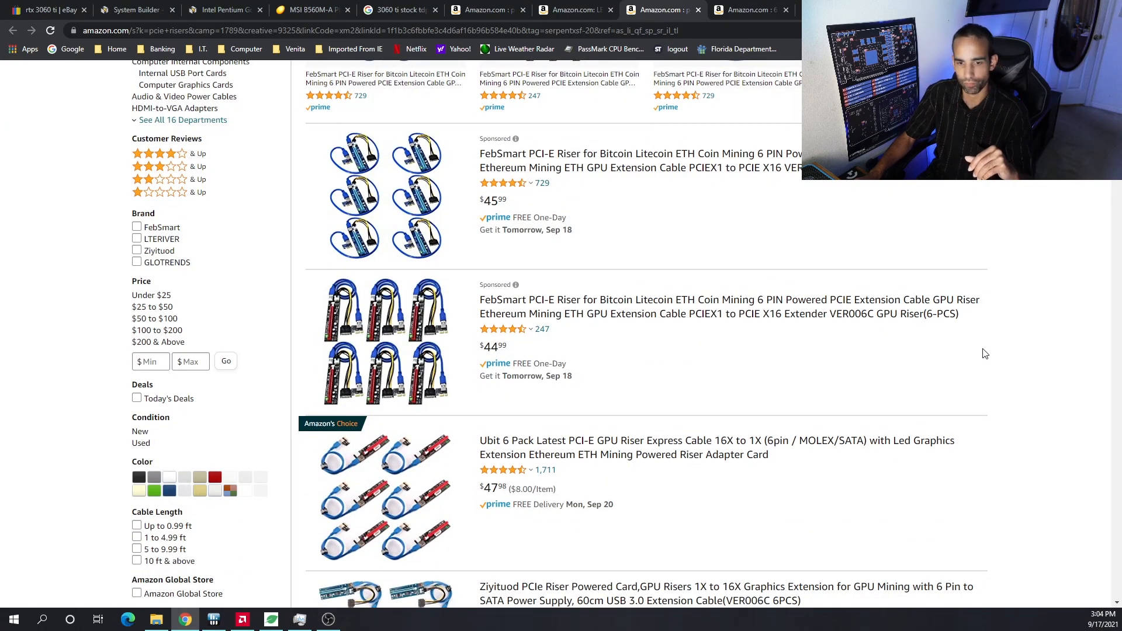
mouse_move(968, 318)
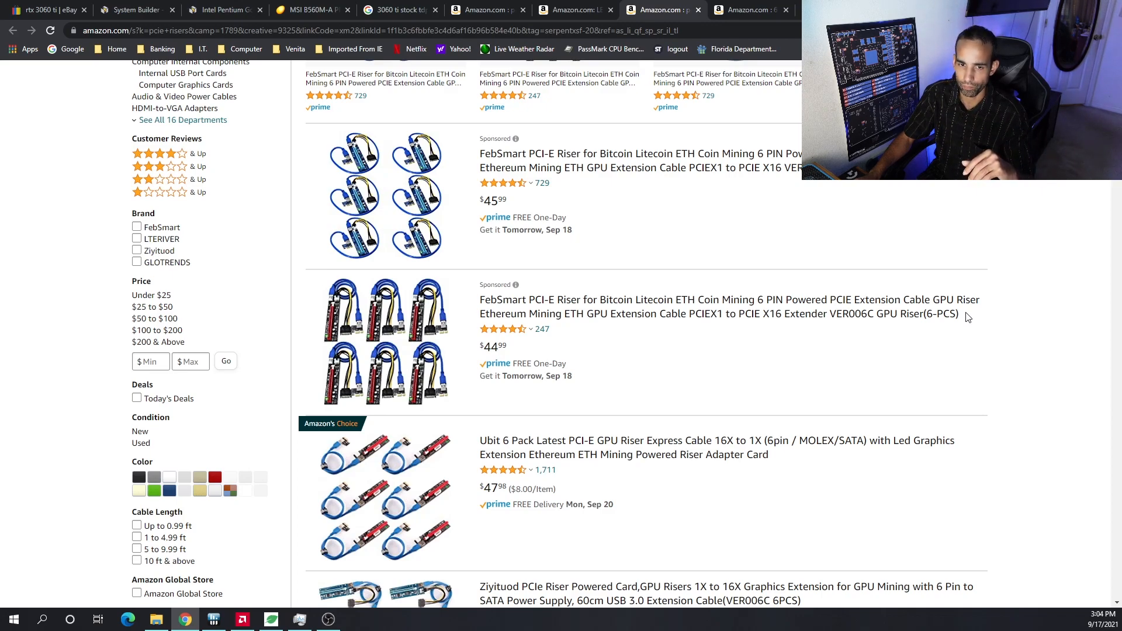
mouse_move(893, 394)
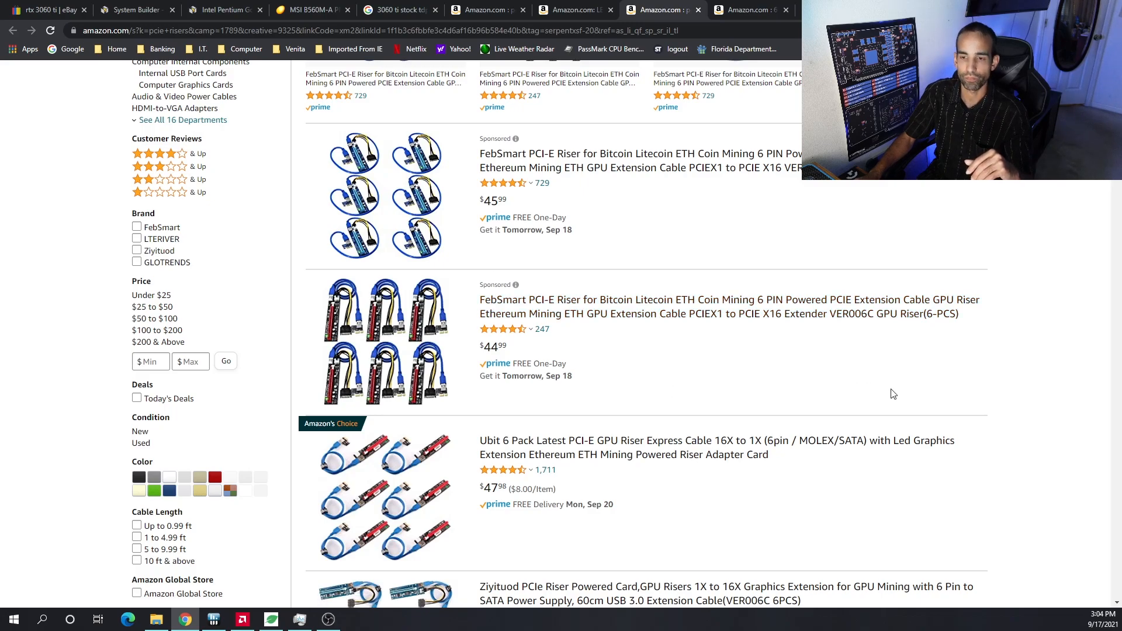
mouse_move(899, 387)
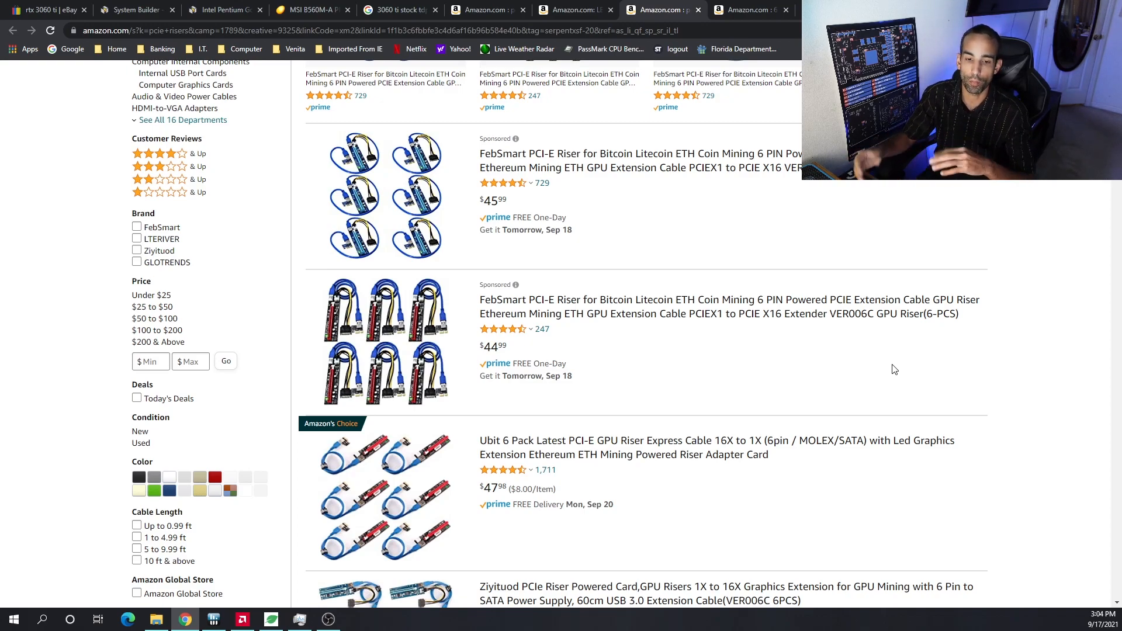
mouse_move(922, 377)
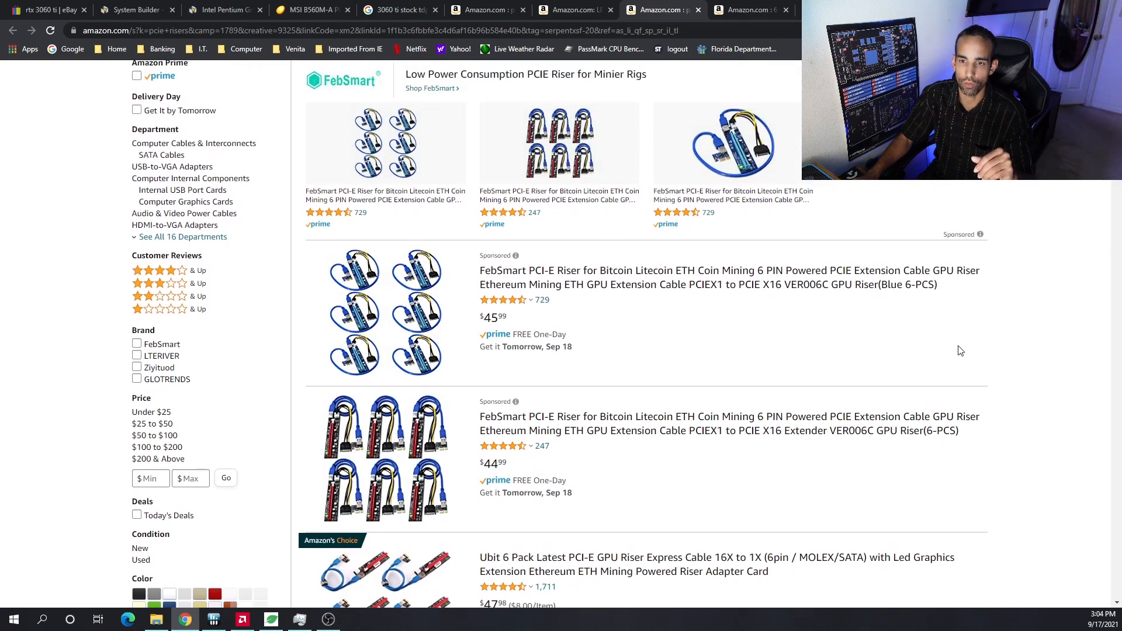
mouse_move(930, 340)
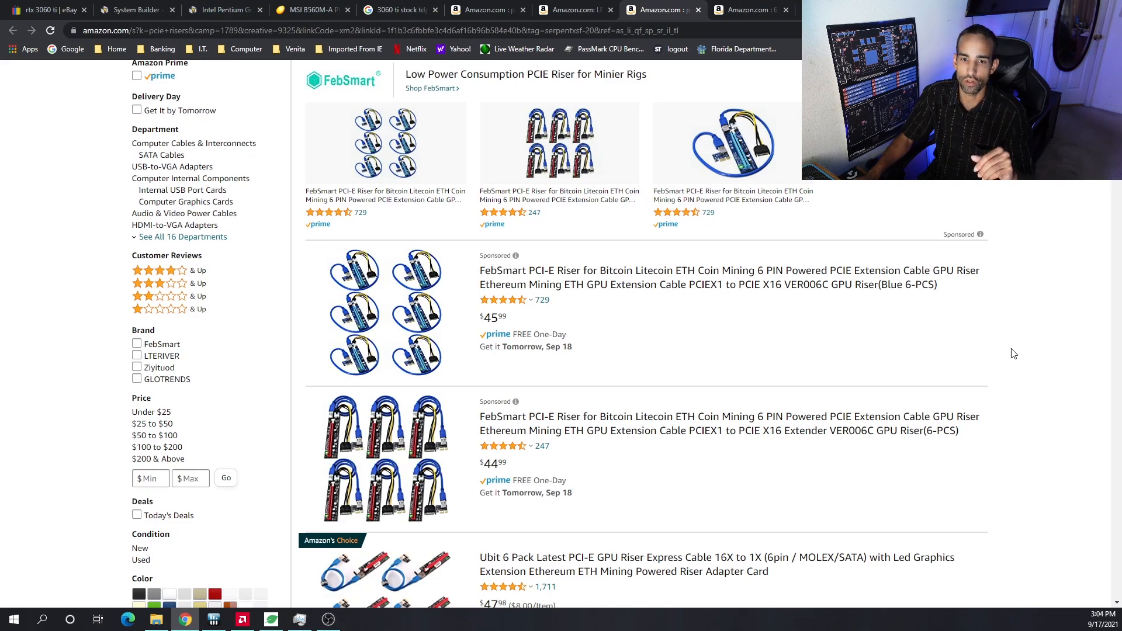
scroll(up, 3)
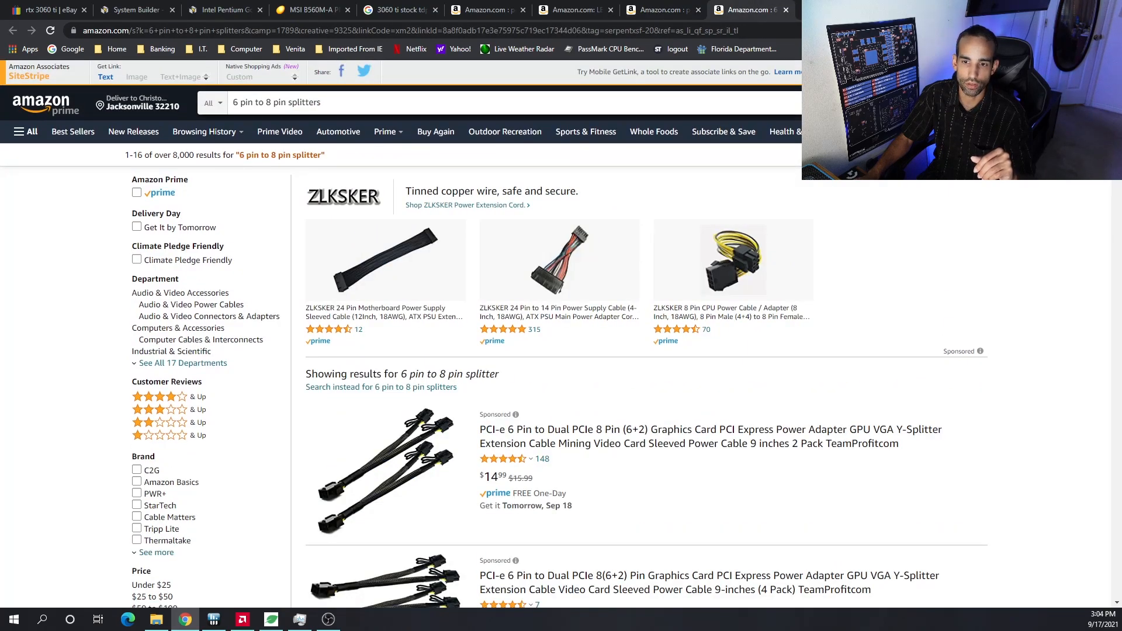
scroll(down, 3)
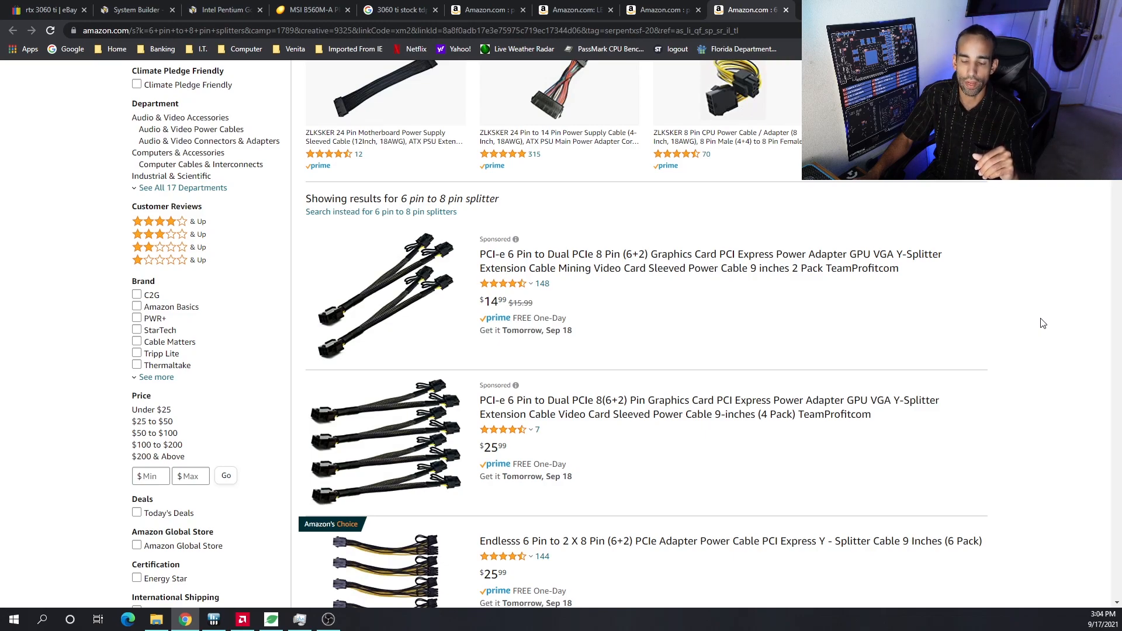
scroll(down, 3)
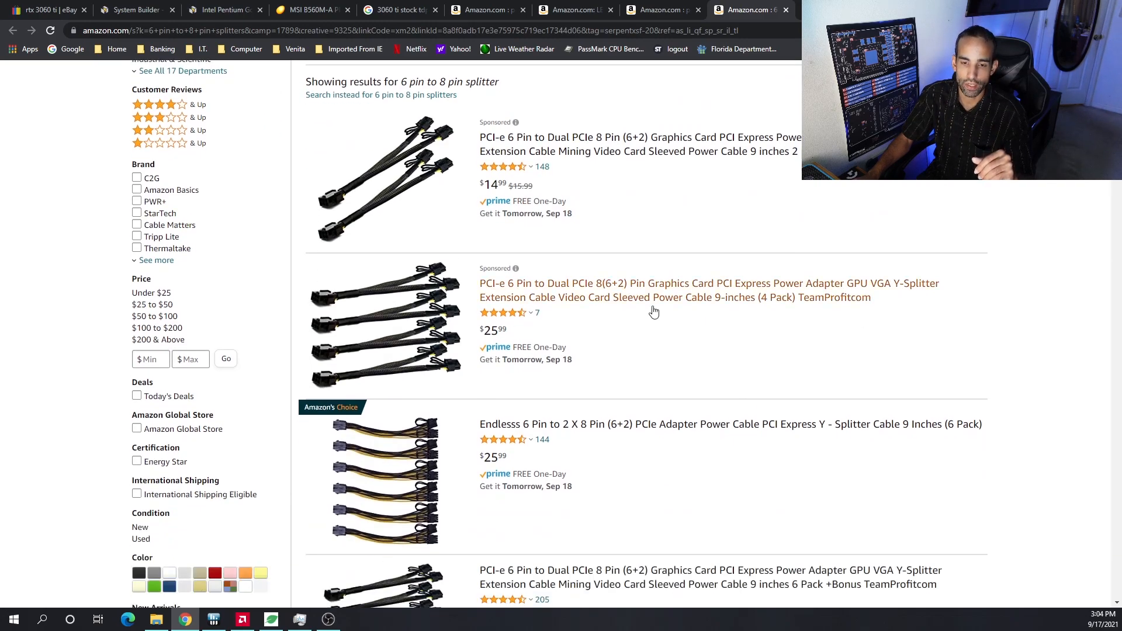
mouse_move(959, 376)
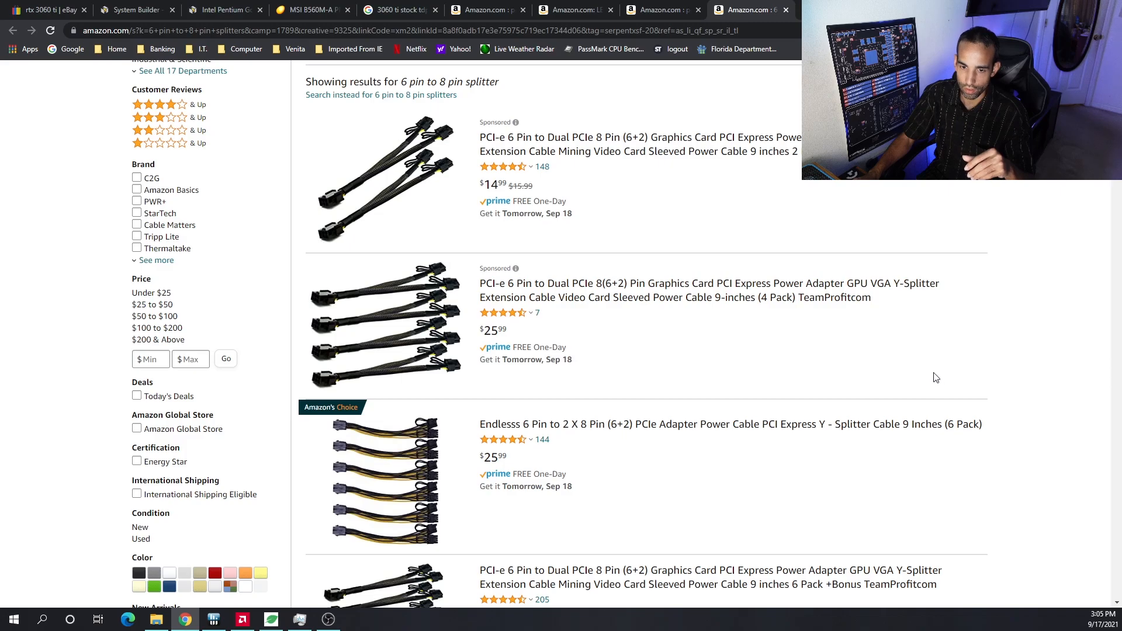
mouse_move(927, 367)
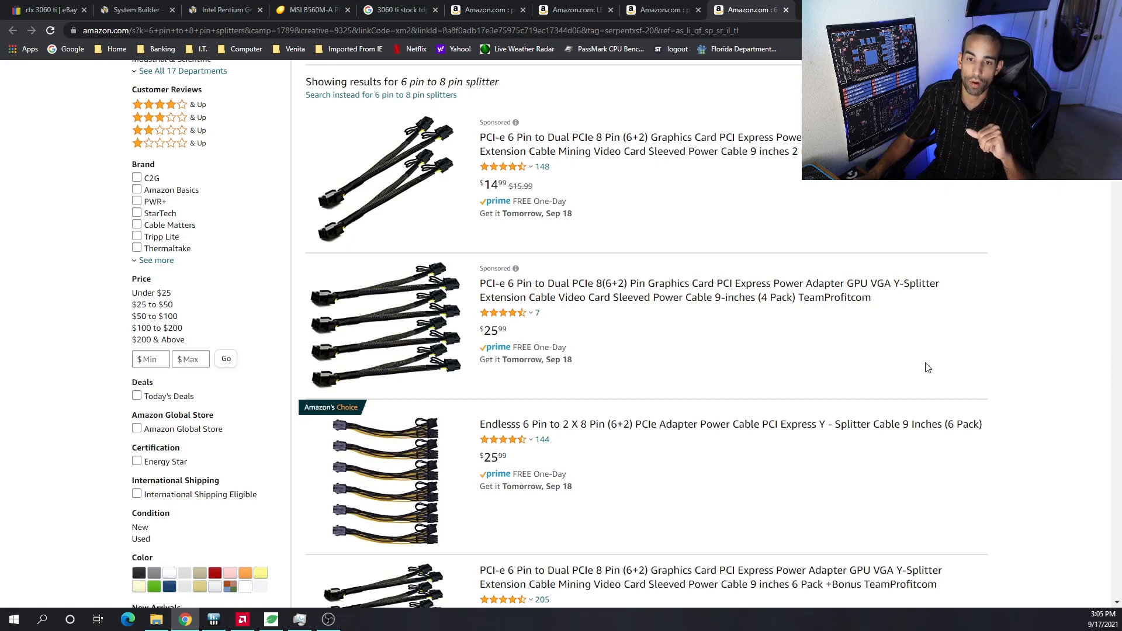
mouse_move(1086, 256)
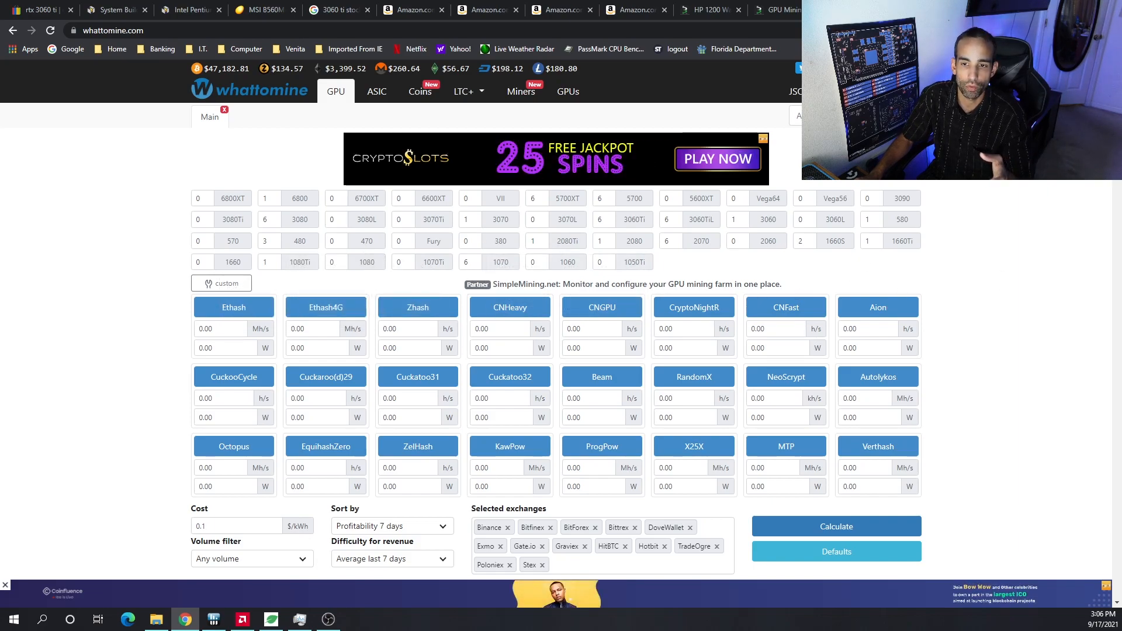
mouse_move(700, 219)
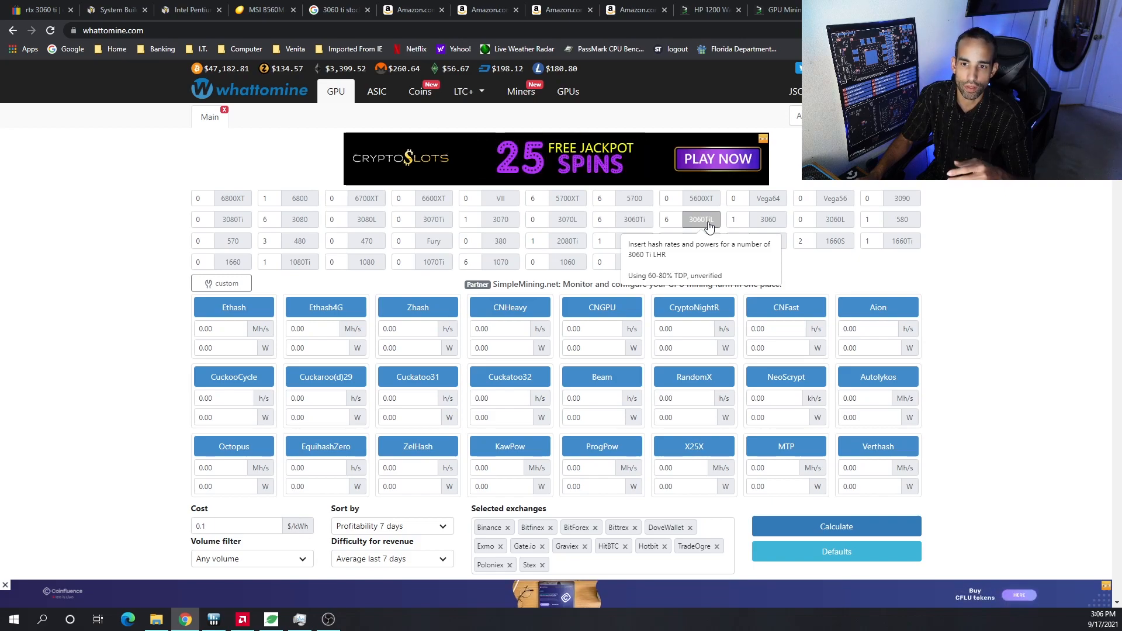
Add a 3060 Ti LHR entry to the WhatToMine calculator, filling 30 Mh/s Ethash at 130 W
click(700, 218)
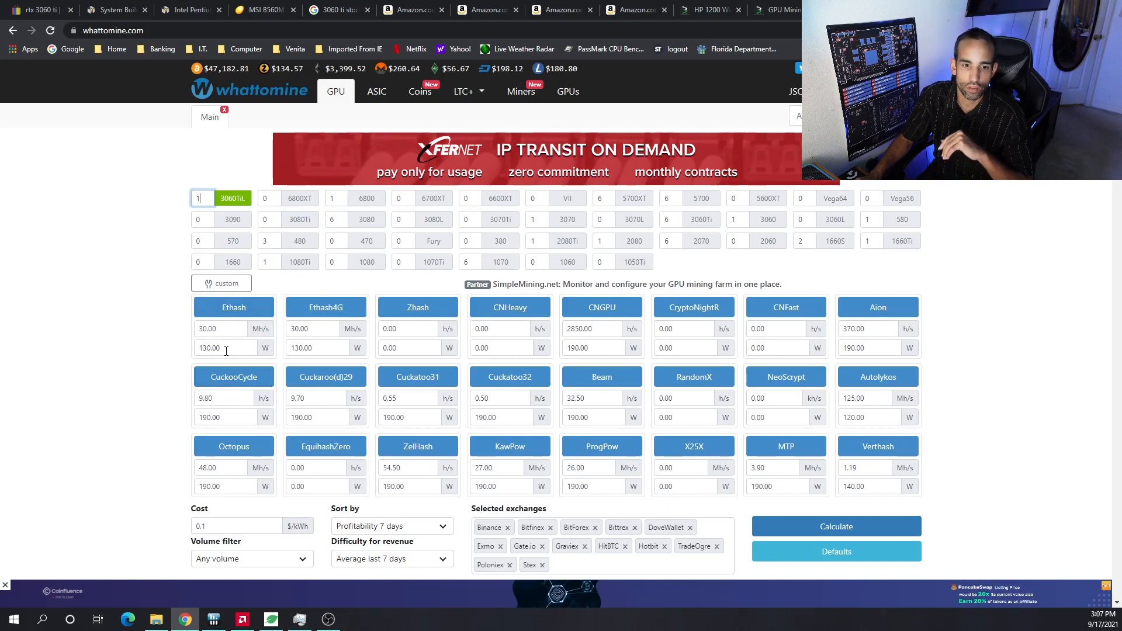
Set the 3060TiL count to 6 and calculate profitability for the six-card rig
triple_click(226, 348)
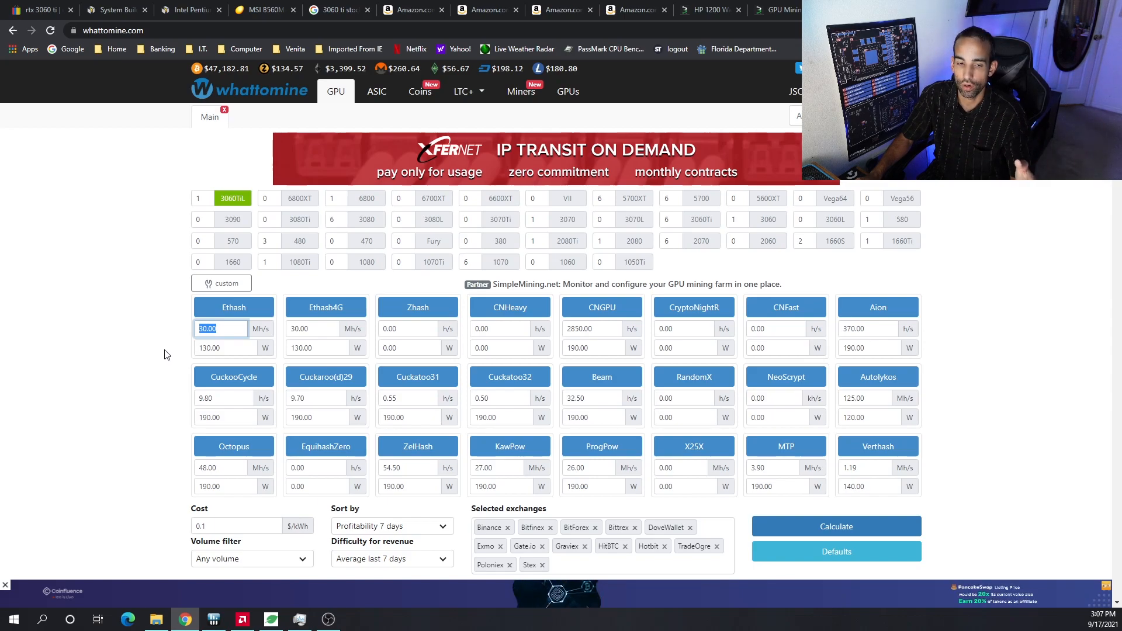
mouse_move(215, 344)
text(6)
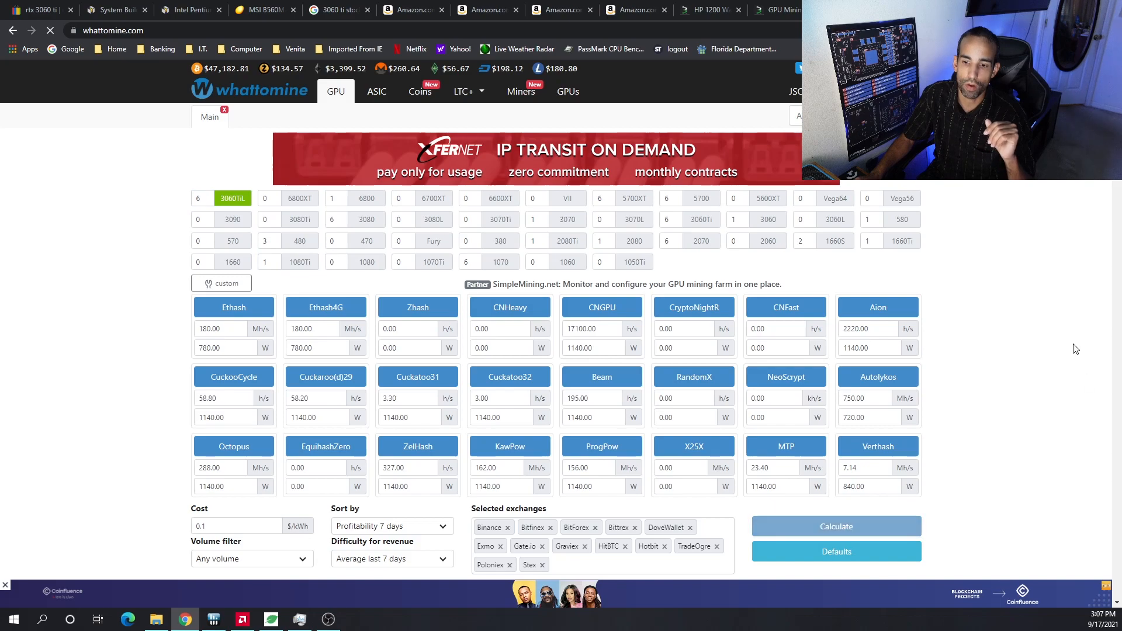
click(836, 526)
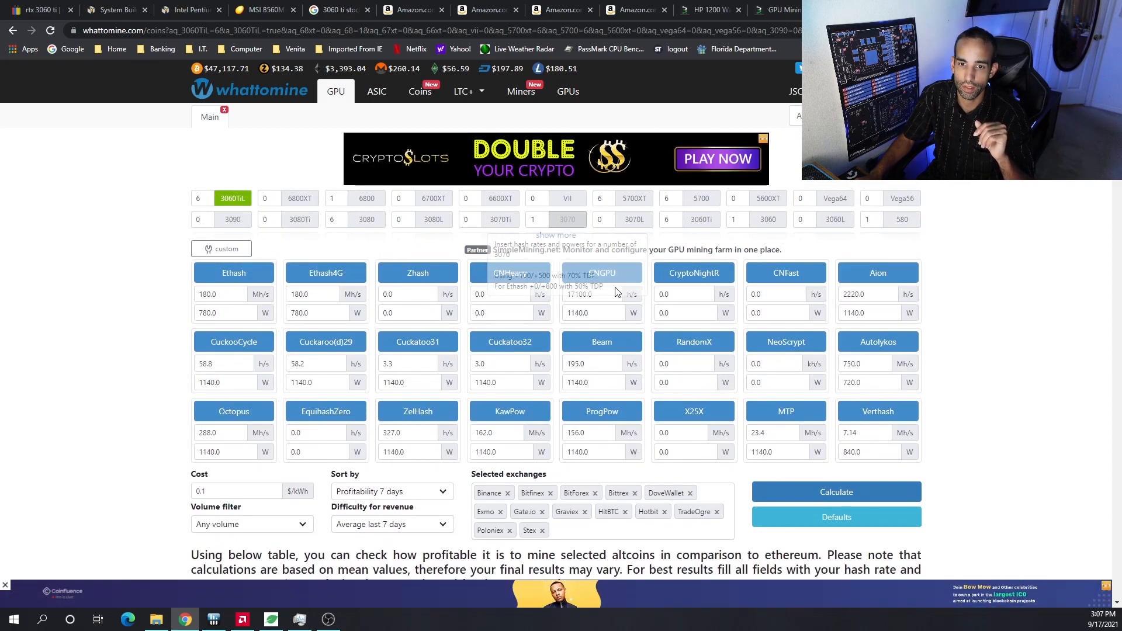
mouse_move(978, 387)
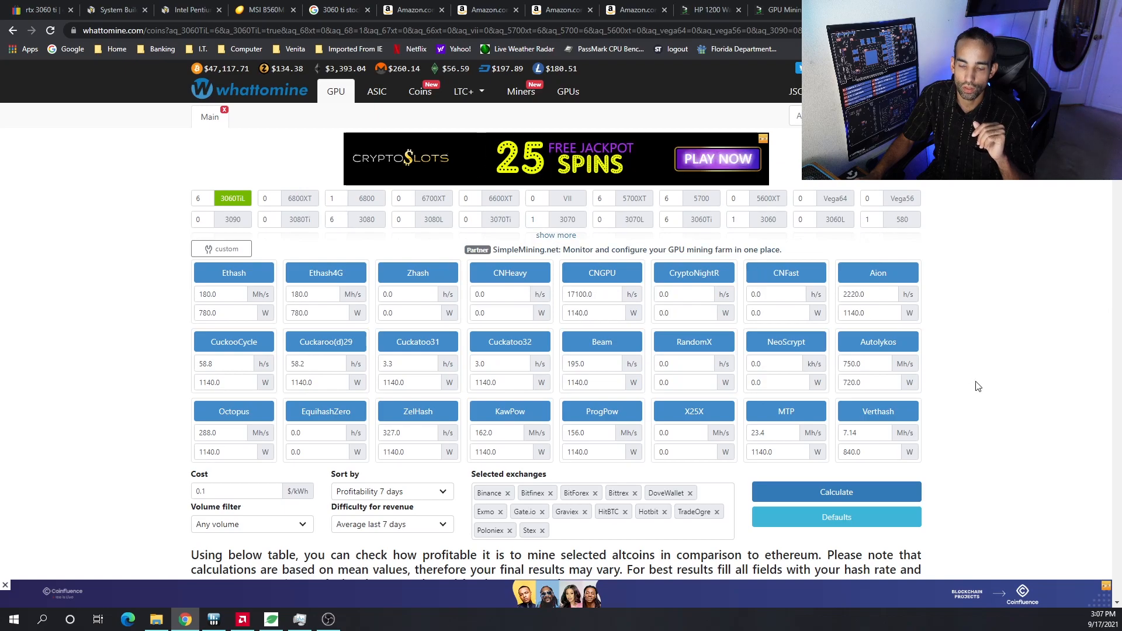
scroll(down, 3)
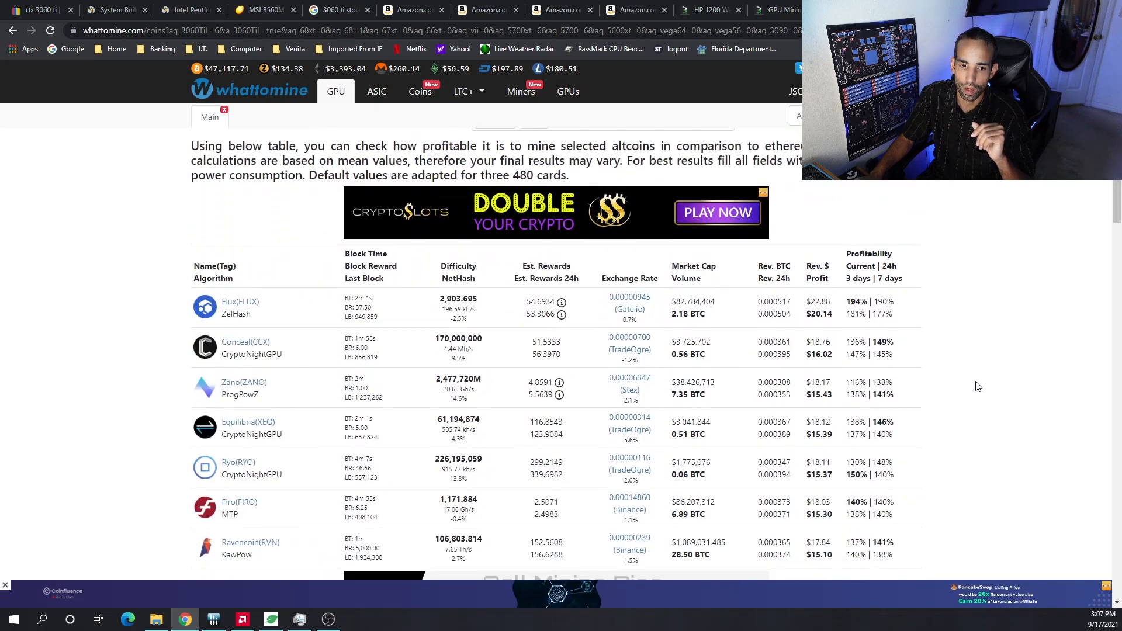
scroll(down, 3)
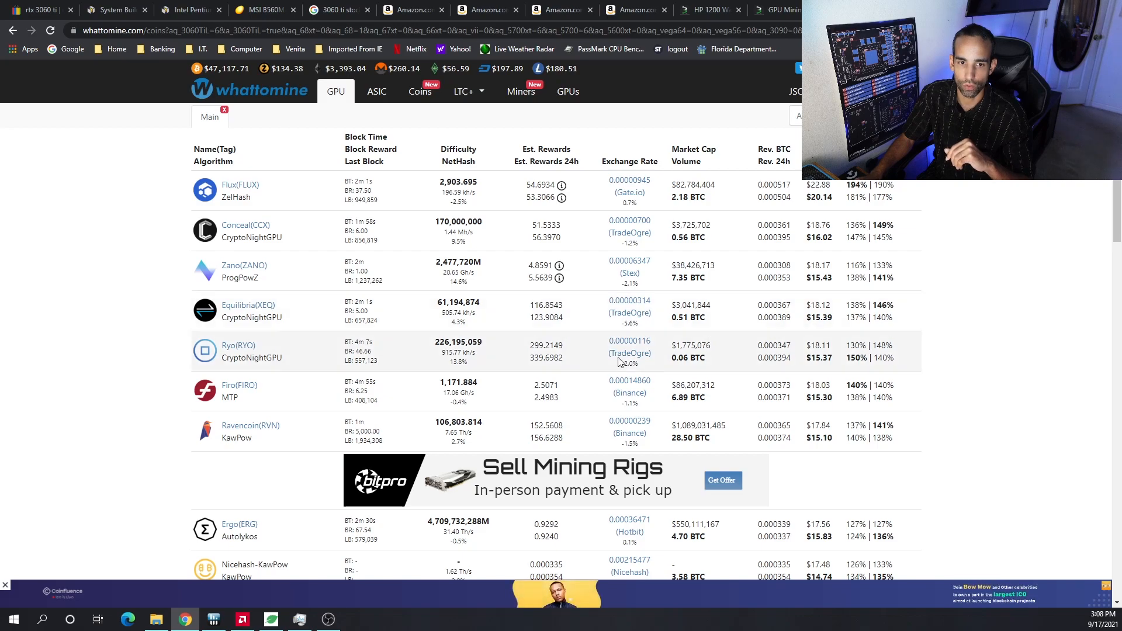
mouse_move(1029, 316)
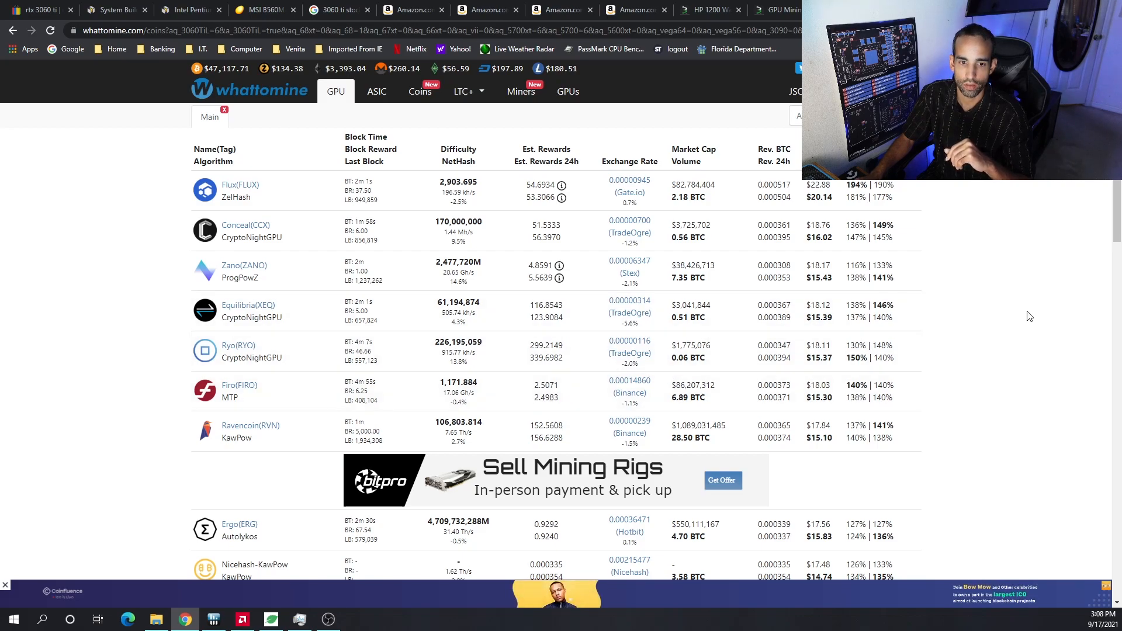
mouse_move(550, 250)
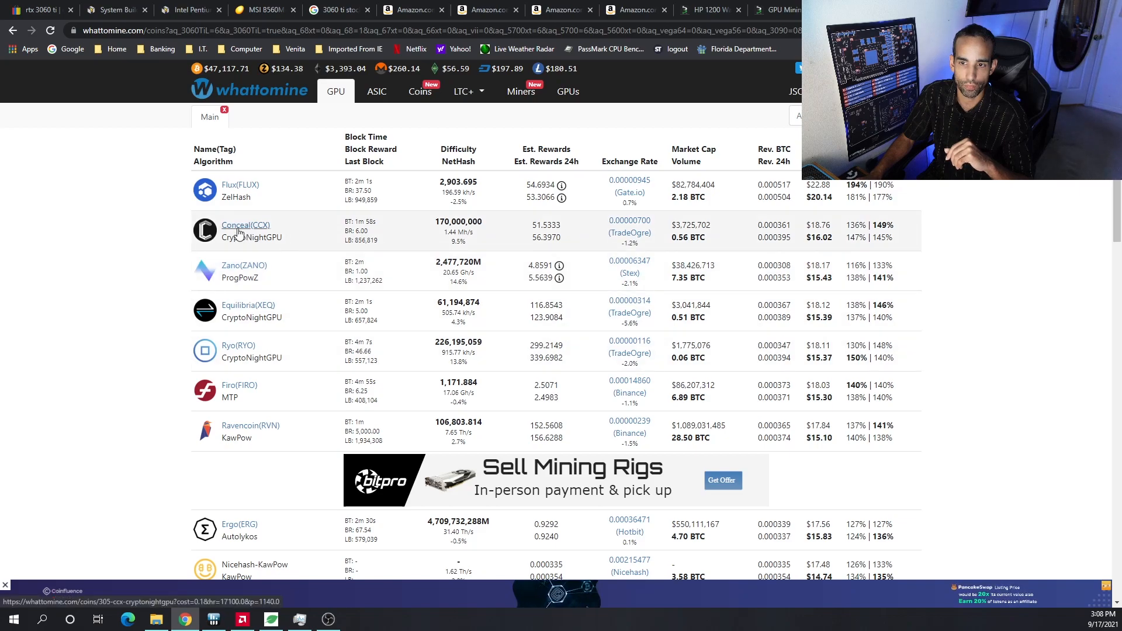
mouse_move(257, 437)
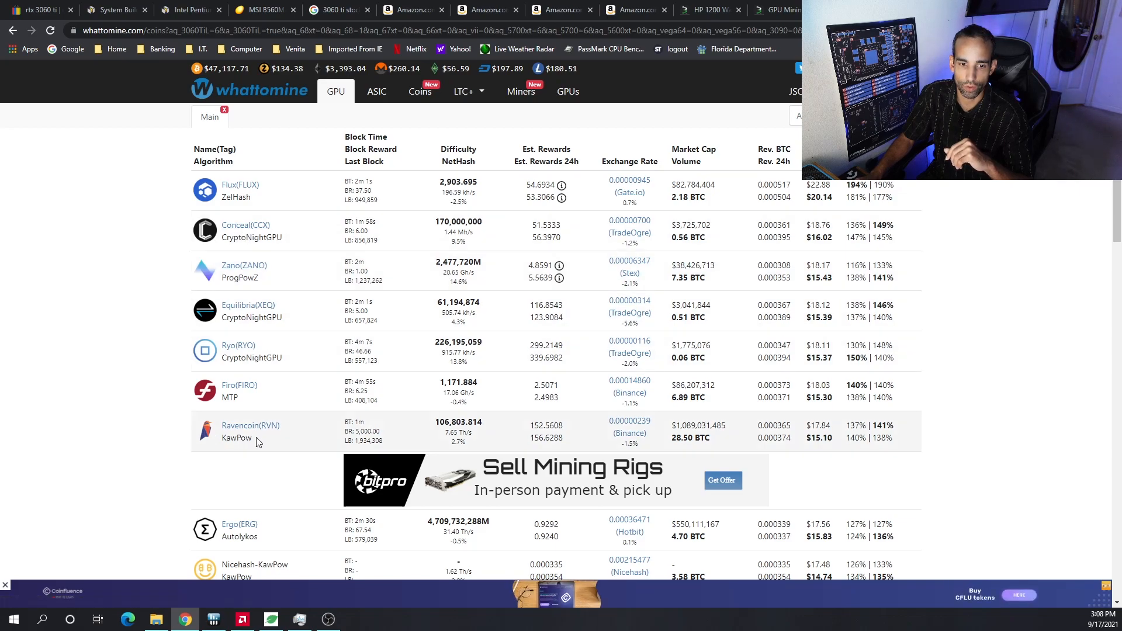
Review the resulting coin rankings, with Flux (ZelHash) leading at $22.88 daily revenue
click(250, 425)
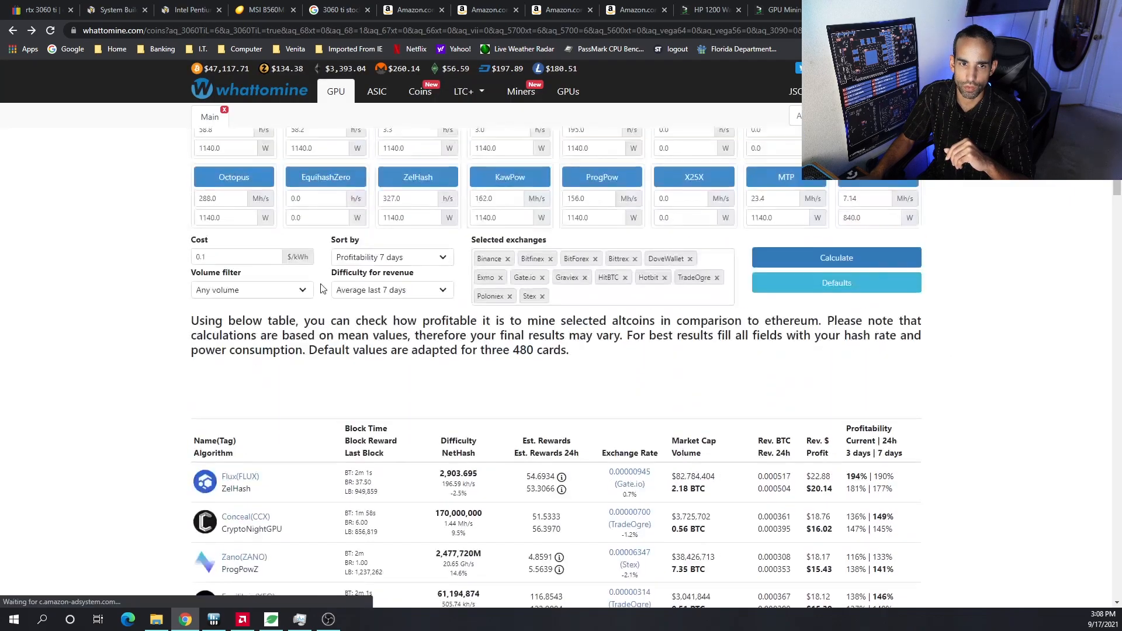
scroll(up, 3)
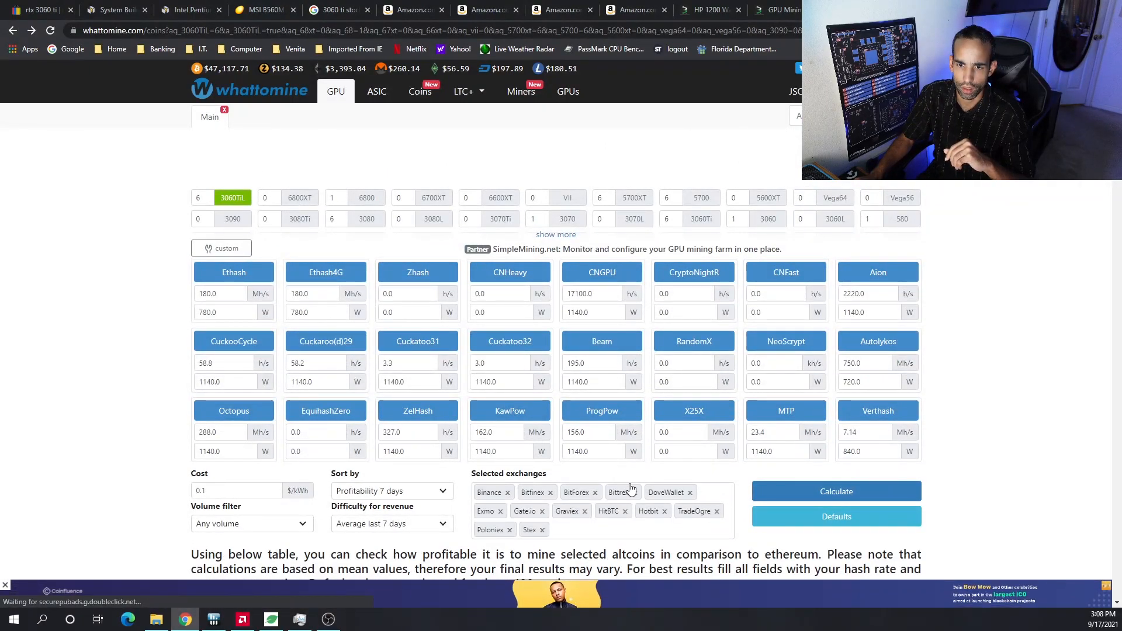
mouse_move(721, 428)
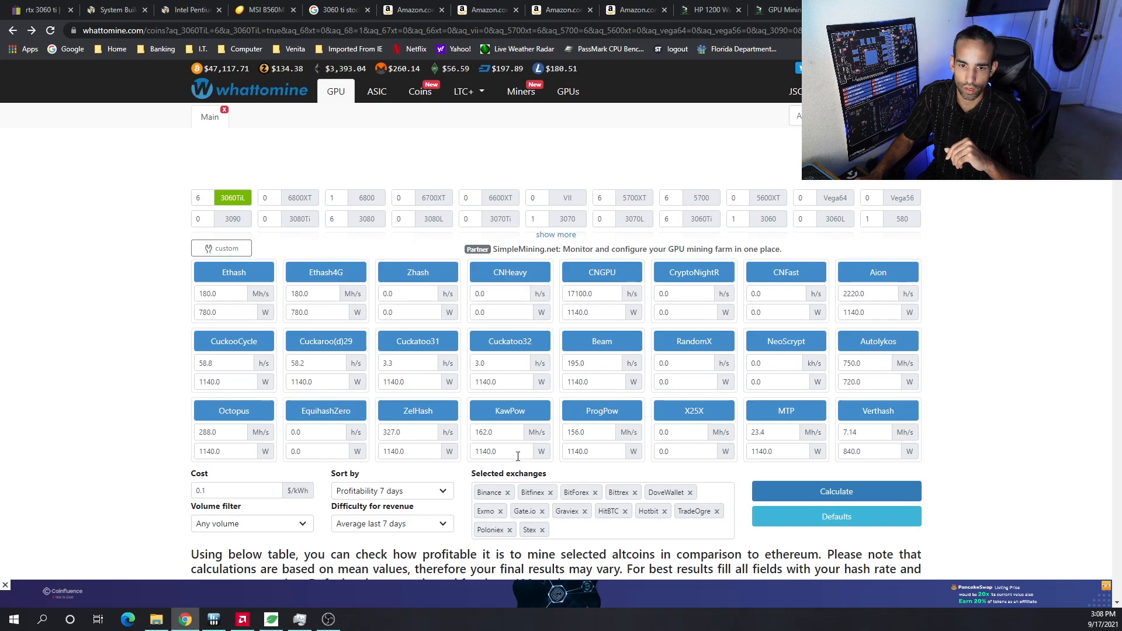
scroll(down, 3)
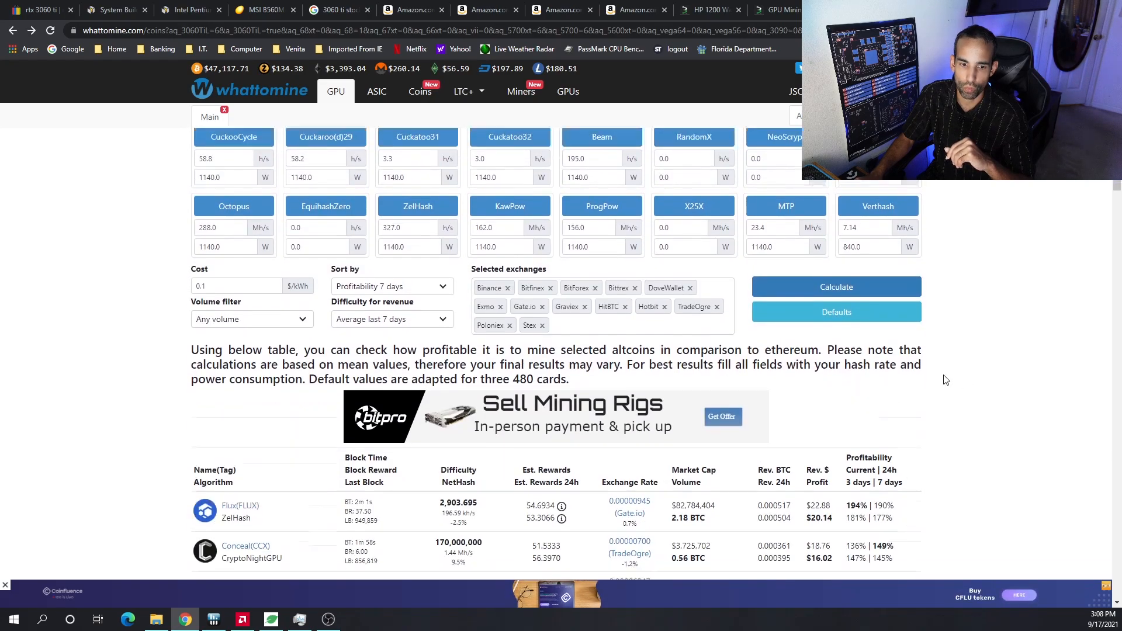
scroll(down, 3)
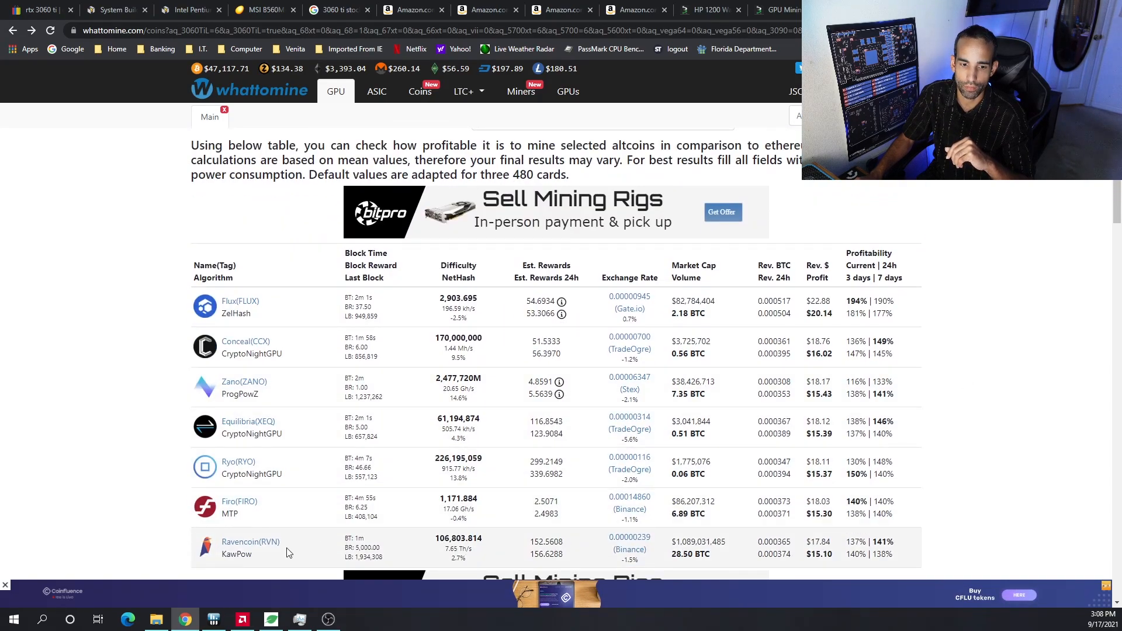
In the Ravencoin calculator enter 162 Mh/s, 1140 W, $0.1/kWh, 1% fees and $5600 hardware cost
click(250, 541)
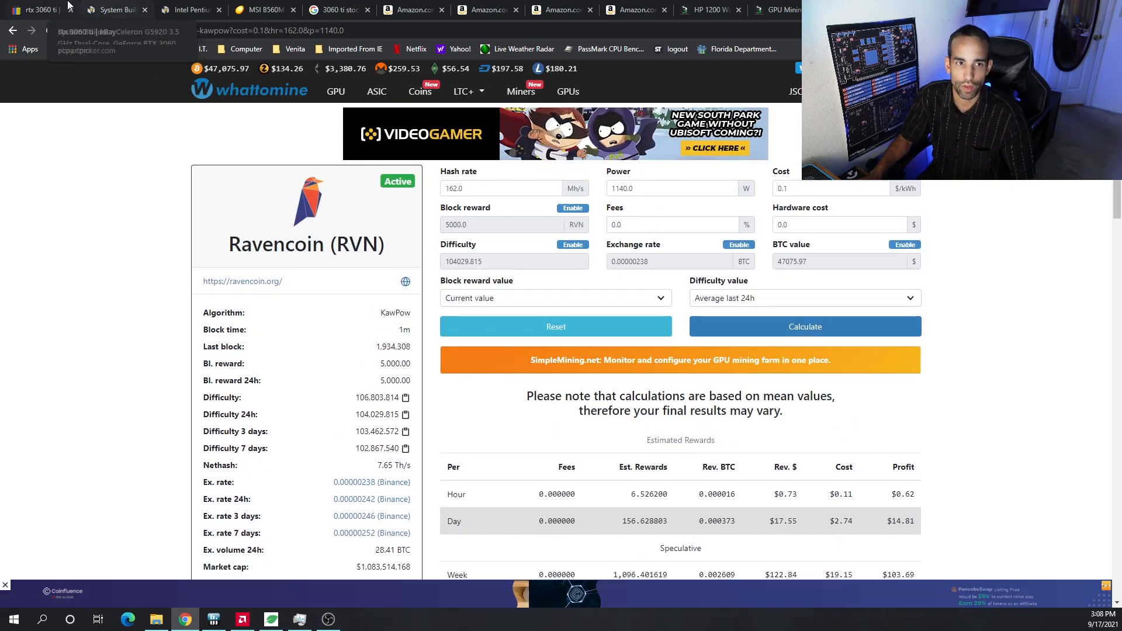
click(114, 9)
text(560)
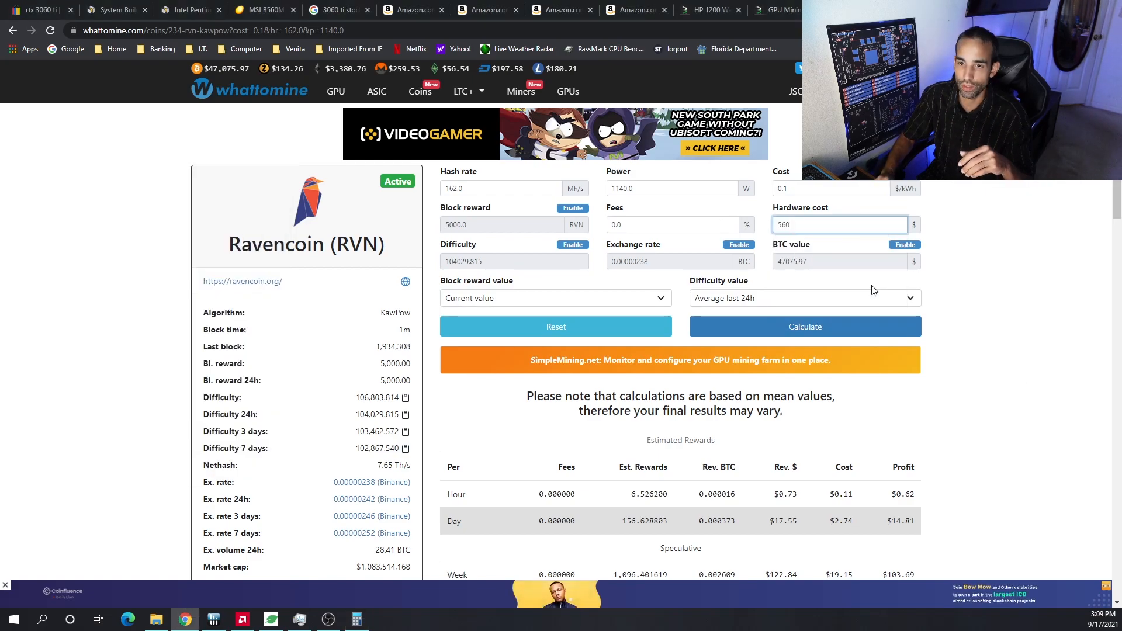
click(678, 224)
text(1)
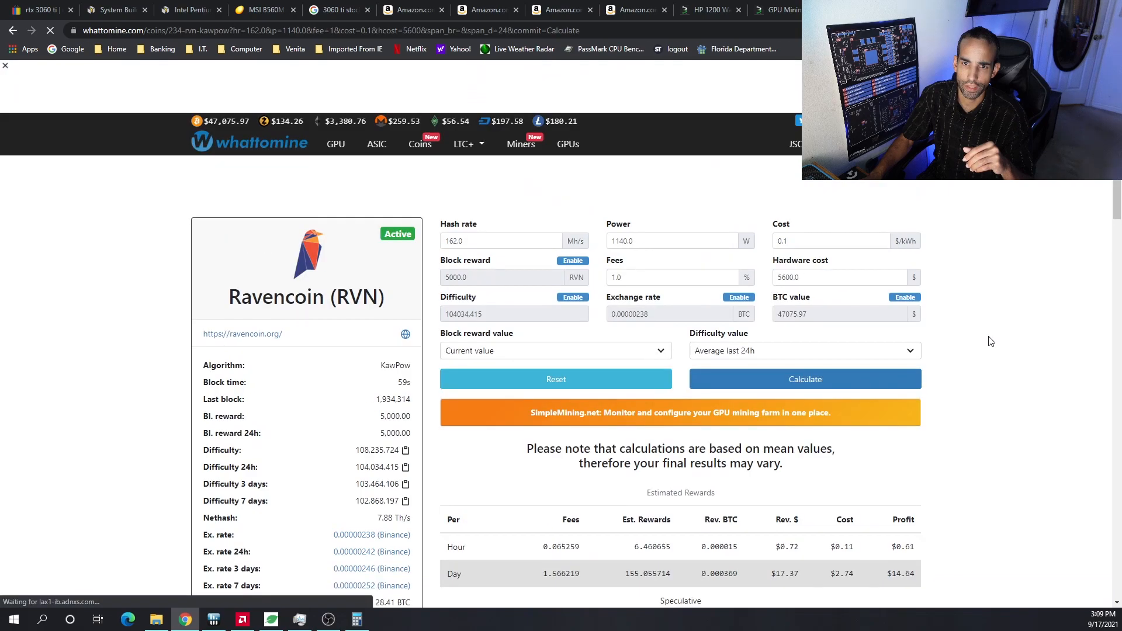
scroll(down, 3)
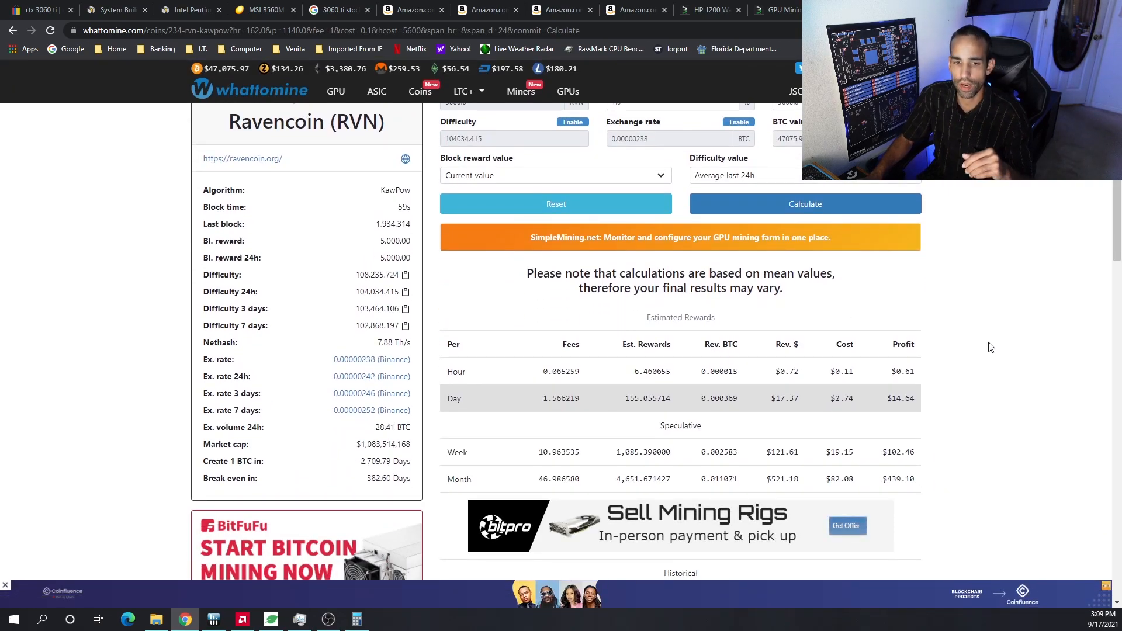
Review the Ravencoin result of $14.64 daily profit and a 382.6-day break-even
scroll(up, 3)
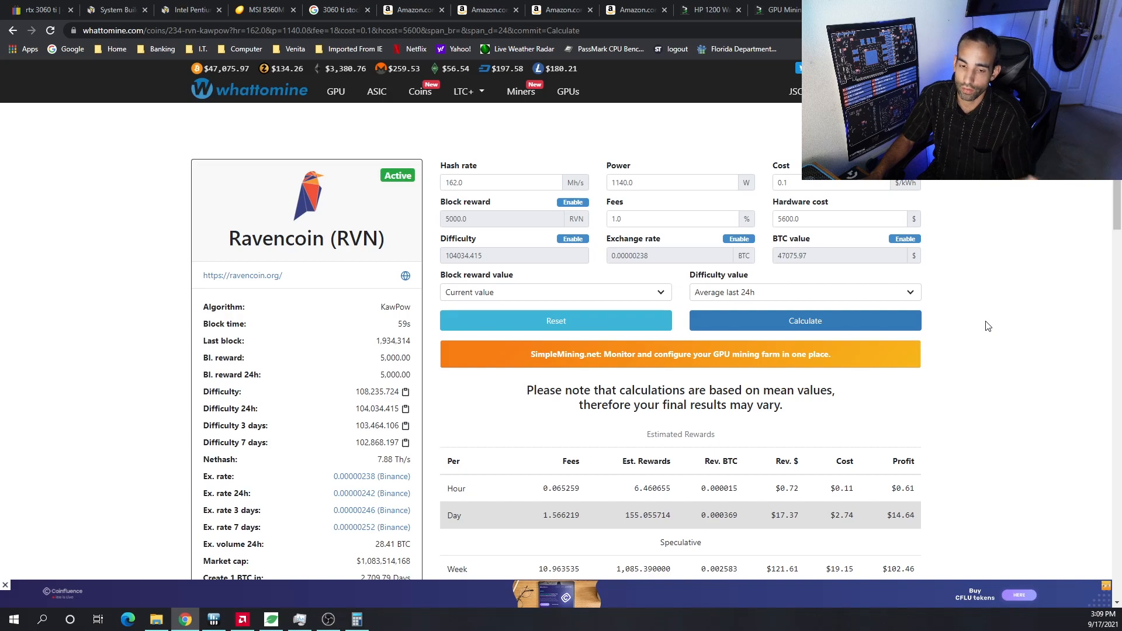
scroll(down, 3)
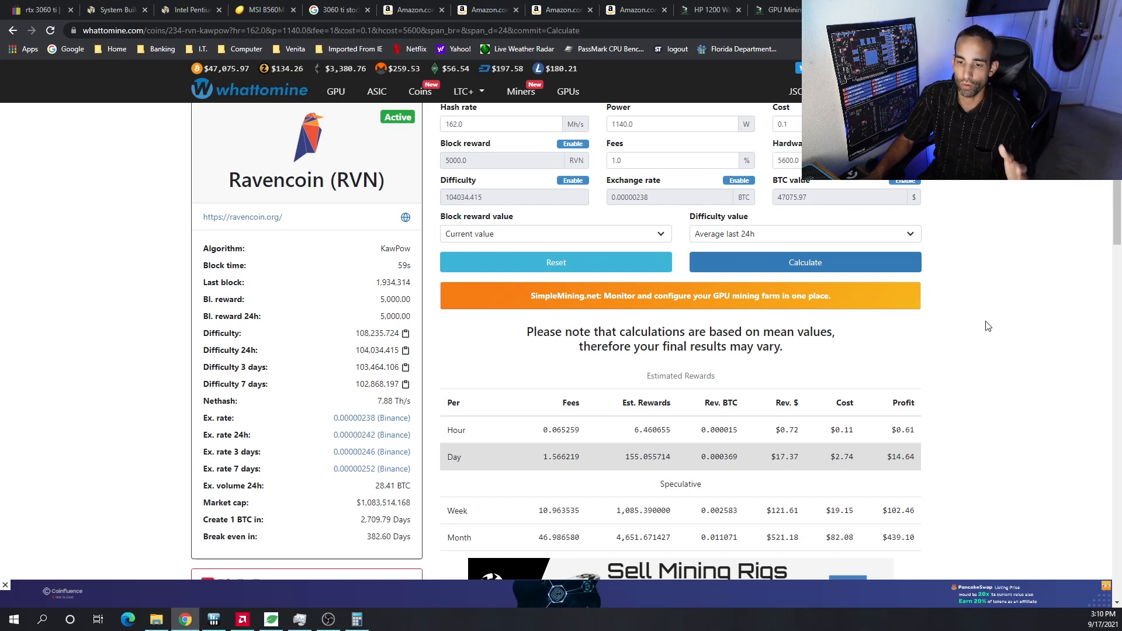
scroll(down, 3)
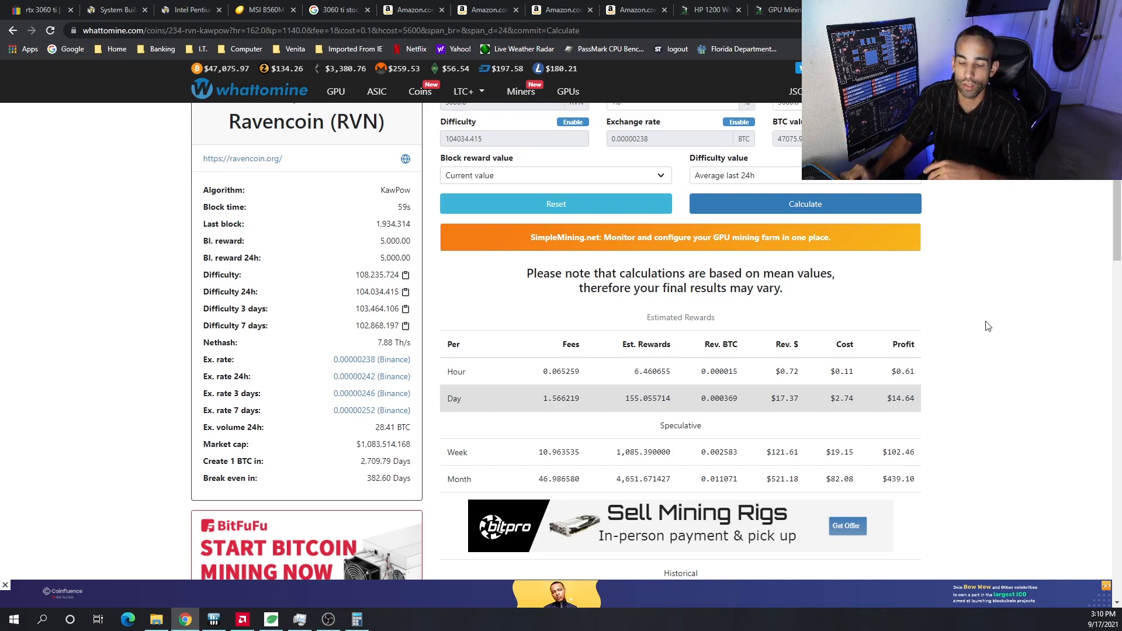
mouse_move(396, 506)
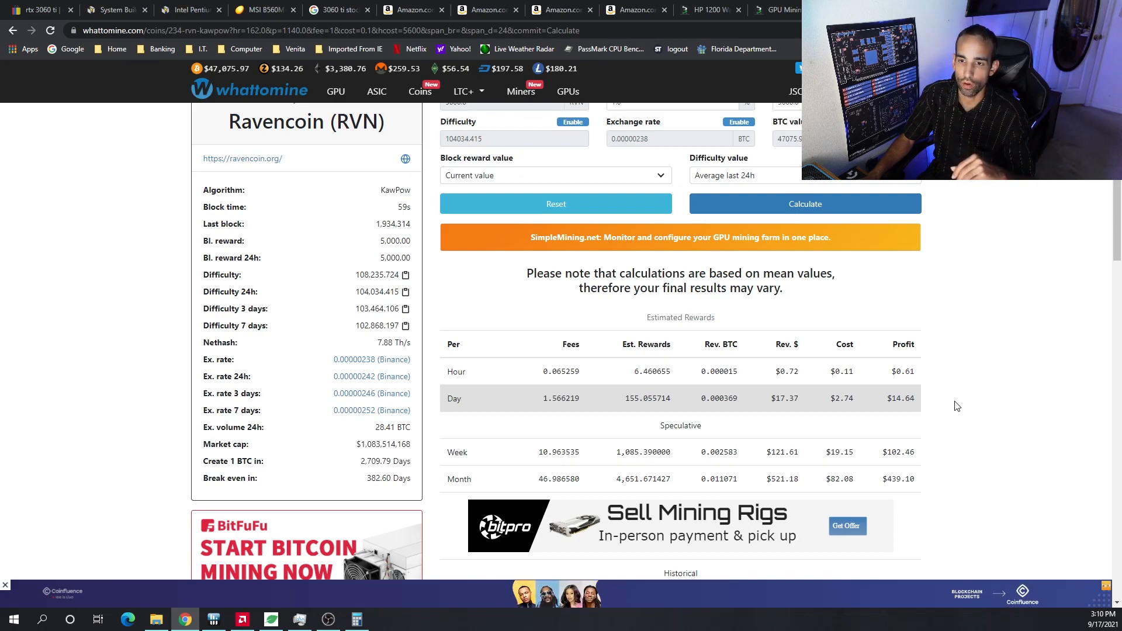
scroll(up, 3)
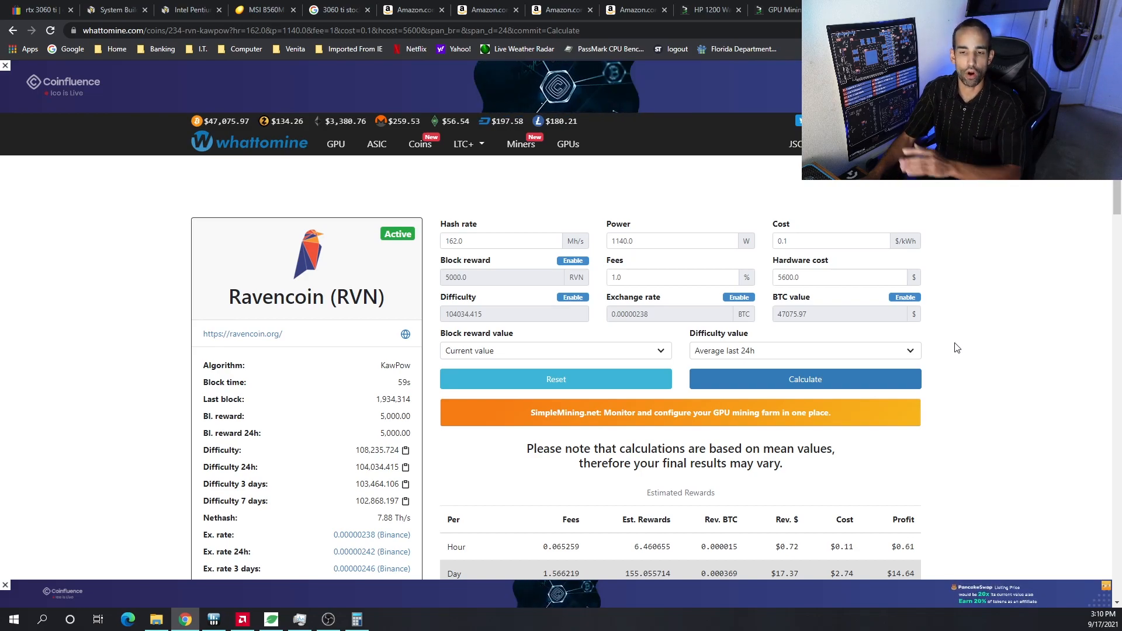
Return to the GPU coin list and bring up the Conceal (CCX) profit calculator
click(804, 379)
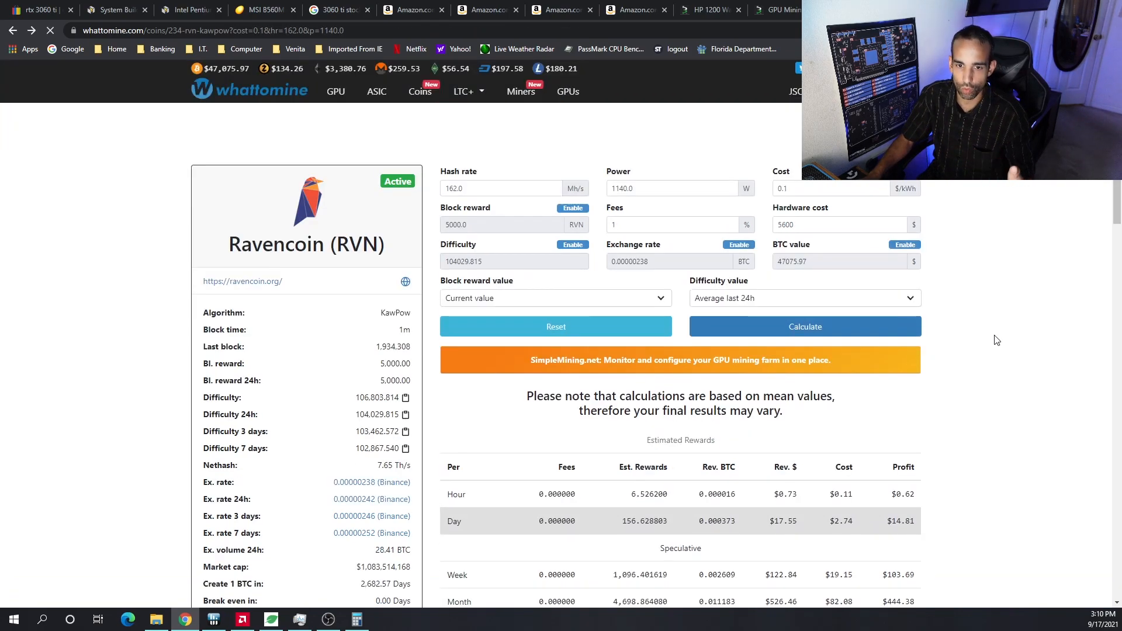
click(335, 91)
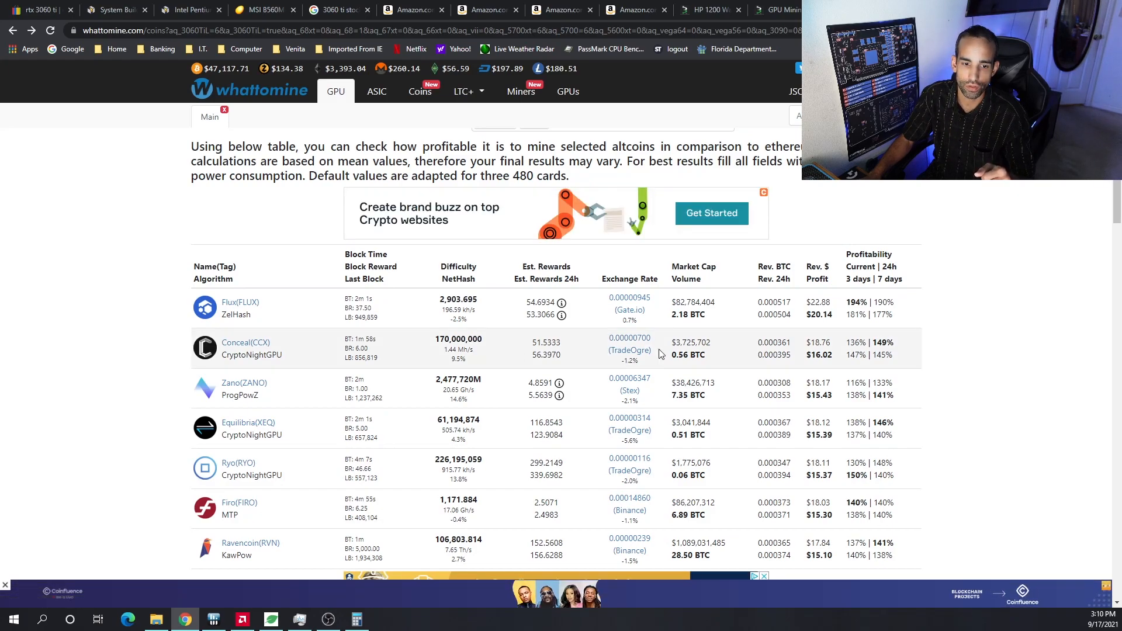
scroll(down, 3)
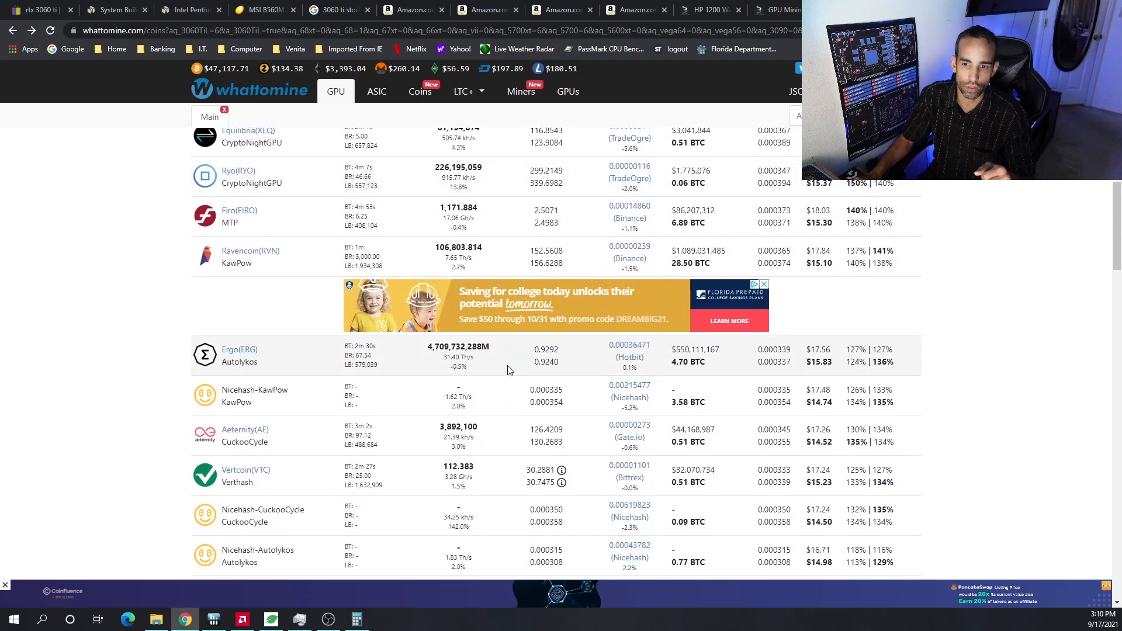
scroll(up, 3)
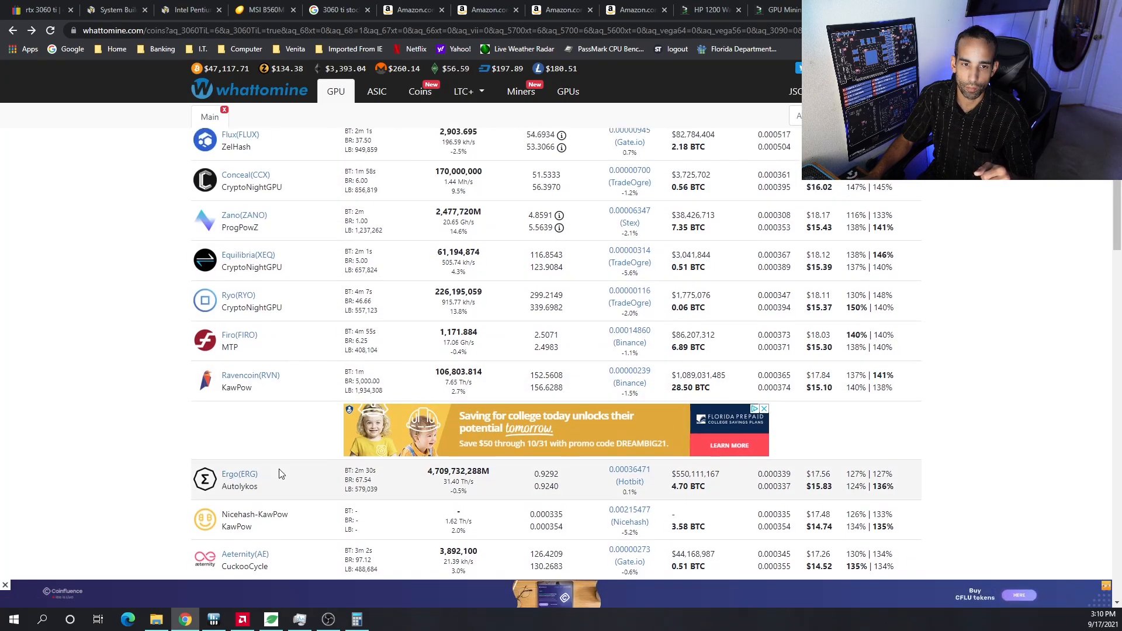
click(235, 178)
text(1)
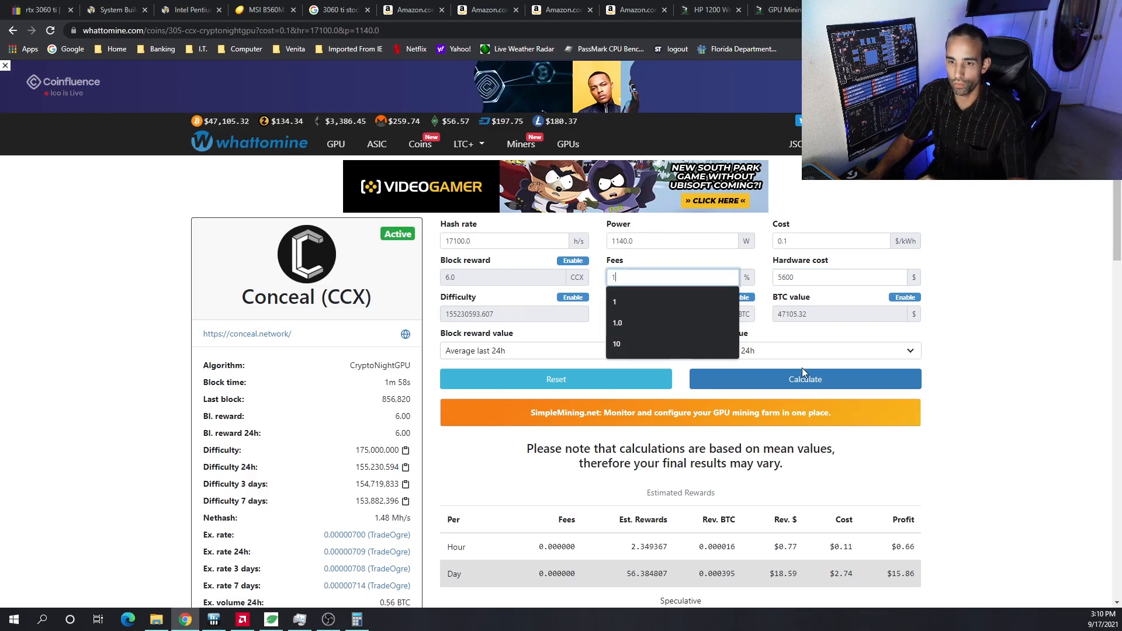
Recalculate Conceal with a 1% fee, giving $15.67 daily profit and a 357.37-day break-even
click(804, 379)
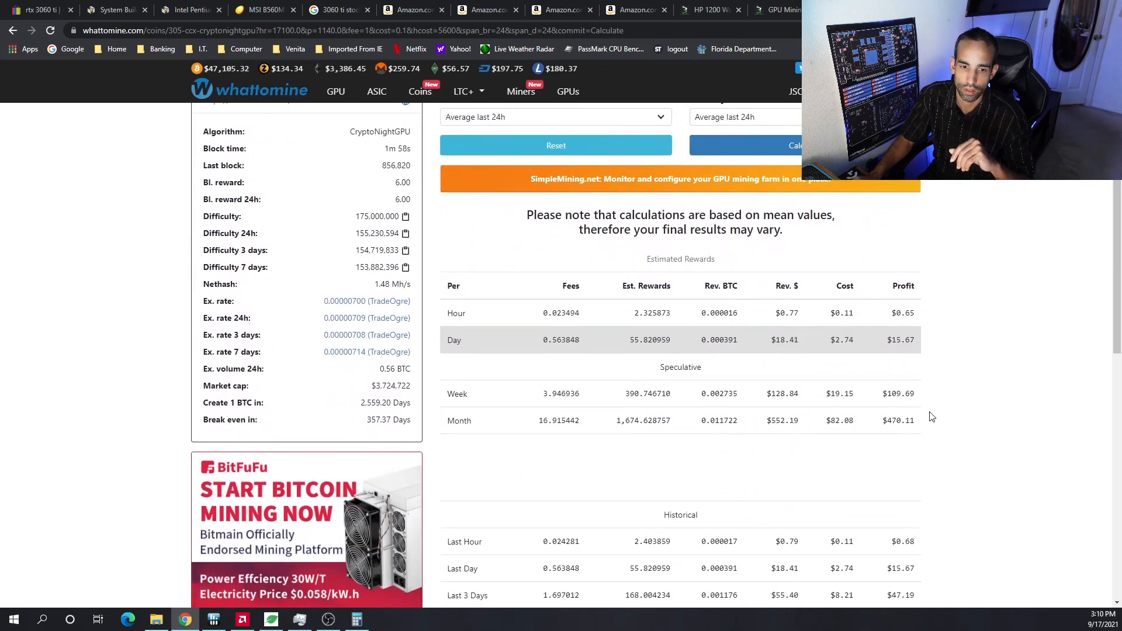
scroll(up, 3)
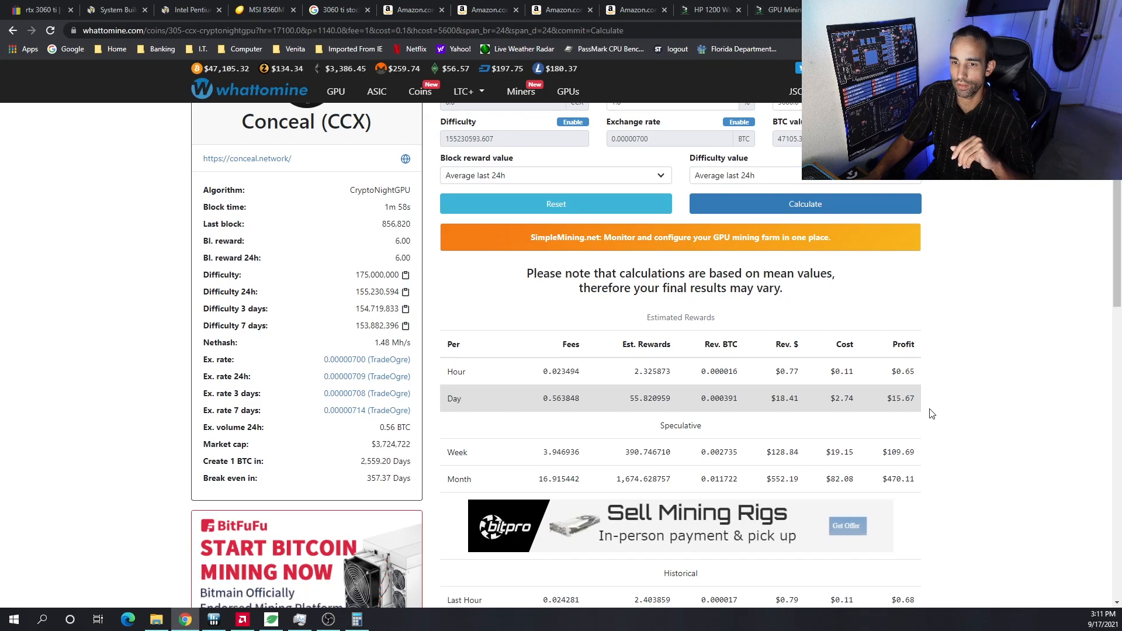
mouse_move(970, 423)
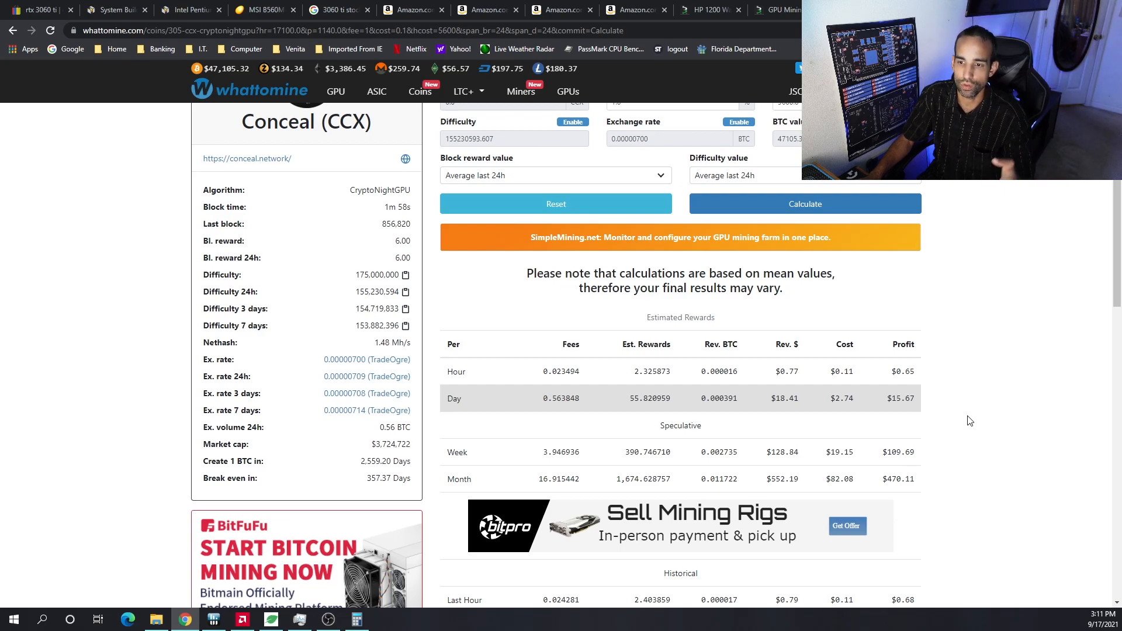
mouse_move(968, 415)
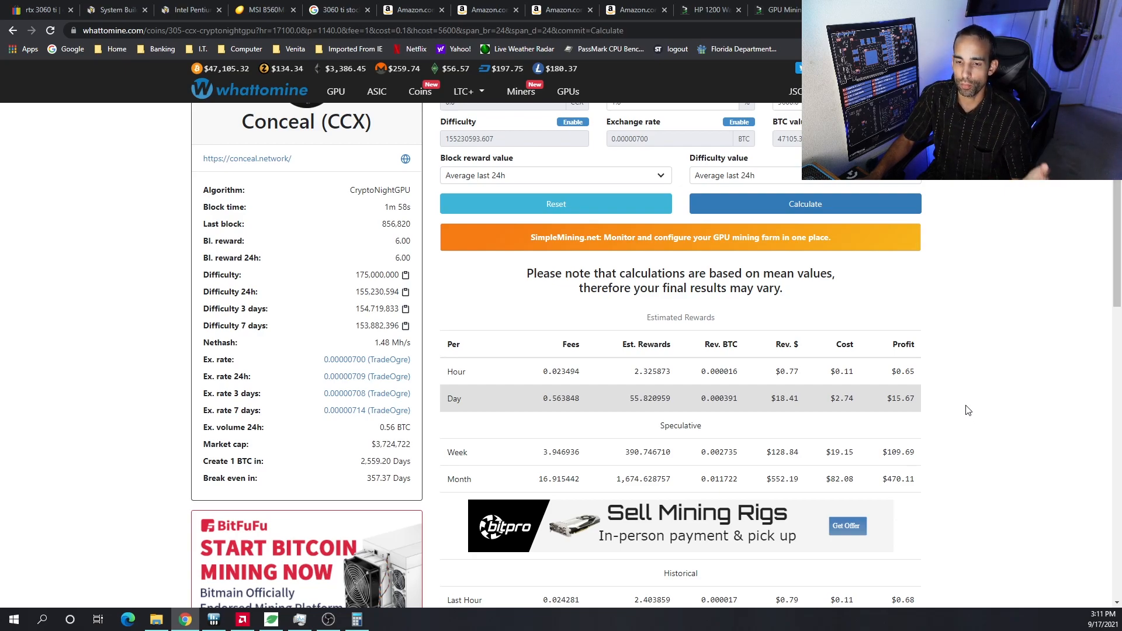
scroll(up, 3)
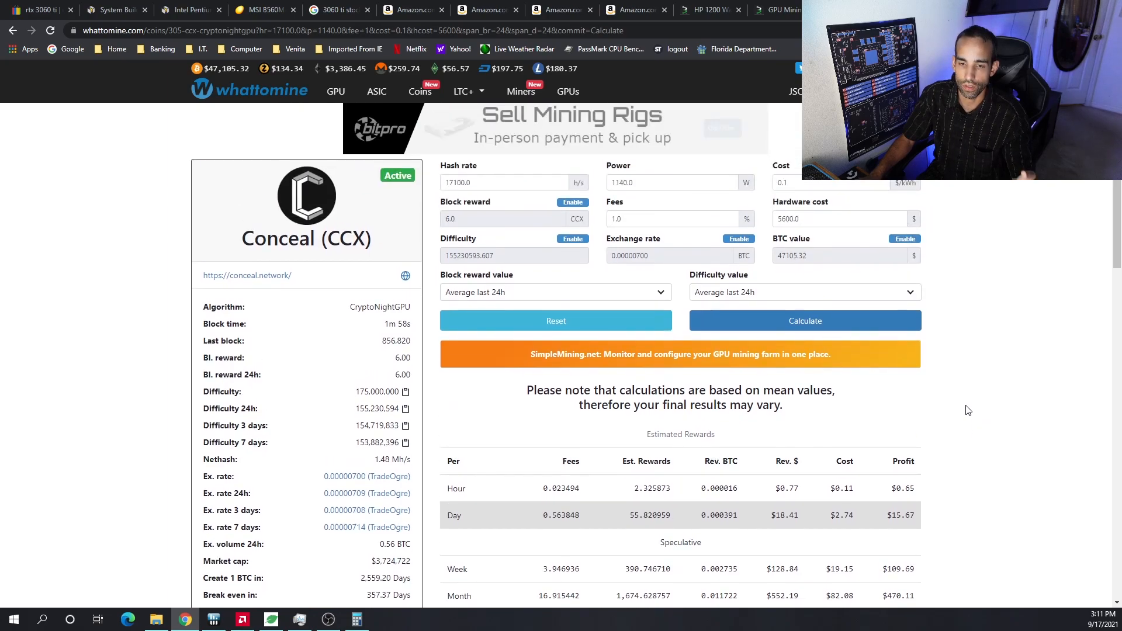
Switch to the tab with the RTX 3060 Ti LHR mining hashrate video and eBay listings around $799-$820
click(37, 9)
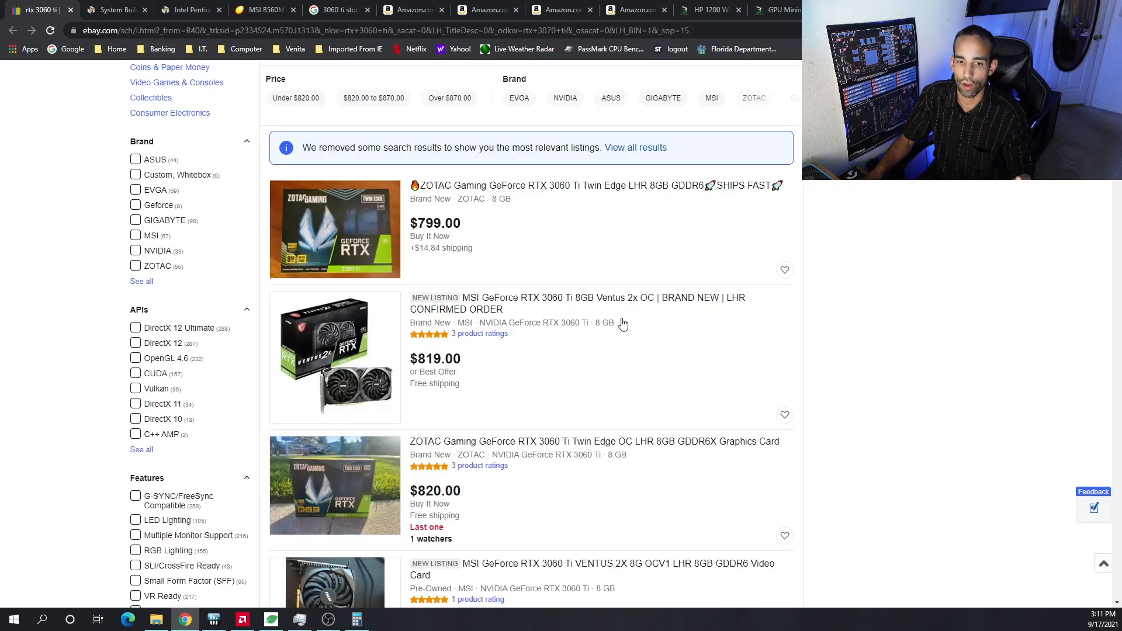
mouse_move(913, 334)
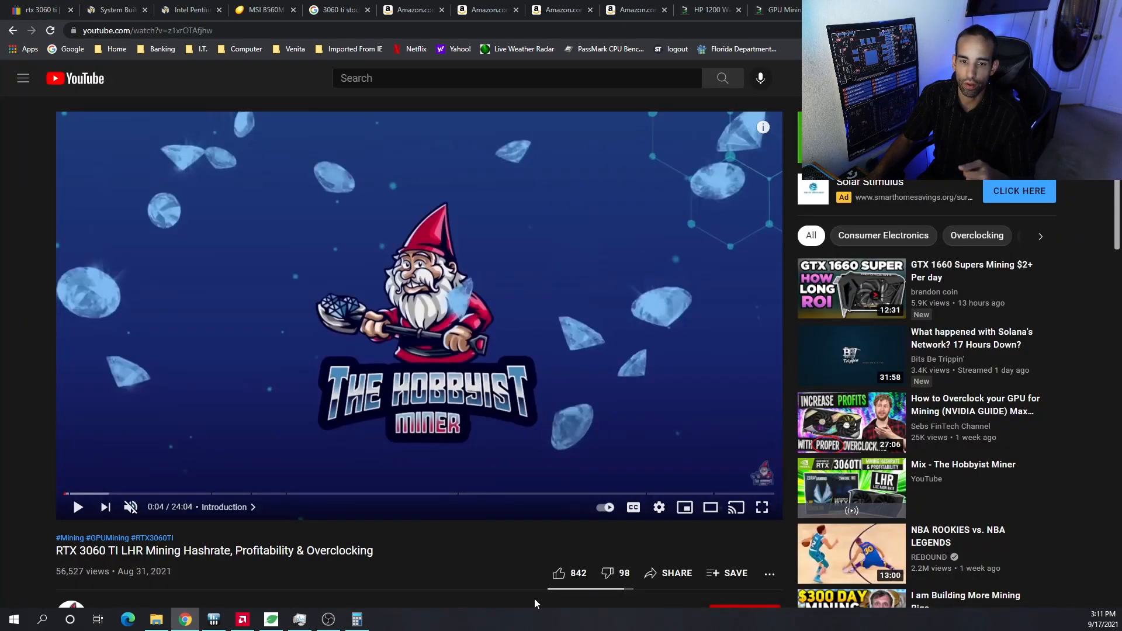
mouse_move(410, 556)
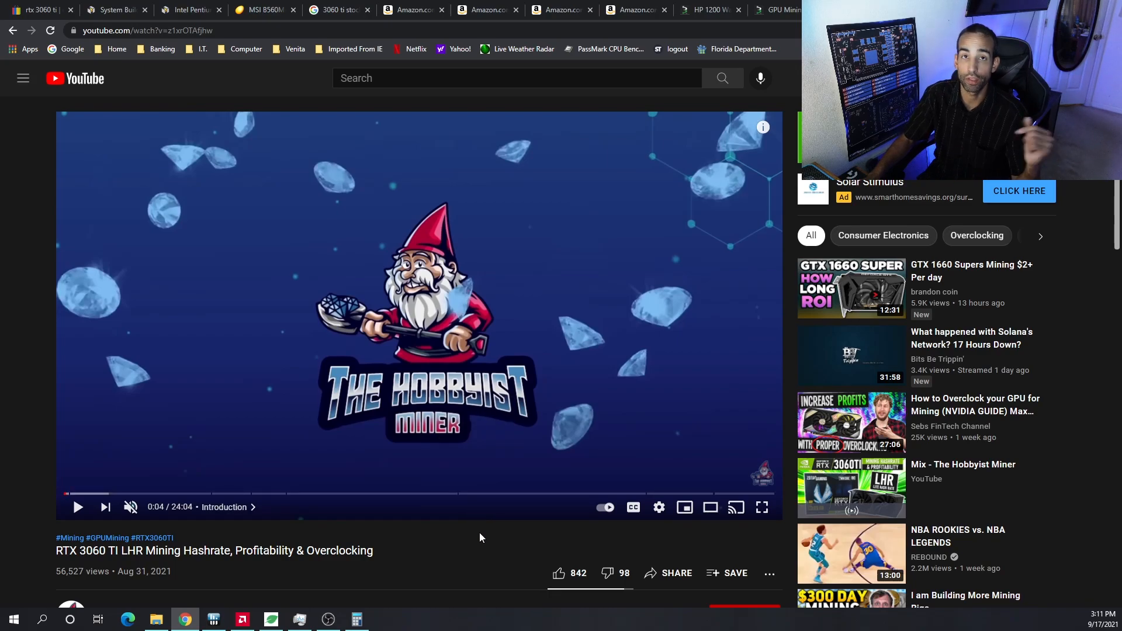
Switch to the PCPartPicker build list showing seven components and the $5231.40 total
click(114, 9)
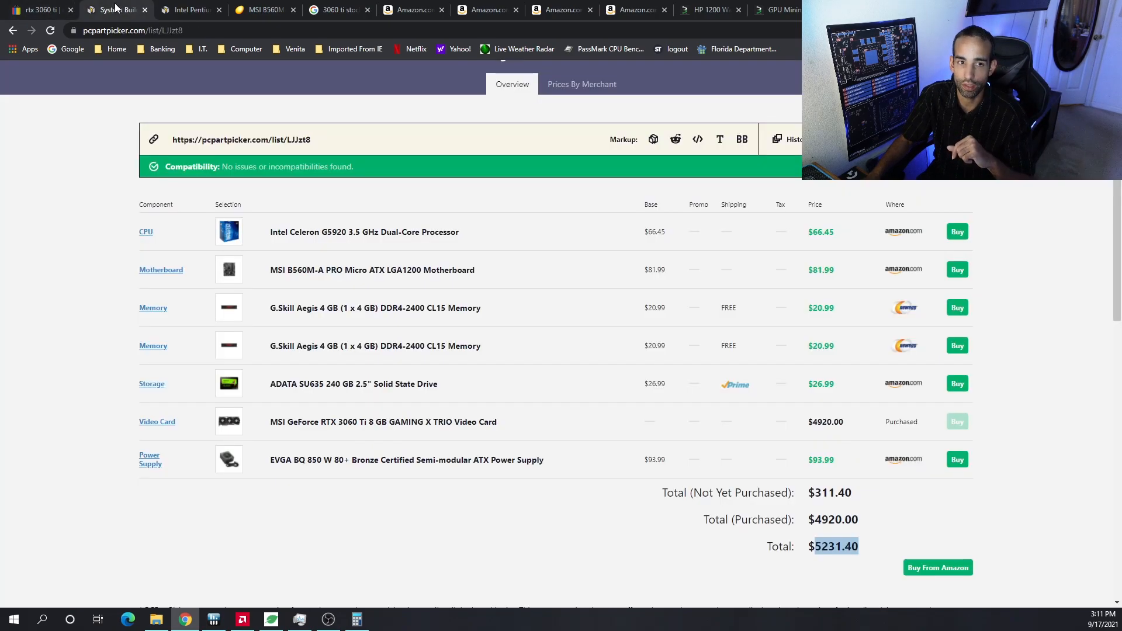
mouse_move(321, 578)
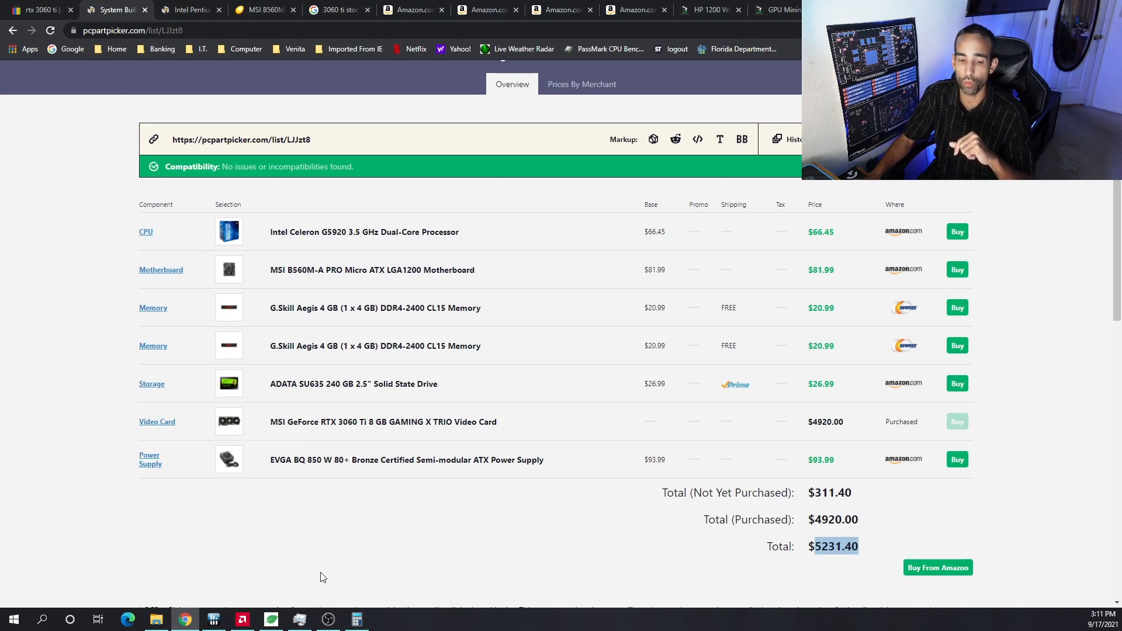
mouse_move(261, 528)
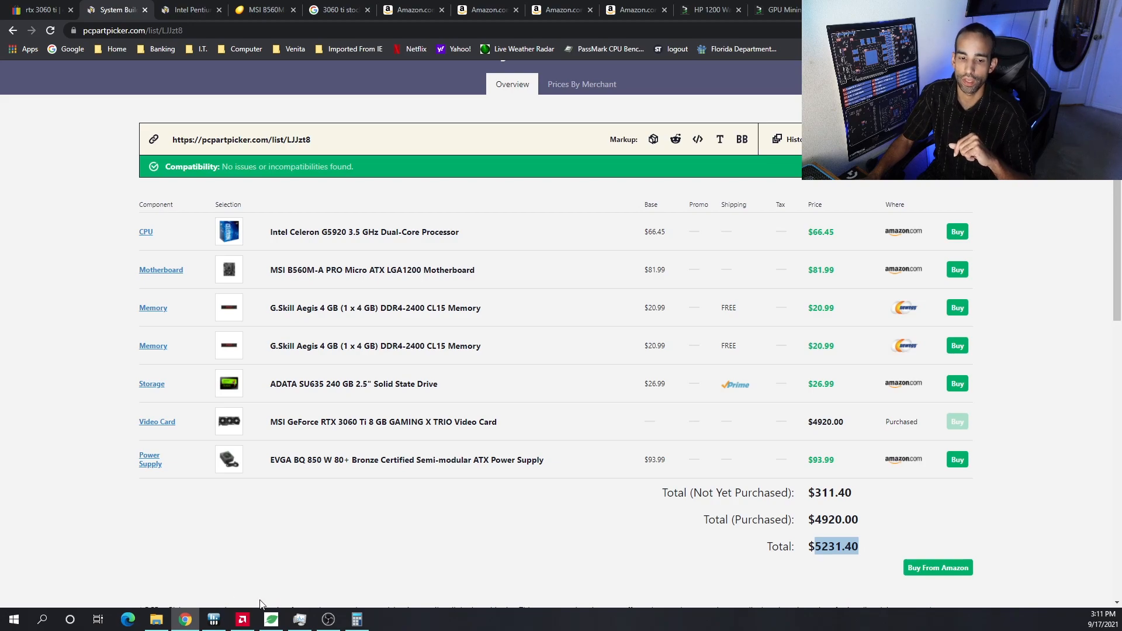
mouse_move(430, 563)
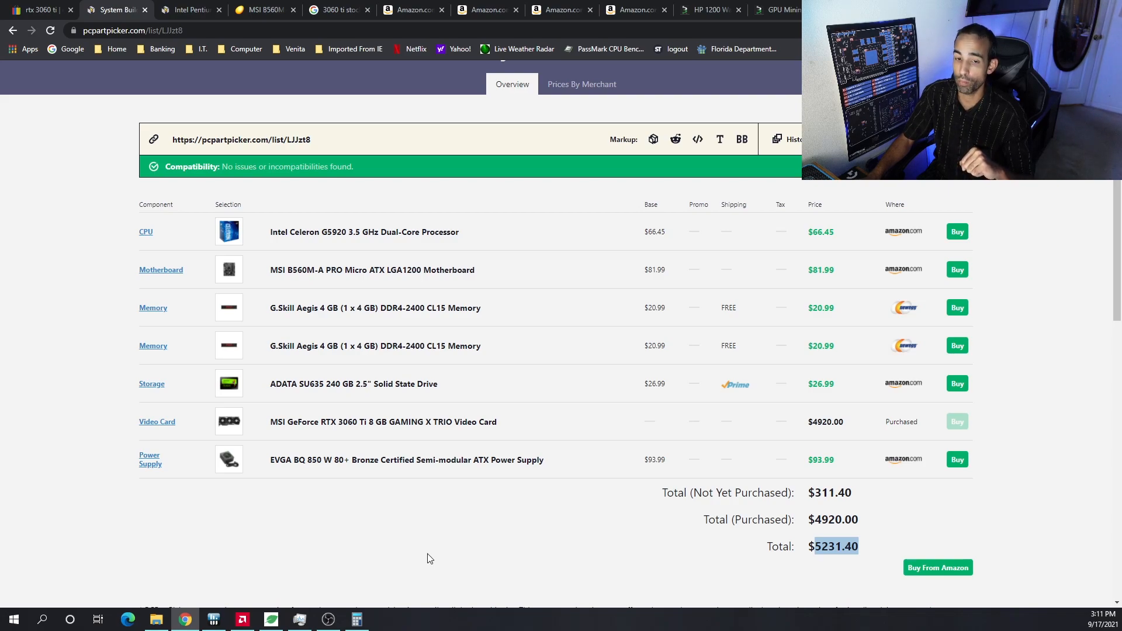
mouse_move(427, 537)
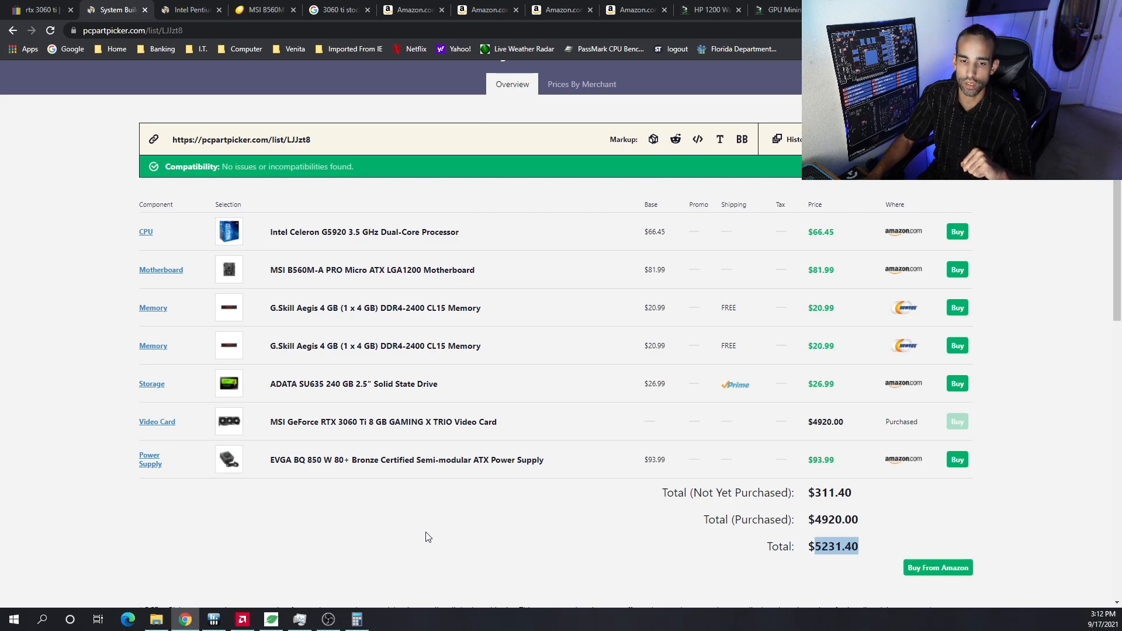
mouse_move(432, 533)
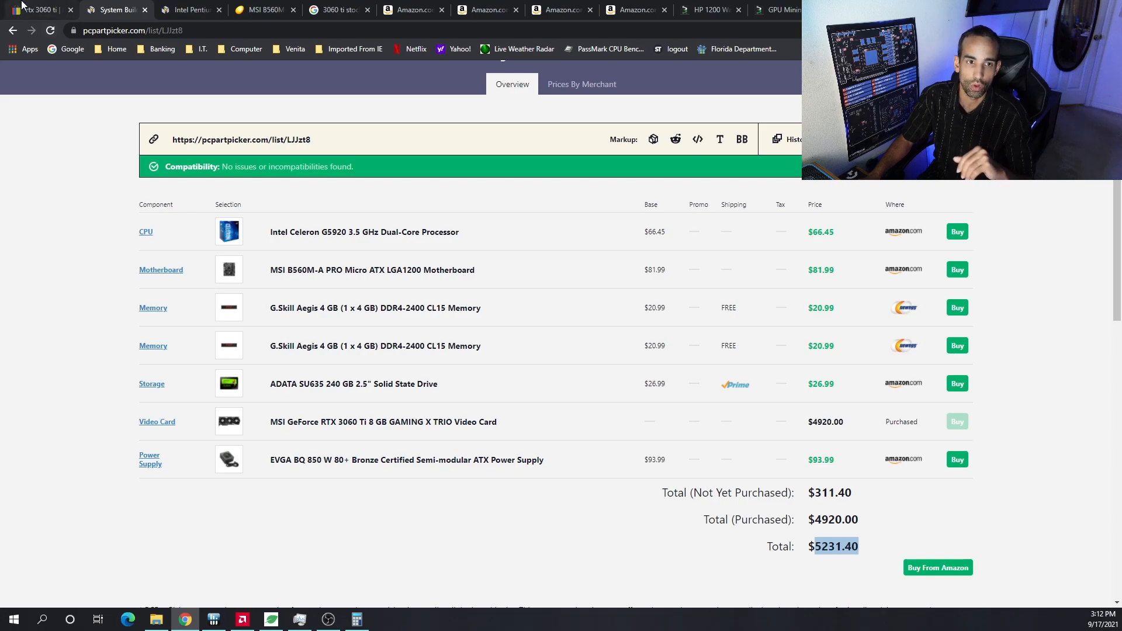
click(33, 9)
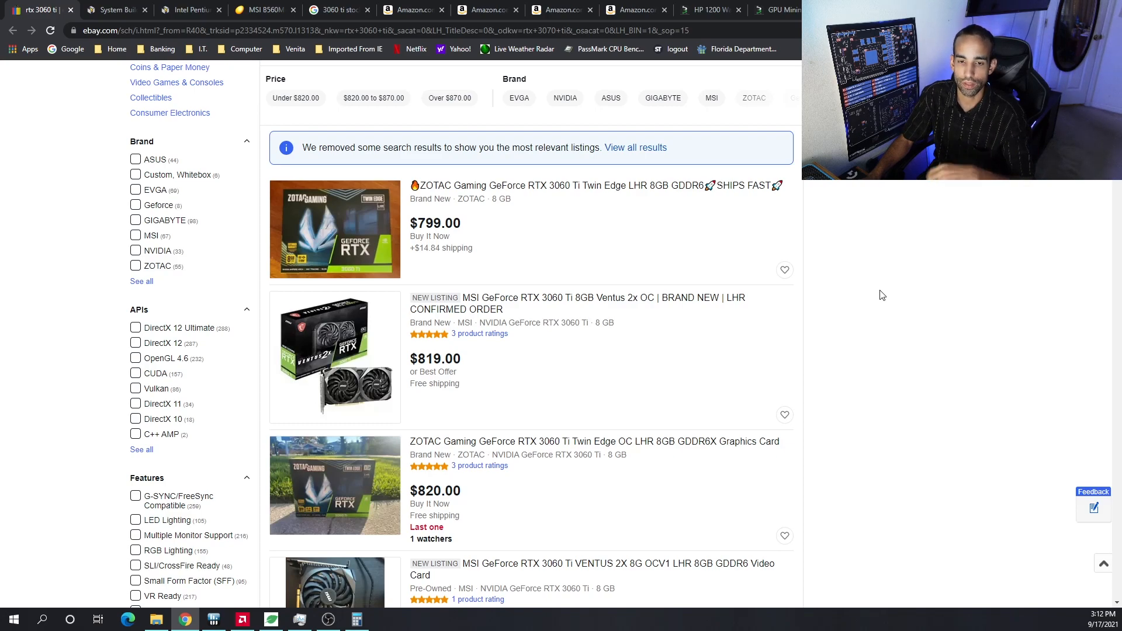
mouse_move(684, 304)
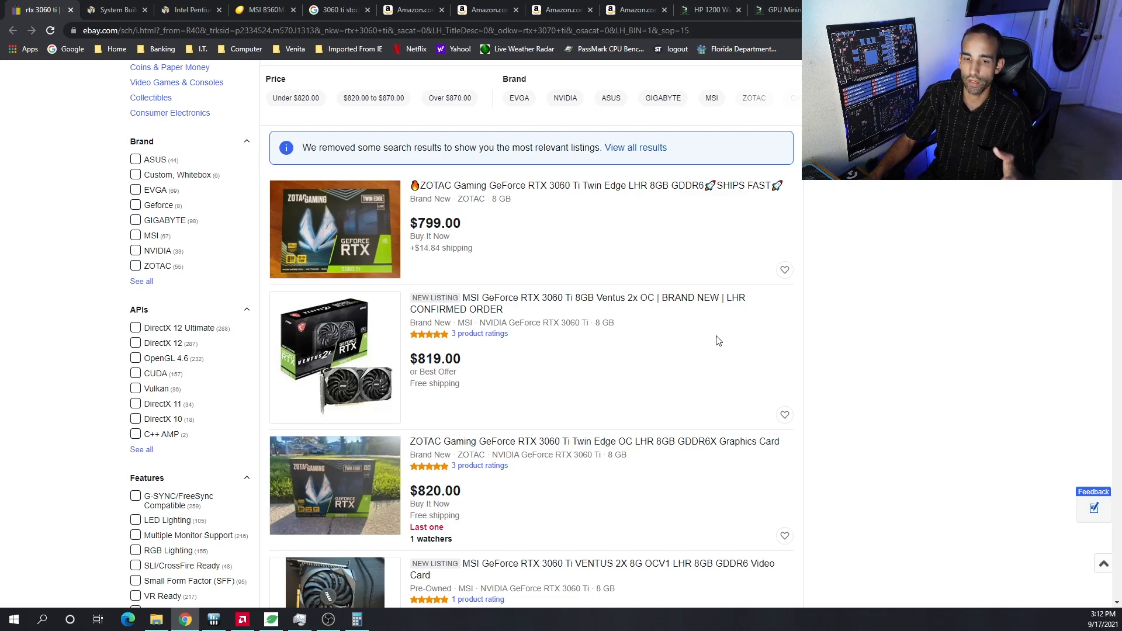
mouse_move(718, 341)
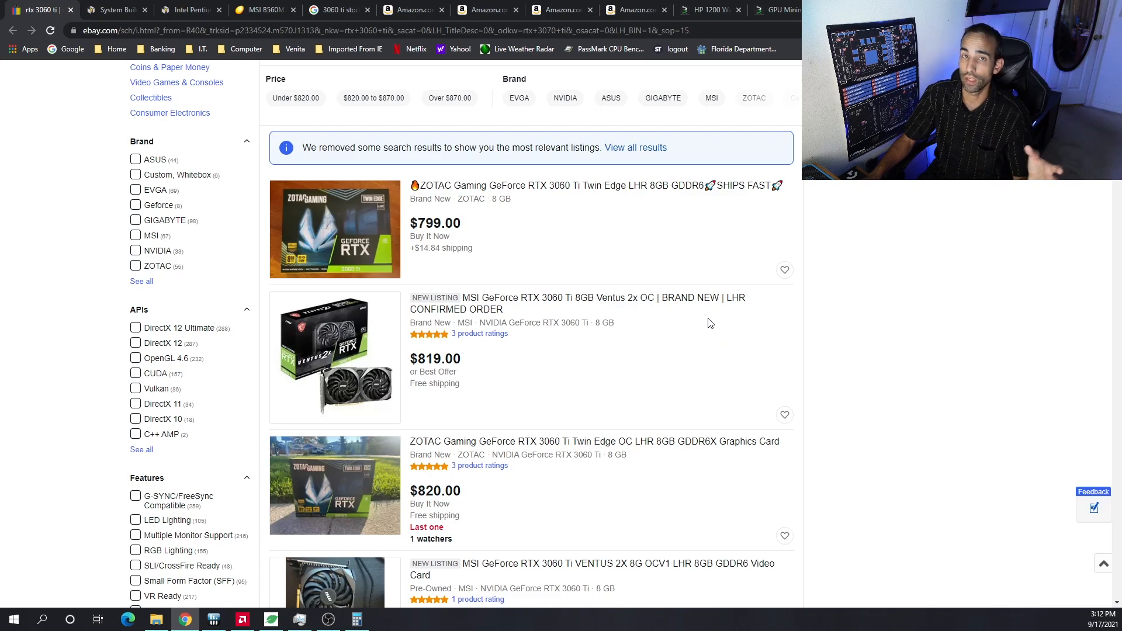
mouse_move(706, 318)
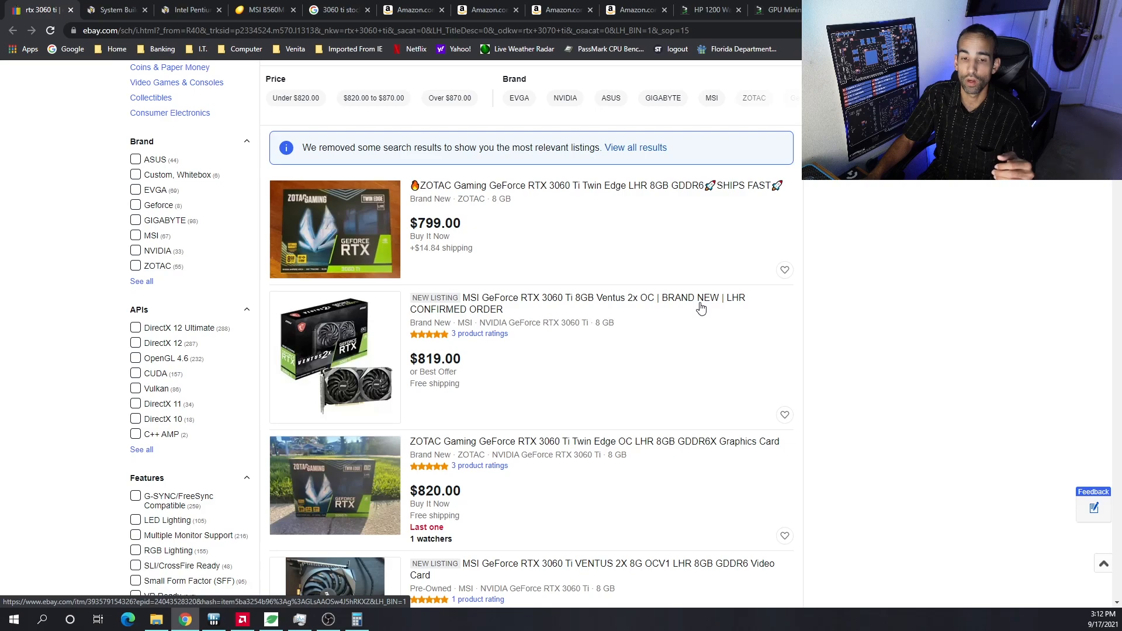
mouse_move(793, 336)
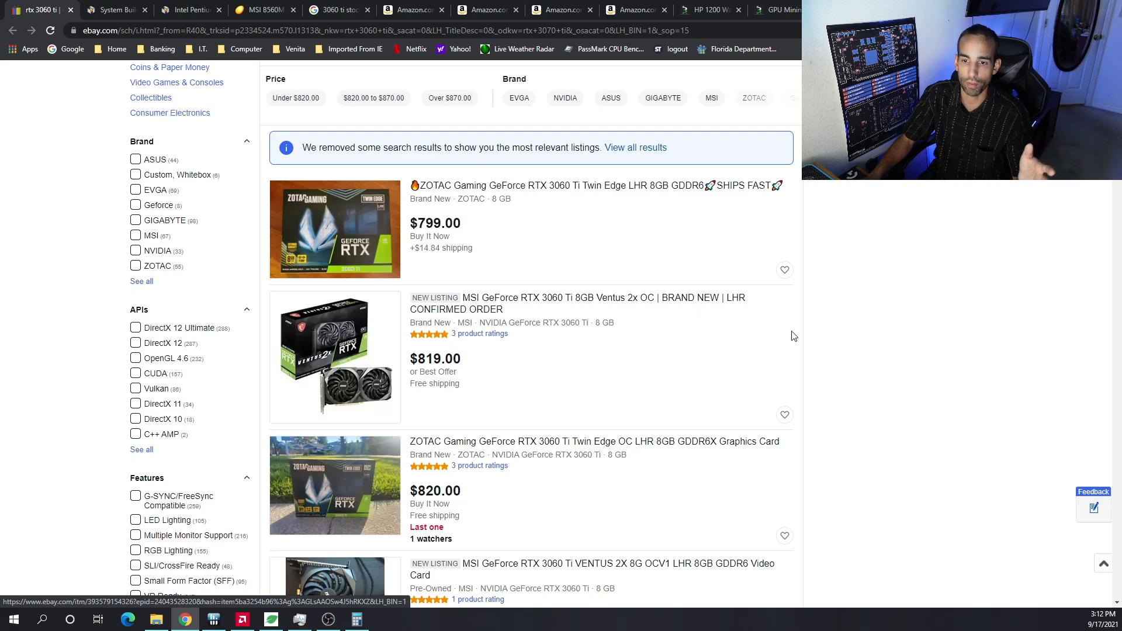
click(114, 9)
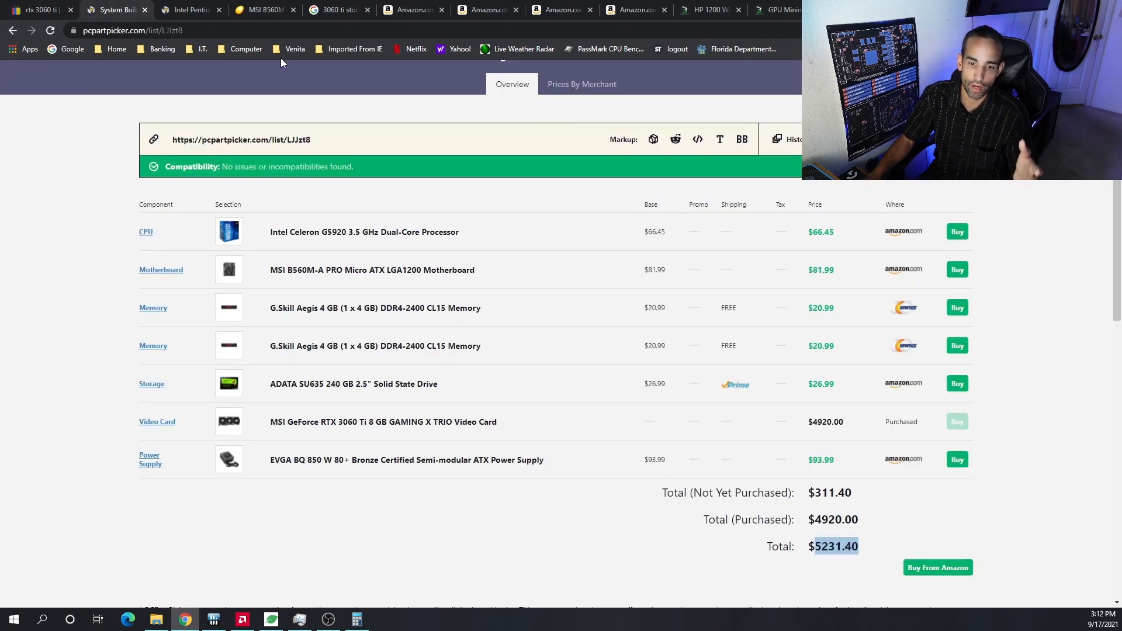